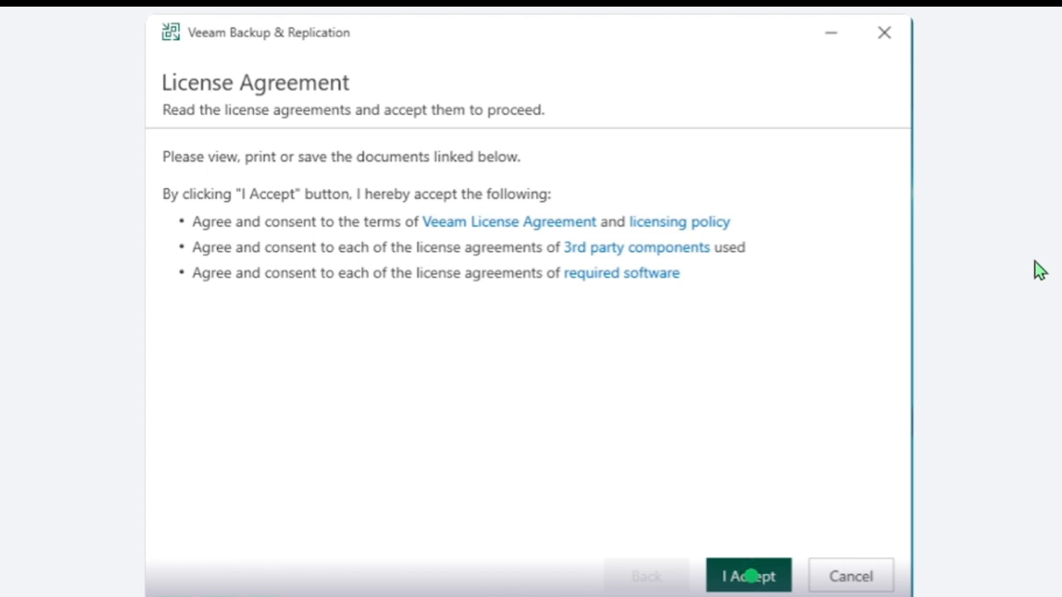
- Accept the license terms, load the trial .lic file, and rerun the prerequisites check
left_click(747, 575)
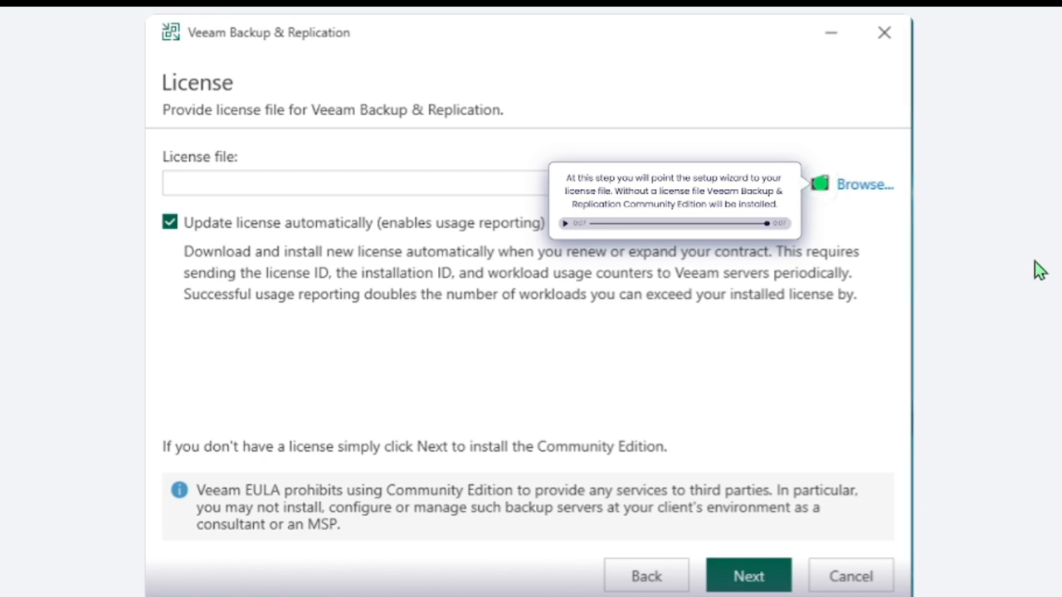
left_click(865, 184)
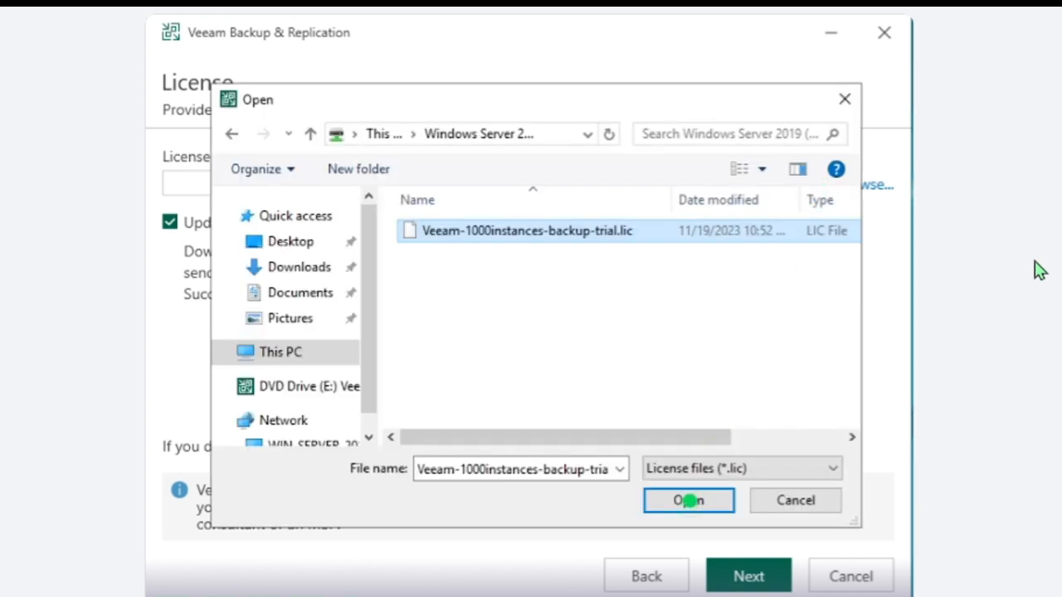
left_click(687, 500)
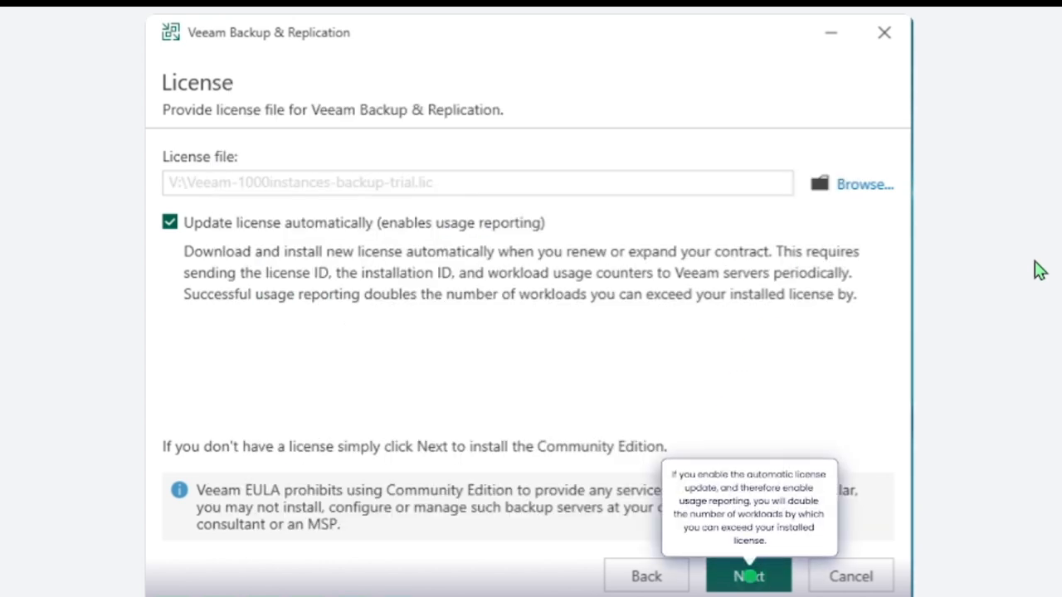
left_click(747, 576)
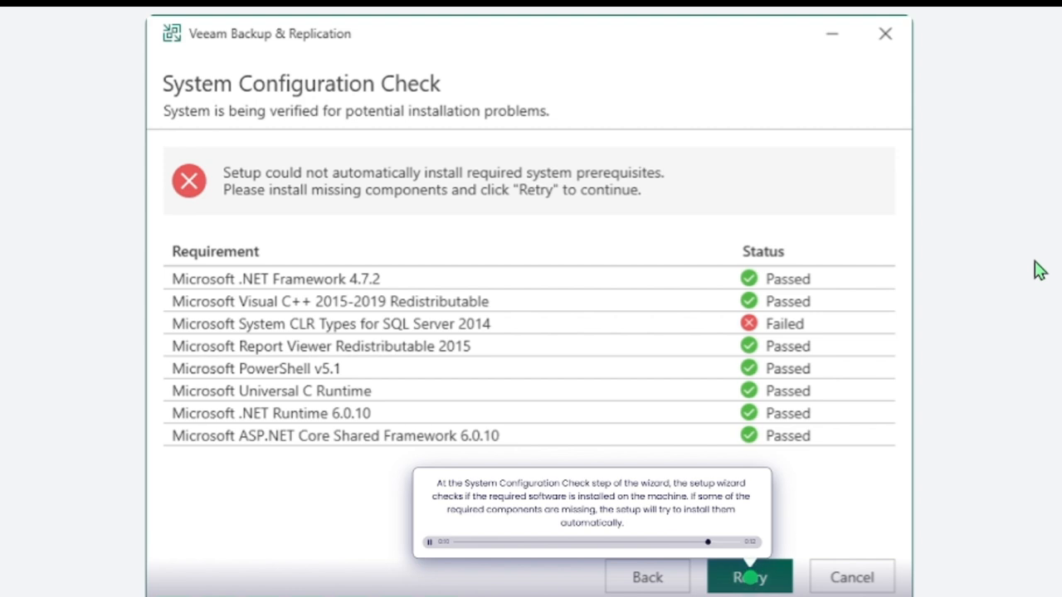
left_click(747, 576)
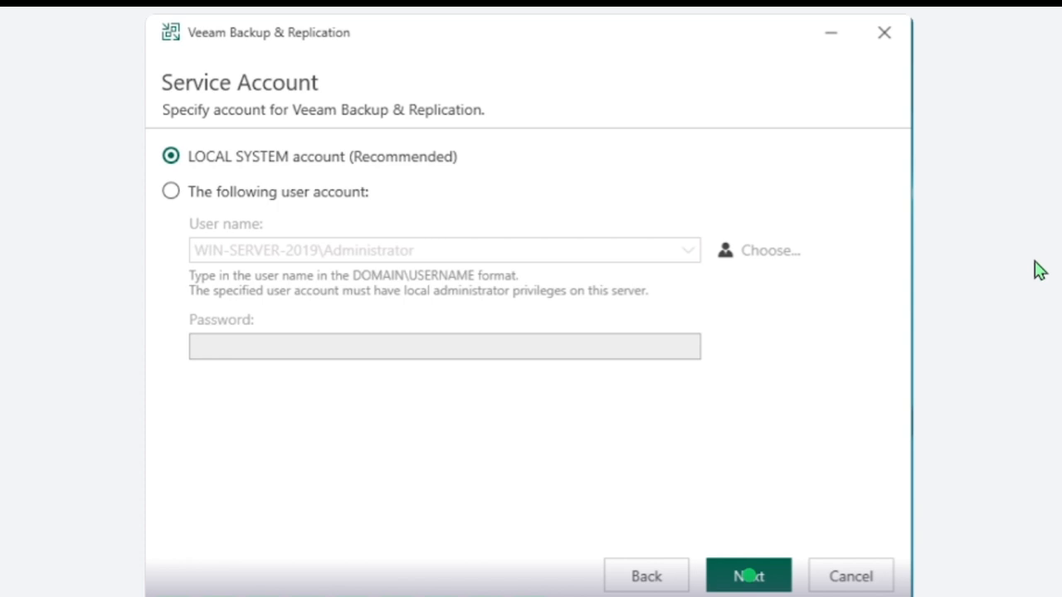
- Keep the LOCAL SYSTEM account, PostgreSQL database and default data locations despite compatibility warnings
left_click(748, 575)
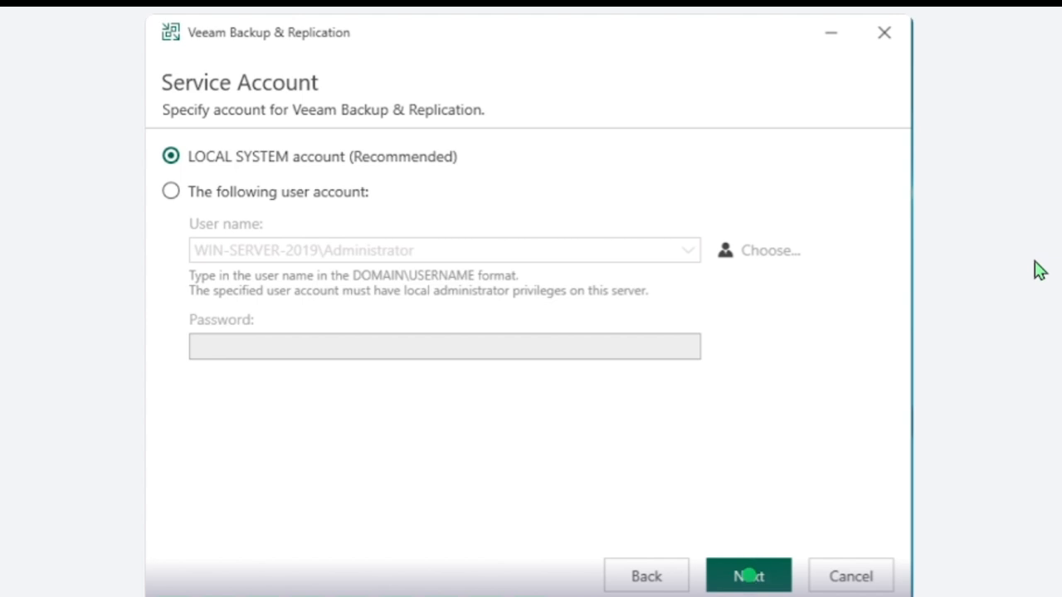
left_click(747, 575)
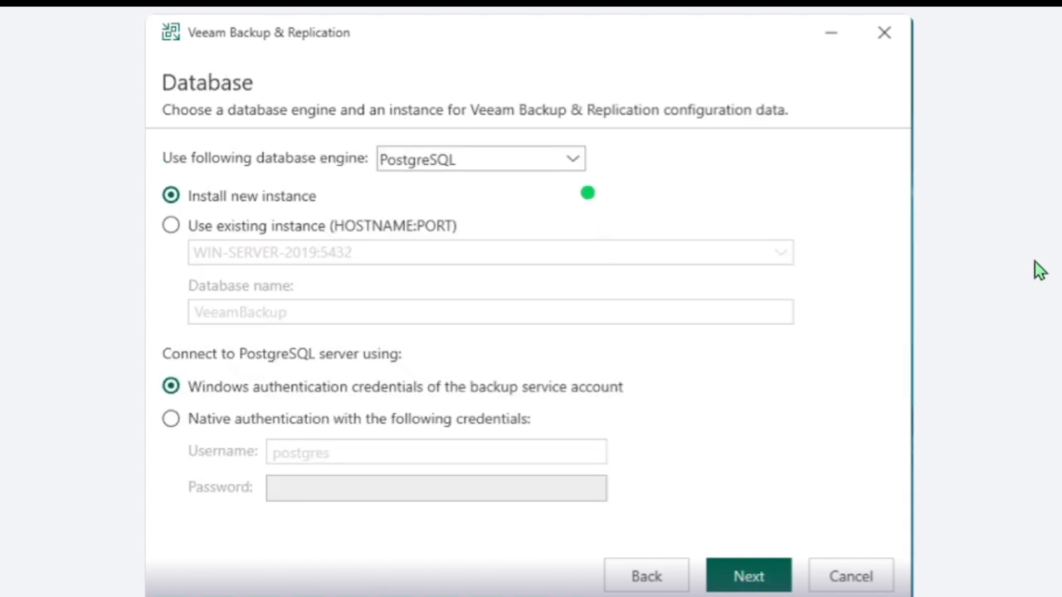
left_click(587, 192)
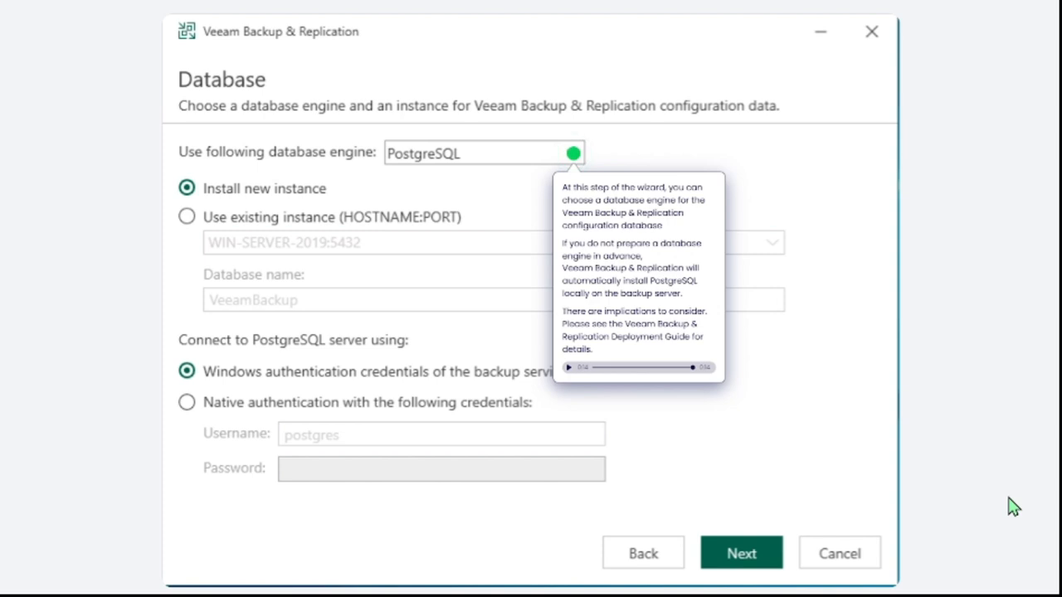
left_click(740, 552)
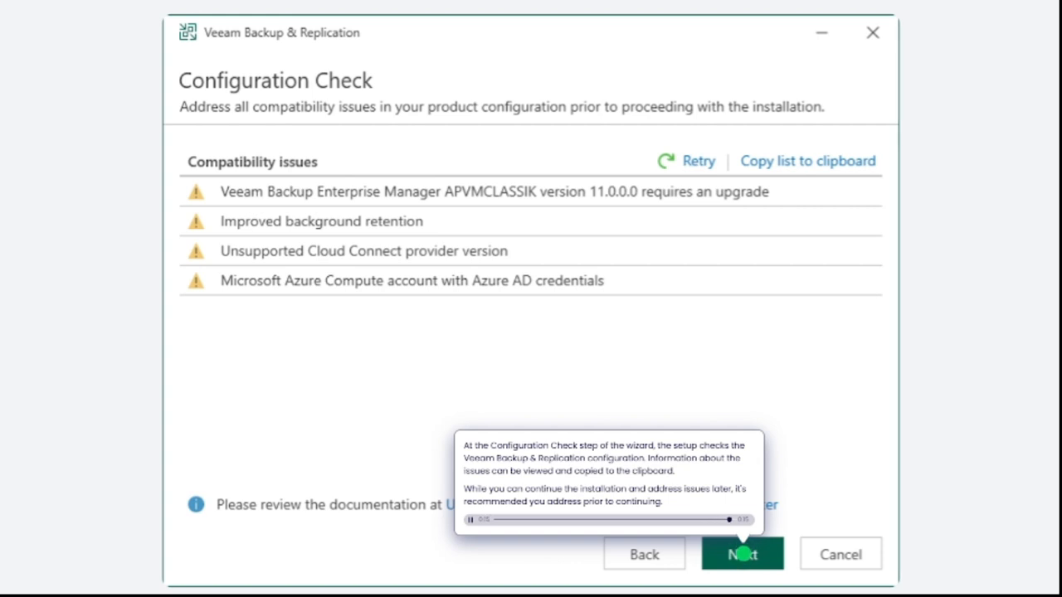
left_click(740, 553)
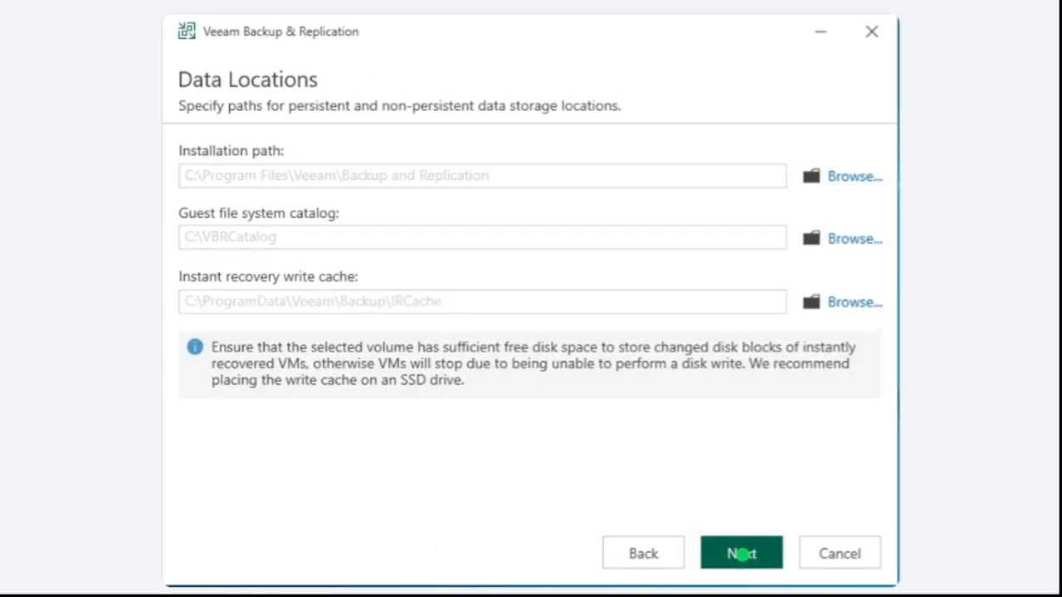
left_click(740, 553)
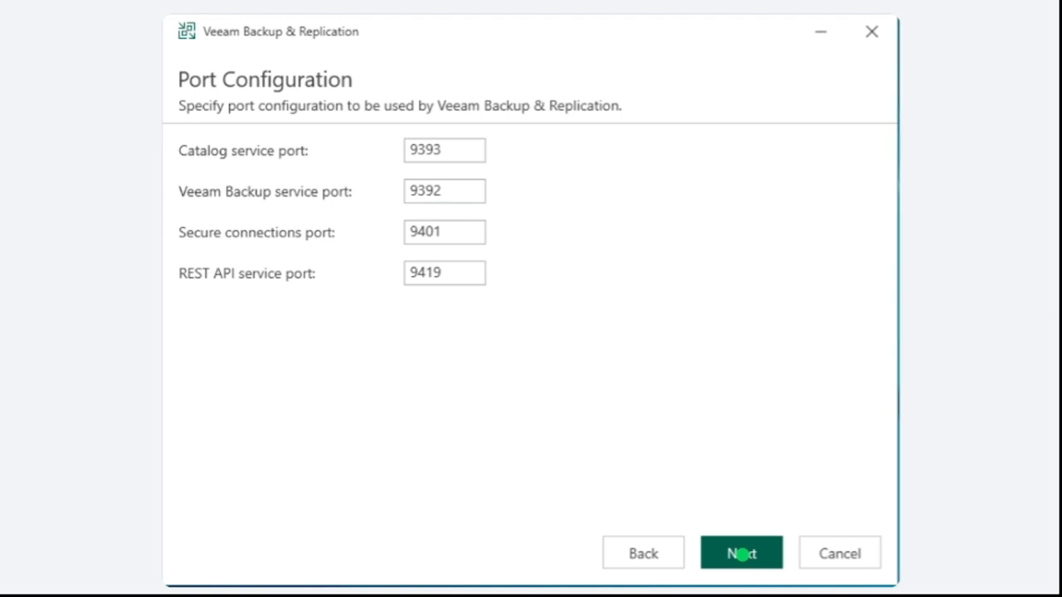
mouse_move(740, 552)
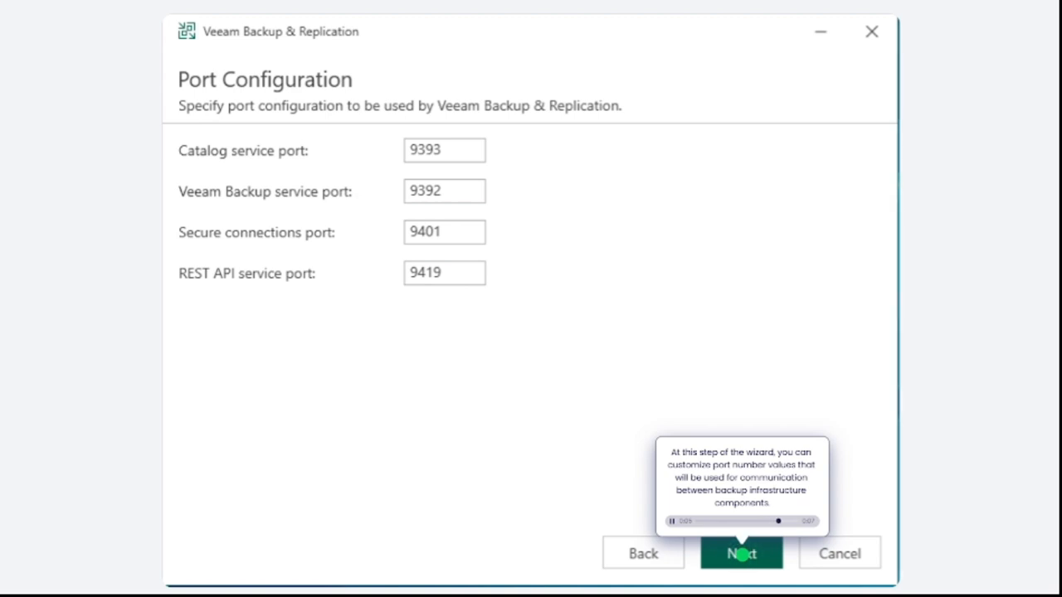
- Accept the default ports, run the installation, and close the finished installer
left_click(740, 554)
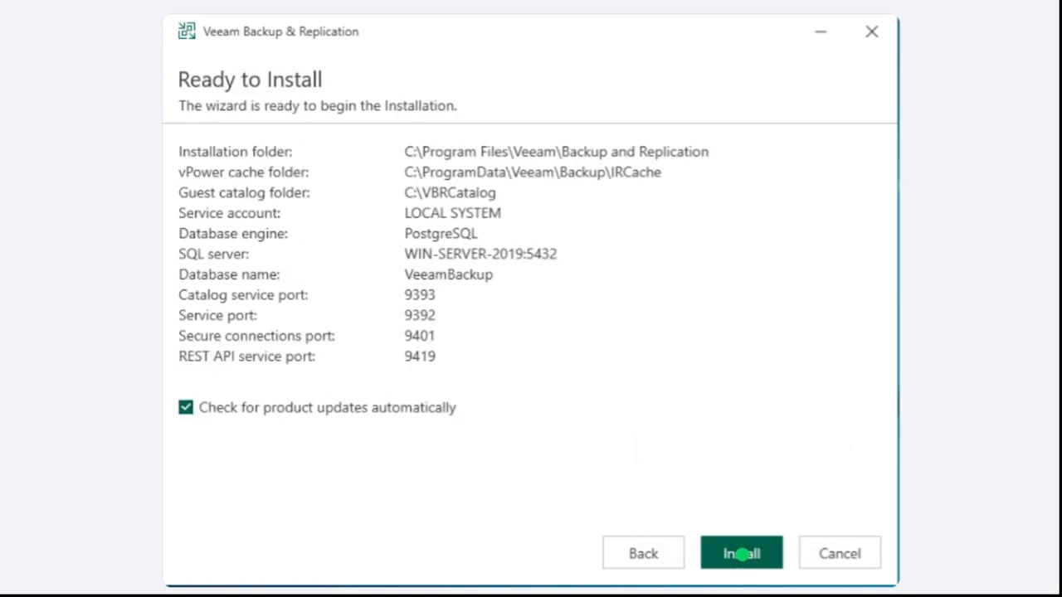
mouse_move(741, 552)
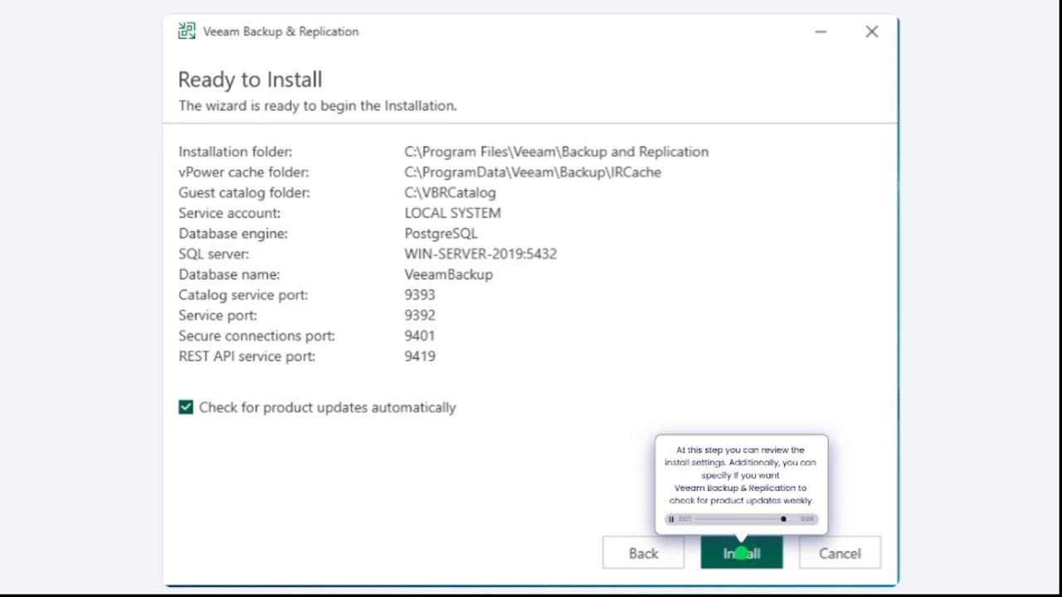
left_click(740, 552)
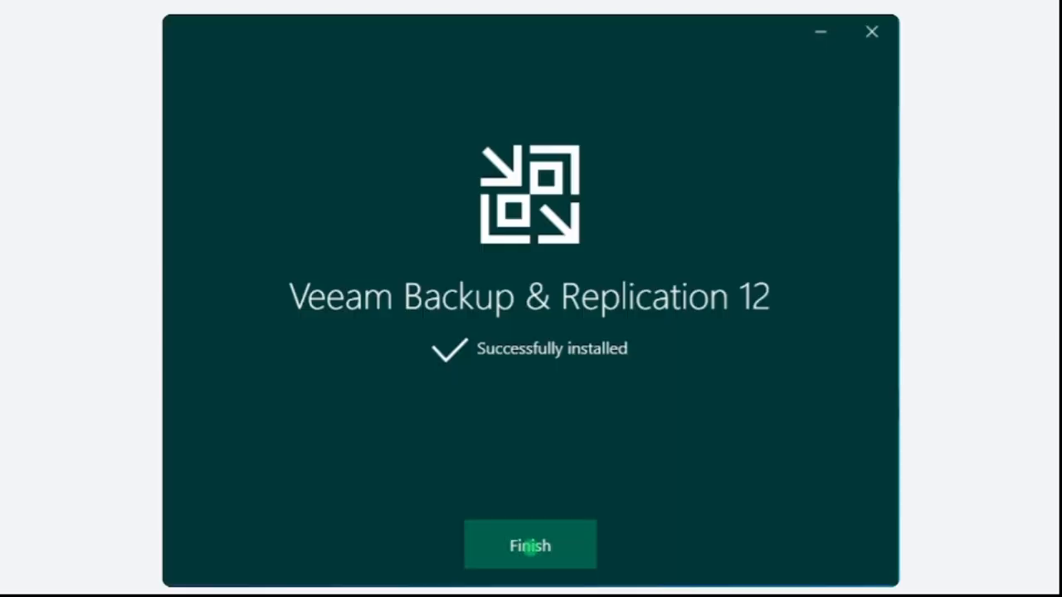
left_click(529, 545)
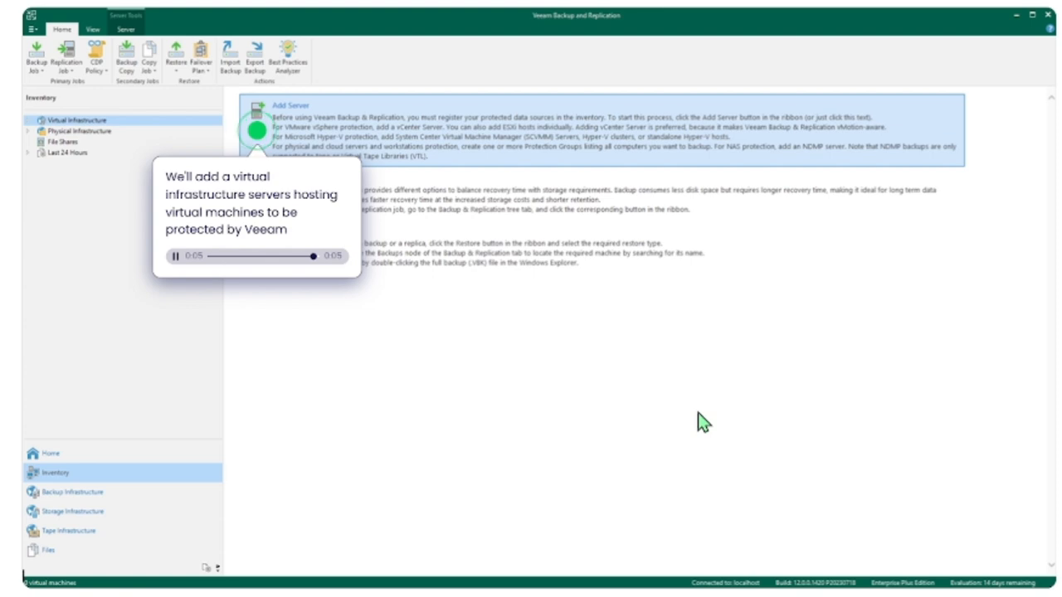
- Start adding an ESXi server by its IP address and create root credentials
left_click(290, 105)
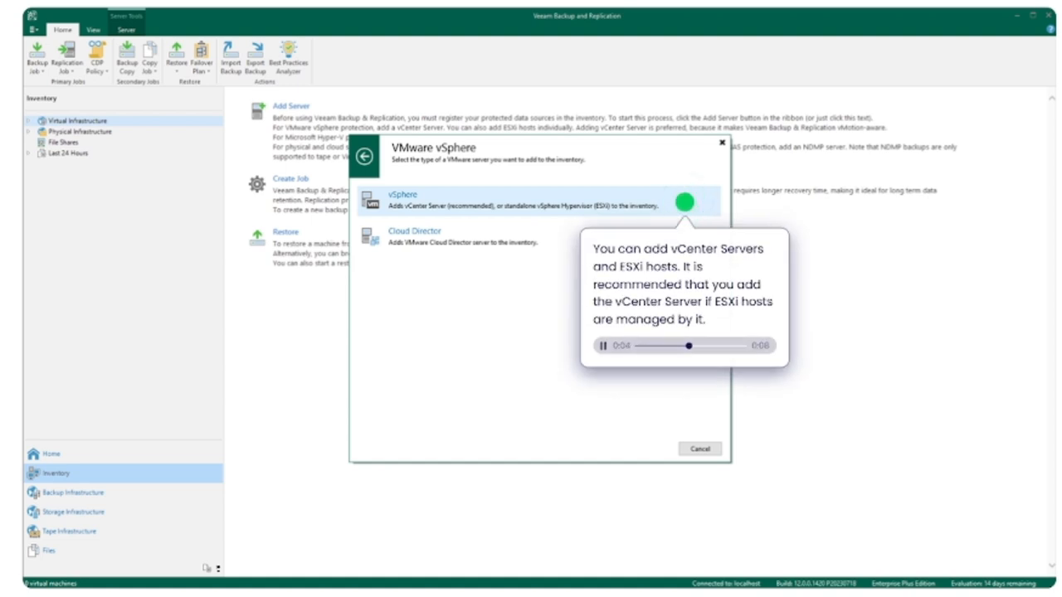
left_click(684, 202)
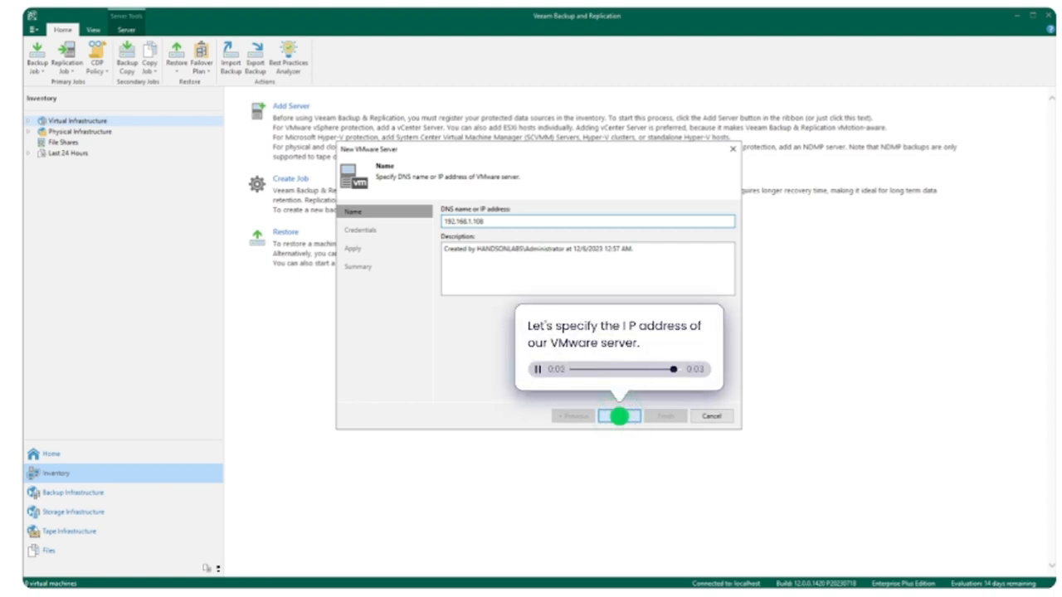
left_click(618, 416)
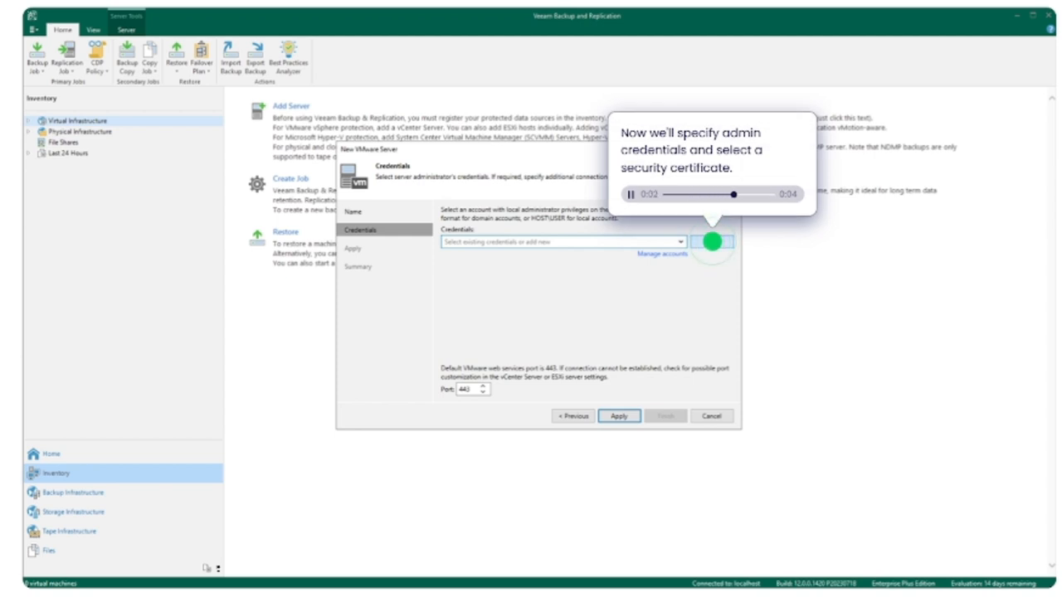
left_click(632, 194)
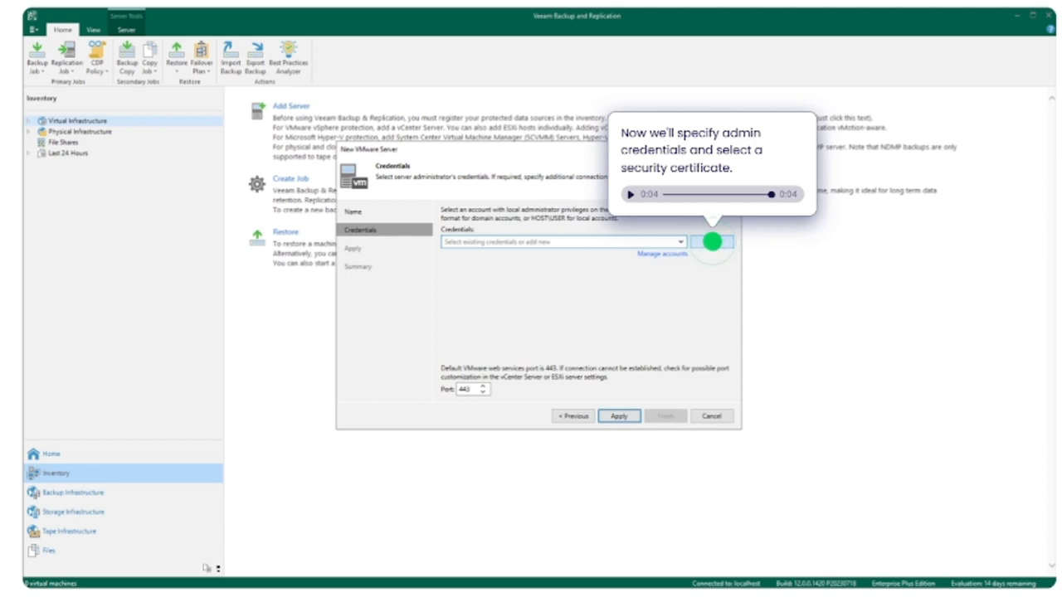
left_click(711, 241)
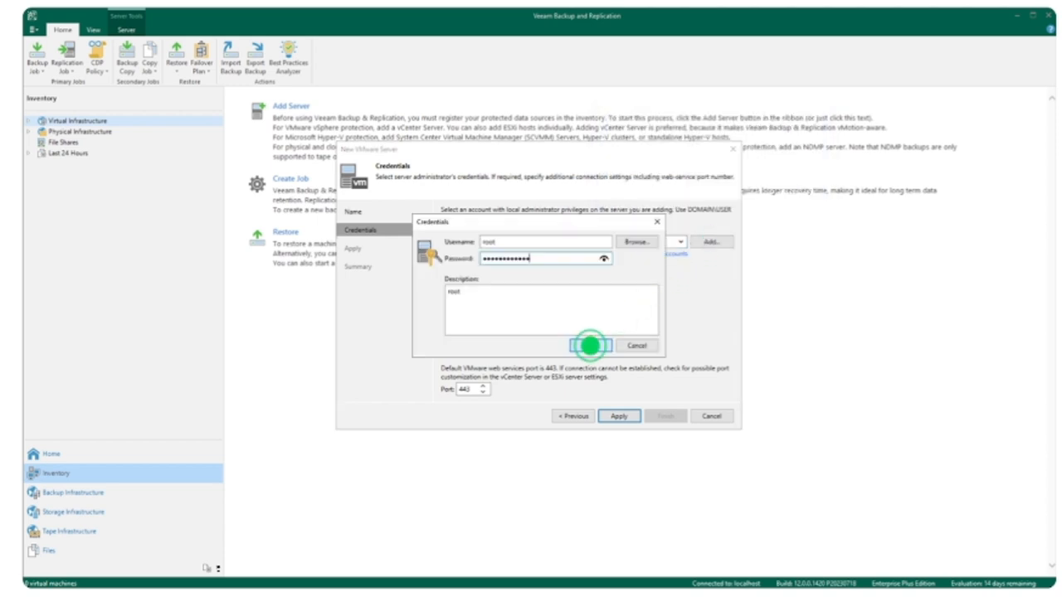
left_click(588, 345)
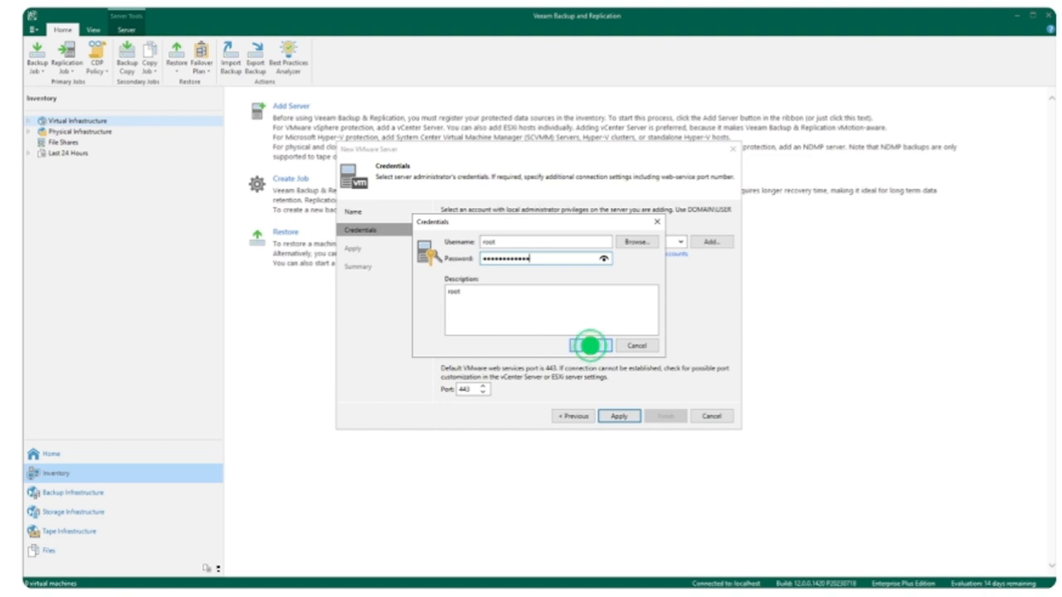
left_click(590, 345)
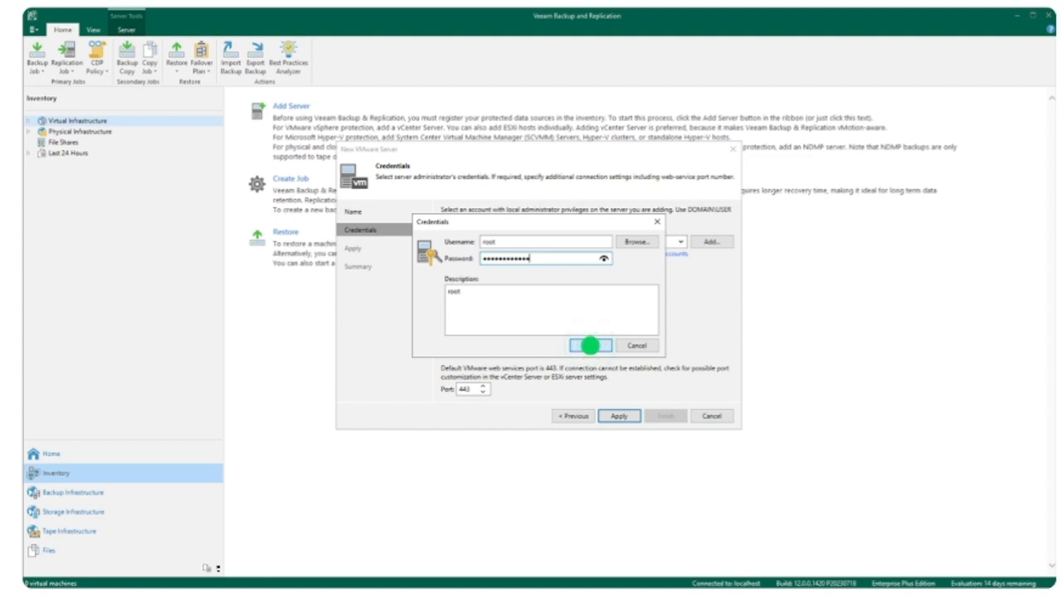
left_click(593, 345)
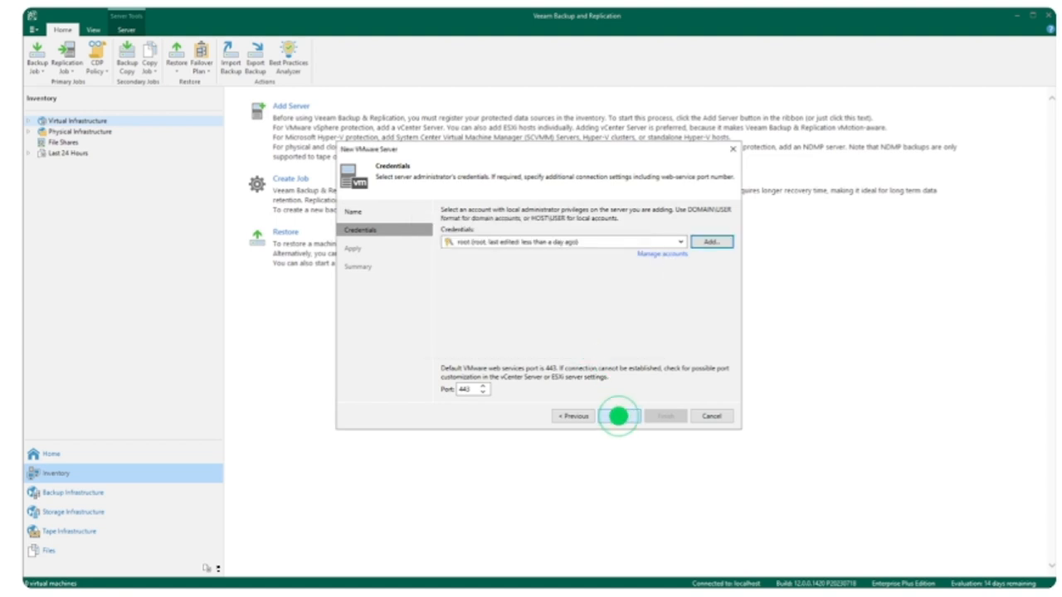
- Connect with root credentials, trust the certificate, and finish adding host 192.168.1.108
left_click(618, 416)
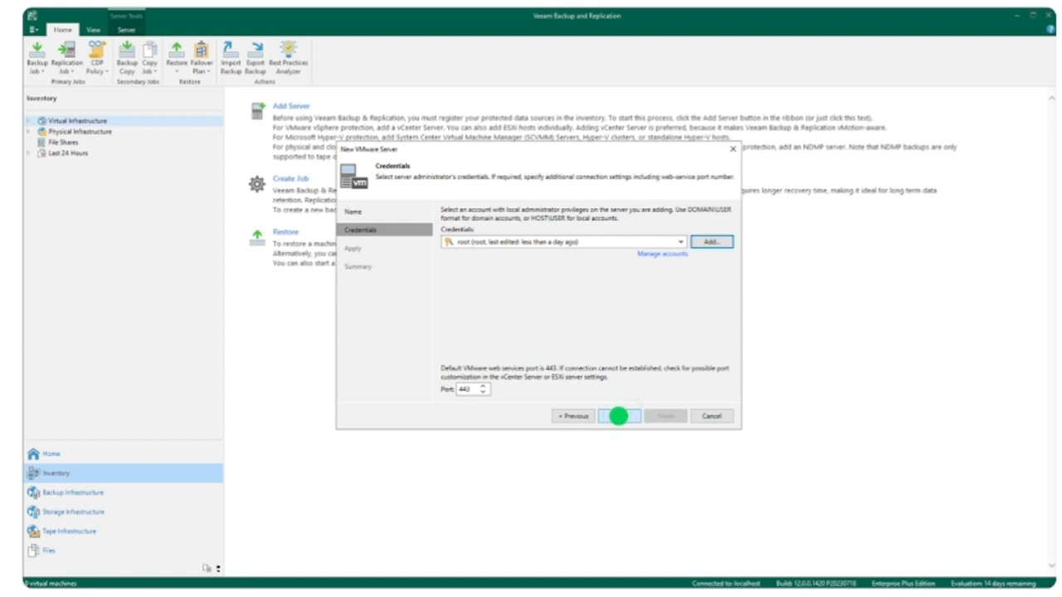
left_click(618, 416)
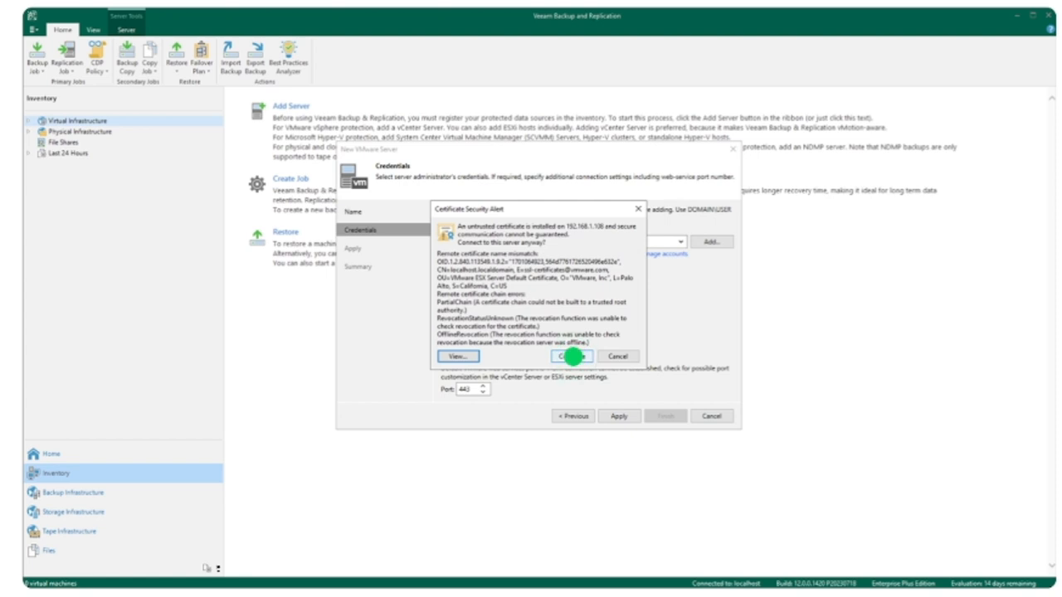
left_click(571, 356)
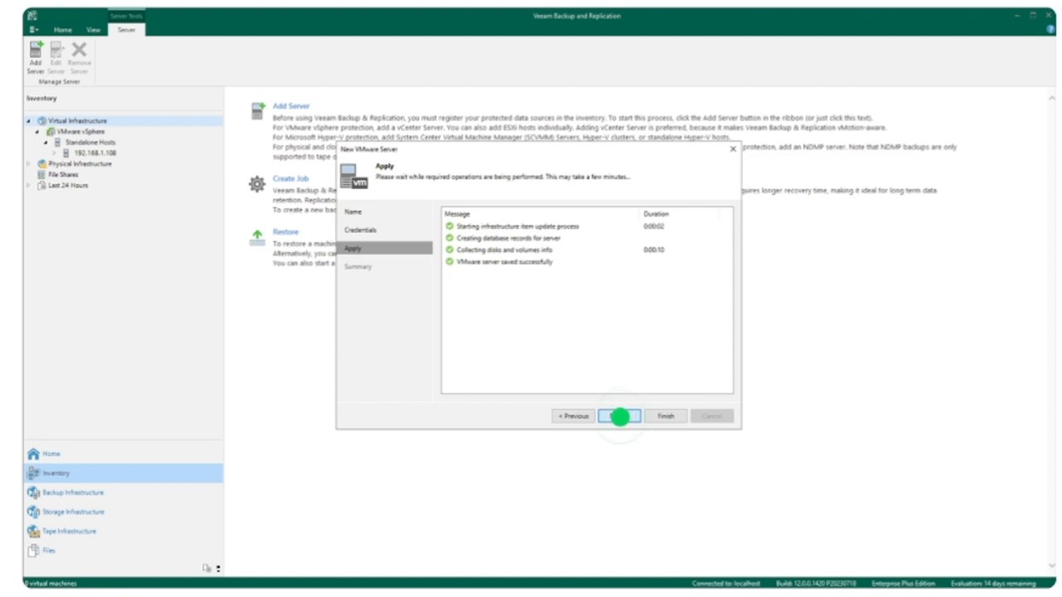
left_click(619, 416)
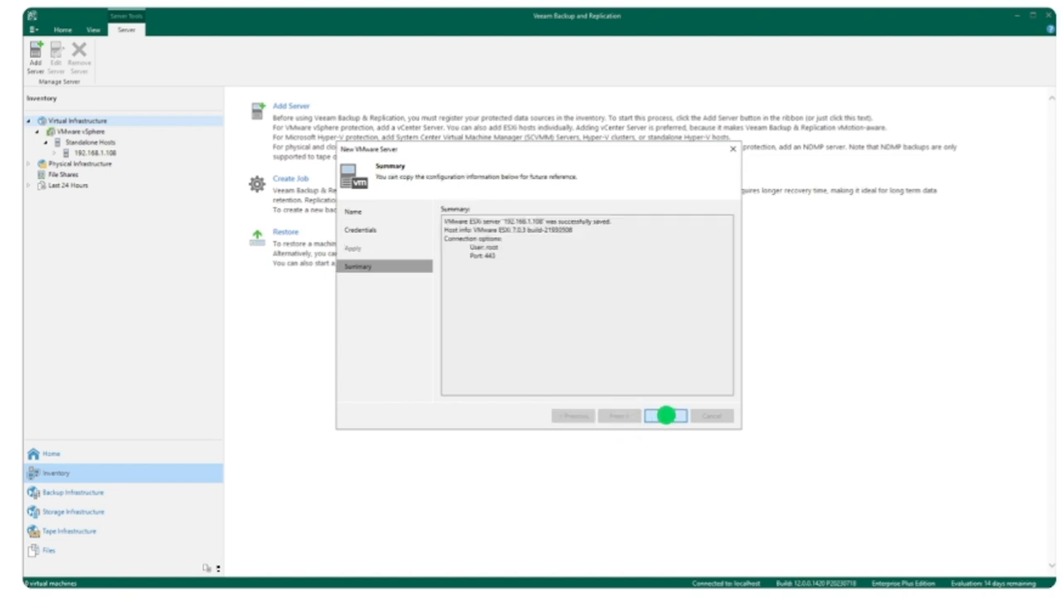
left_click(665, 415)
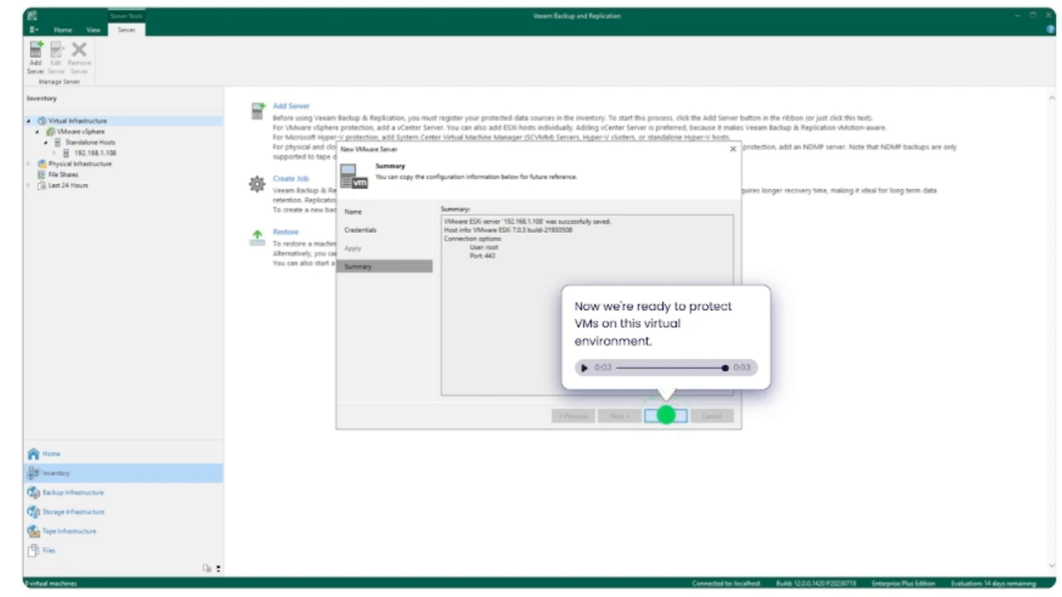
left_click(664, 416)
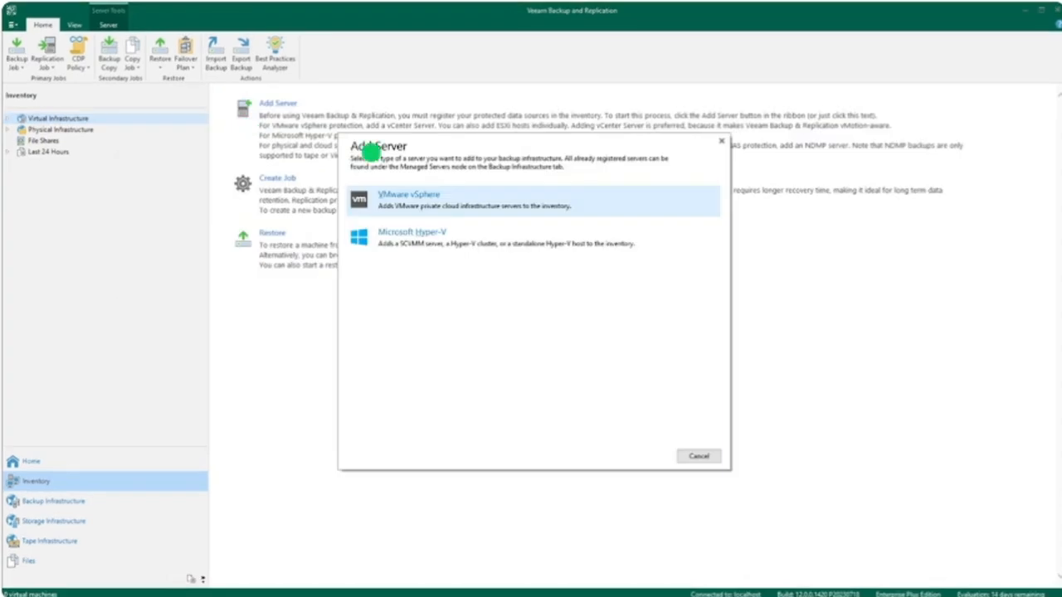
mouse_move(633, 201)
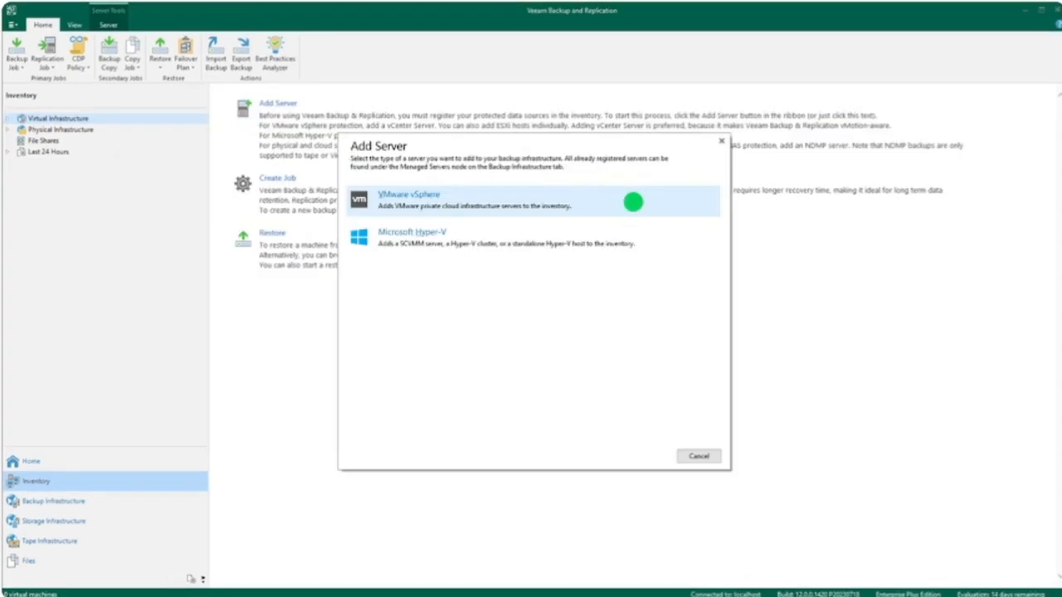
- Add VMware vSphere server 192.168.1.108 with new root credentials, trusting its certificate
left_click(410, 194)
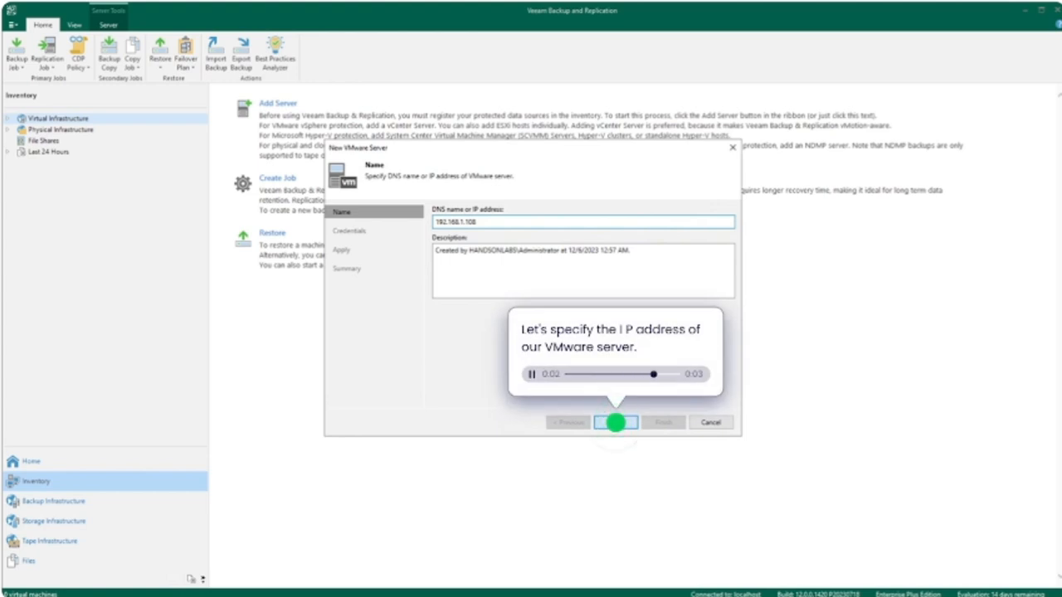
left_click(530, 374)
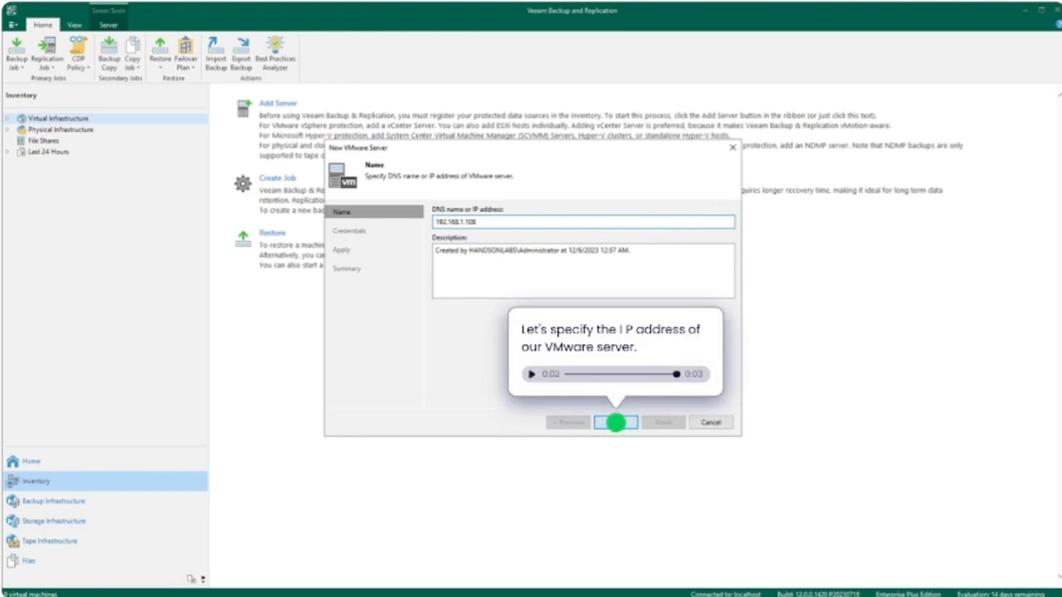
left_click(616, 422)
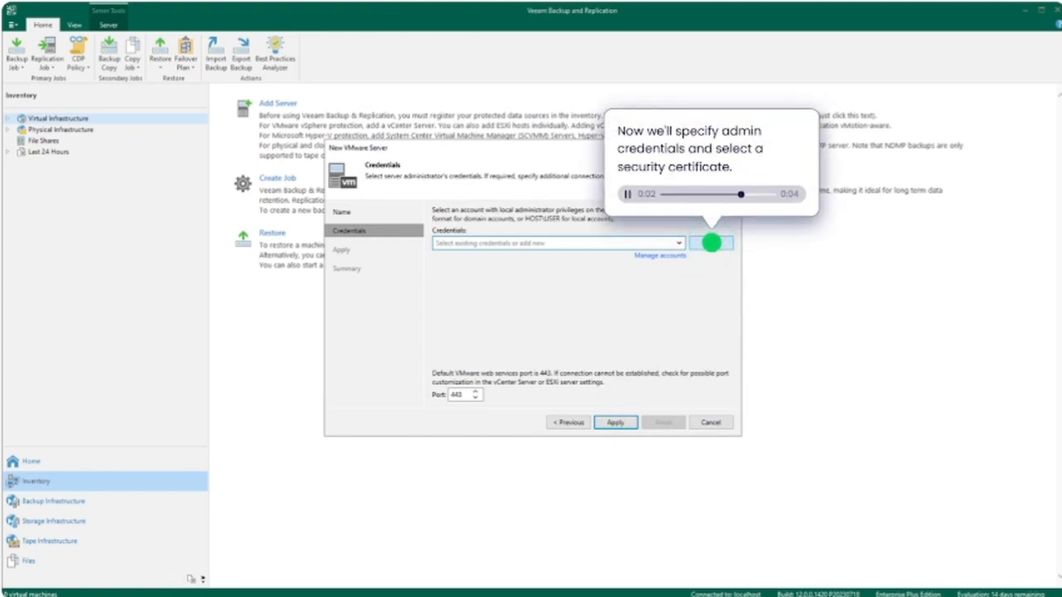
left_click(709, 243)
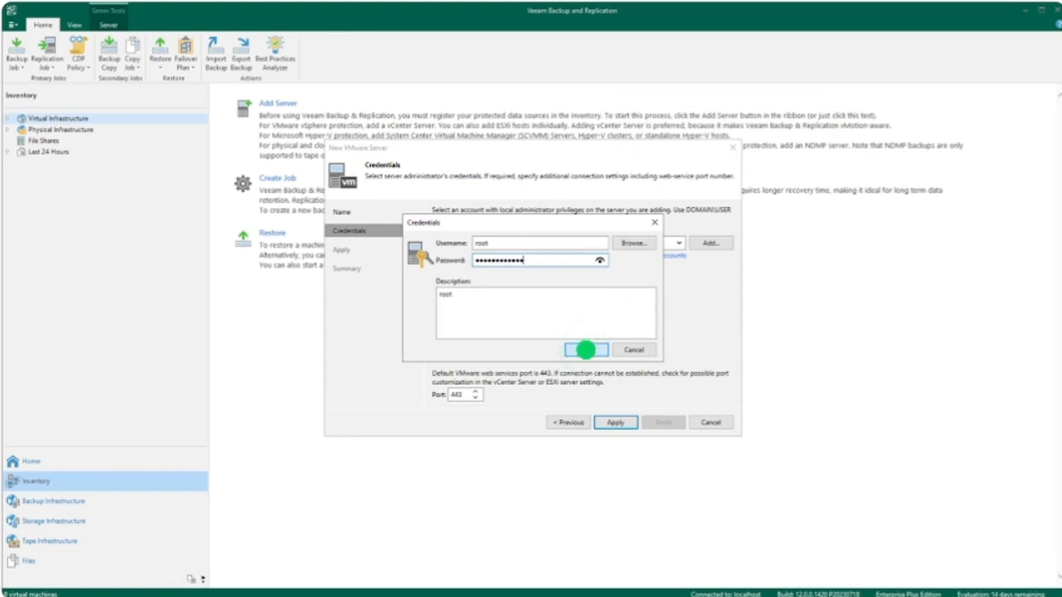
left_click(586, 349)
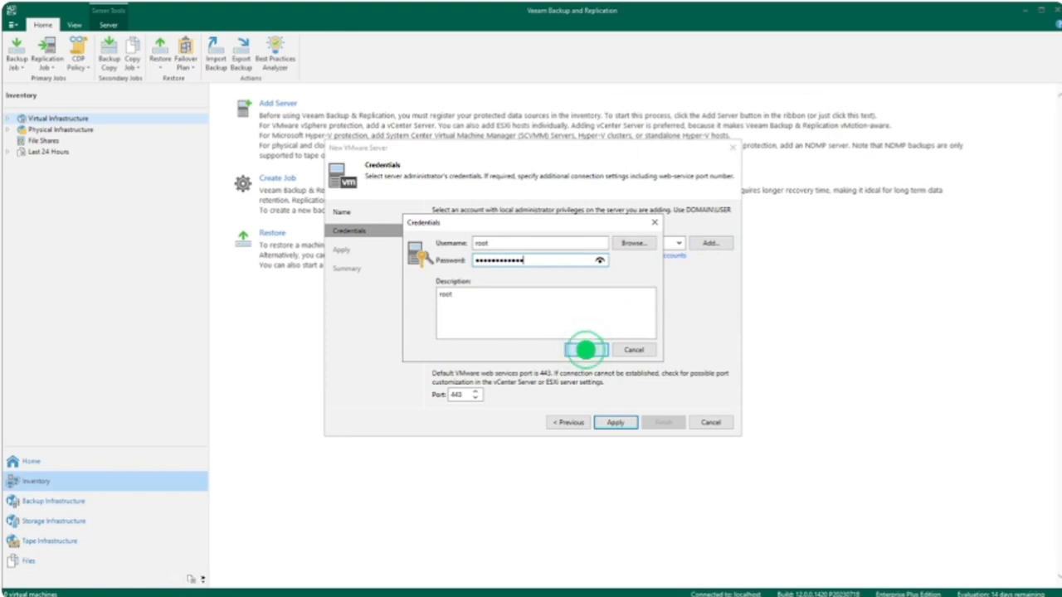
left_click(585, 349)
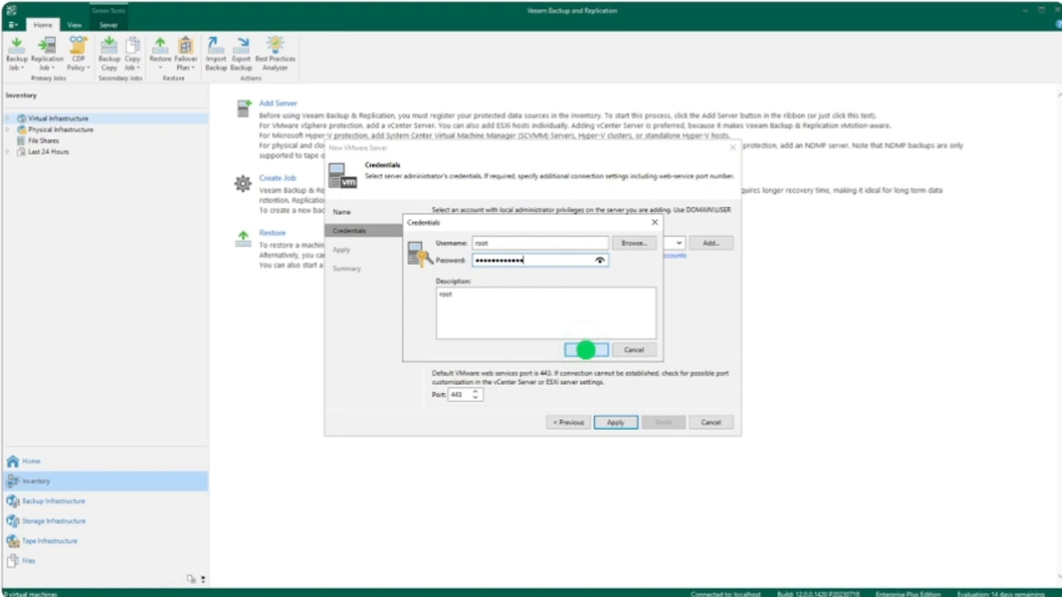
left_click(585, 350)
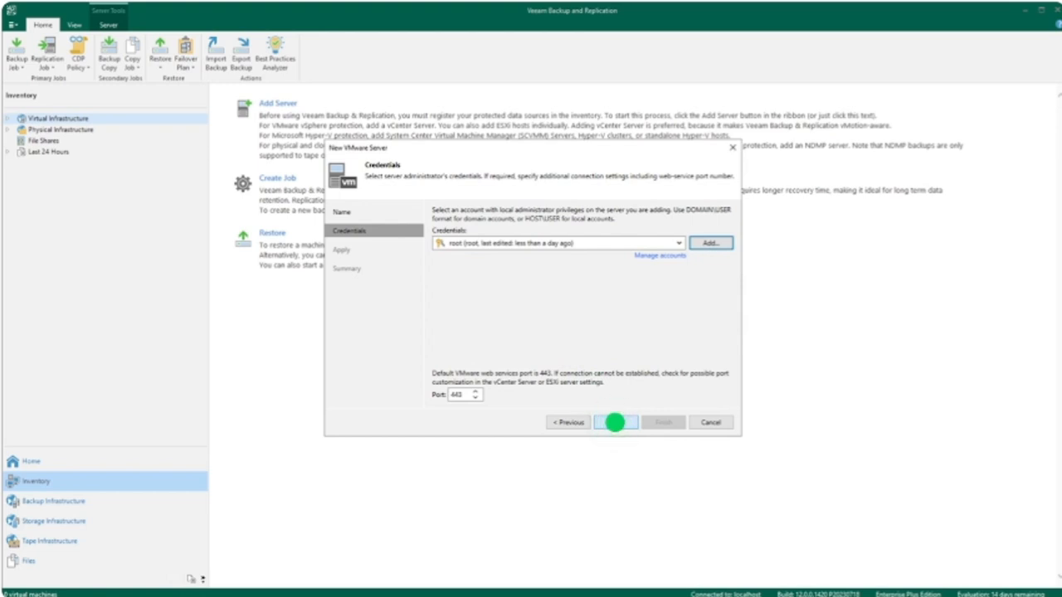
left_click(615, 422)
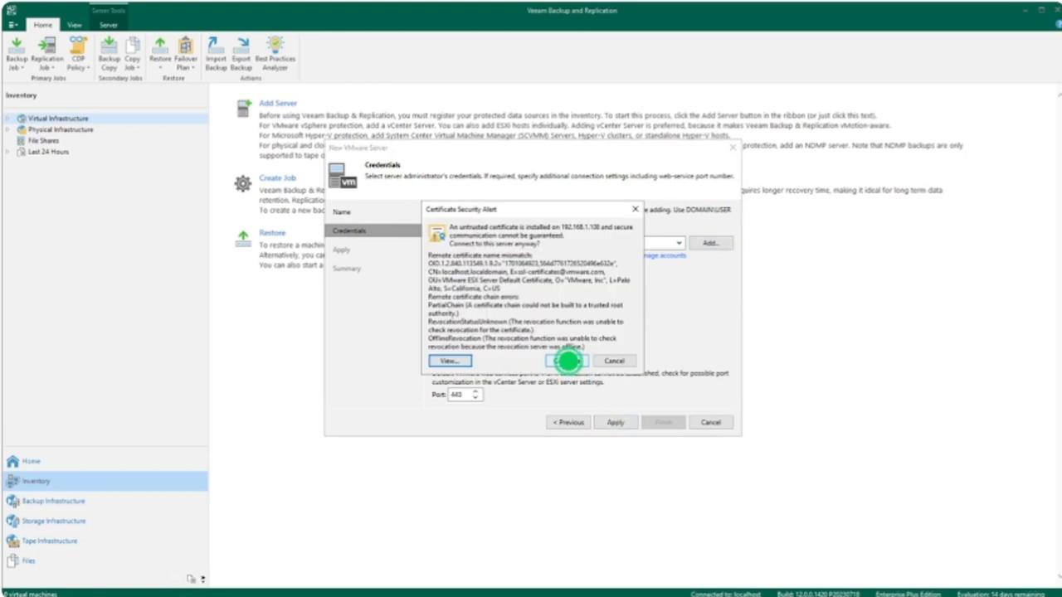
left_click(567, 361)
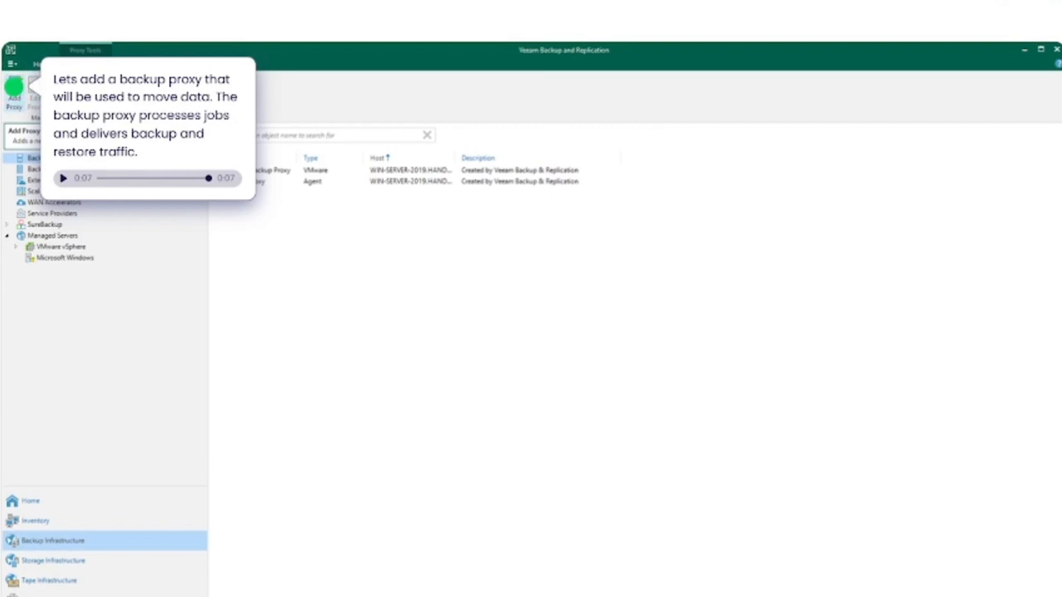
- Start a VMware backup proxy keeping automatic transport mode and automatic datastore detection
left_click(14, 91)
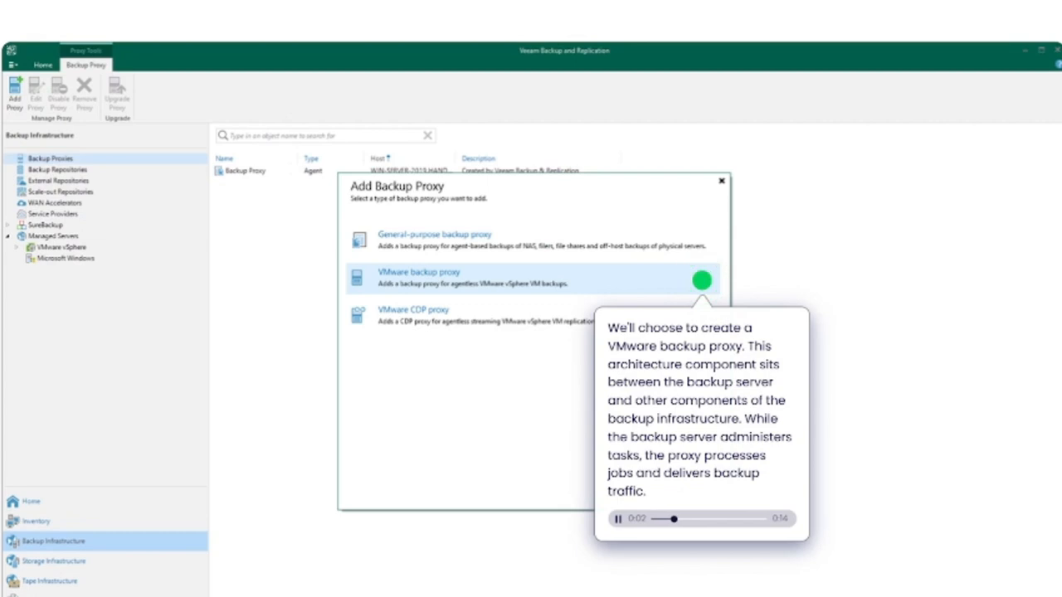
left_click(418, 277)
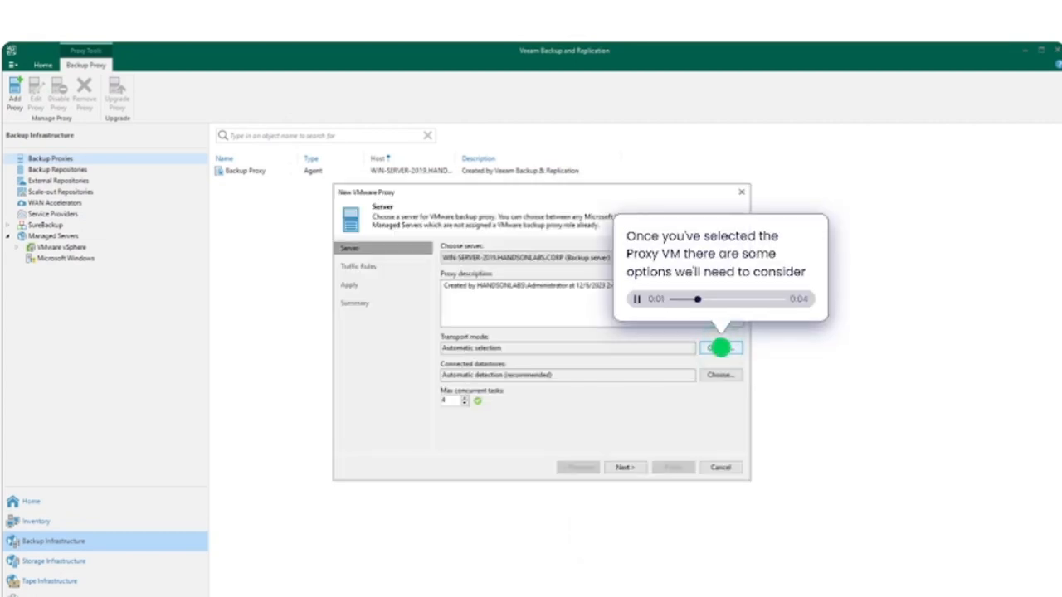
left_click(720, 347)
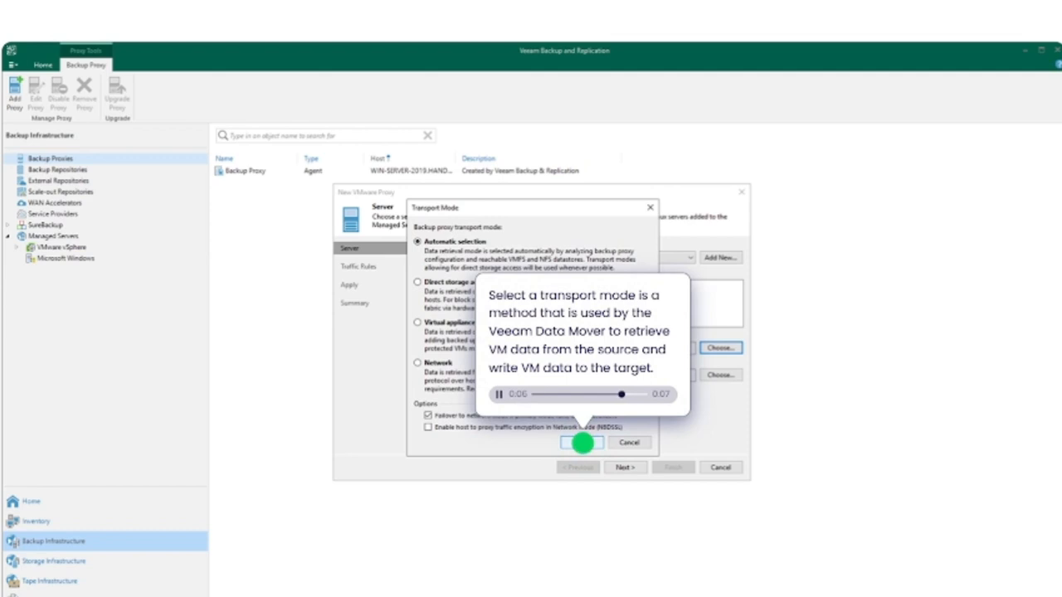
left_click(580, 442)
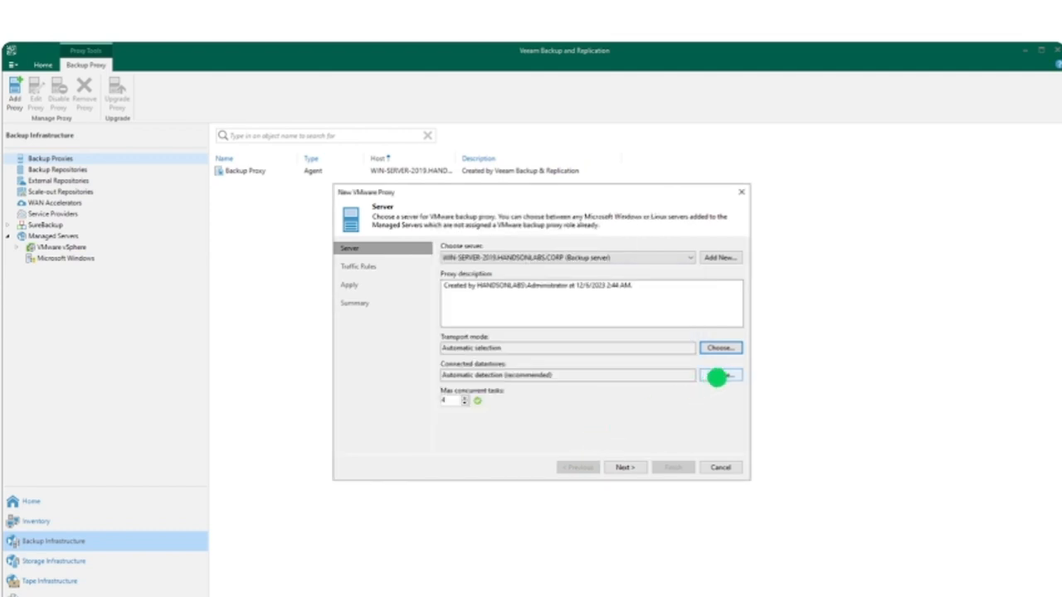
left_click(719, 374)
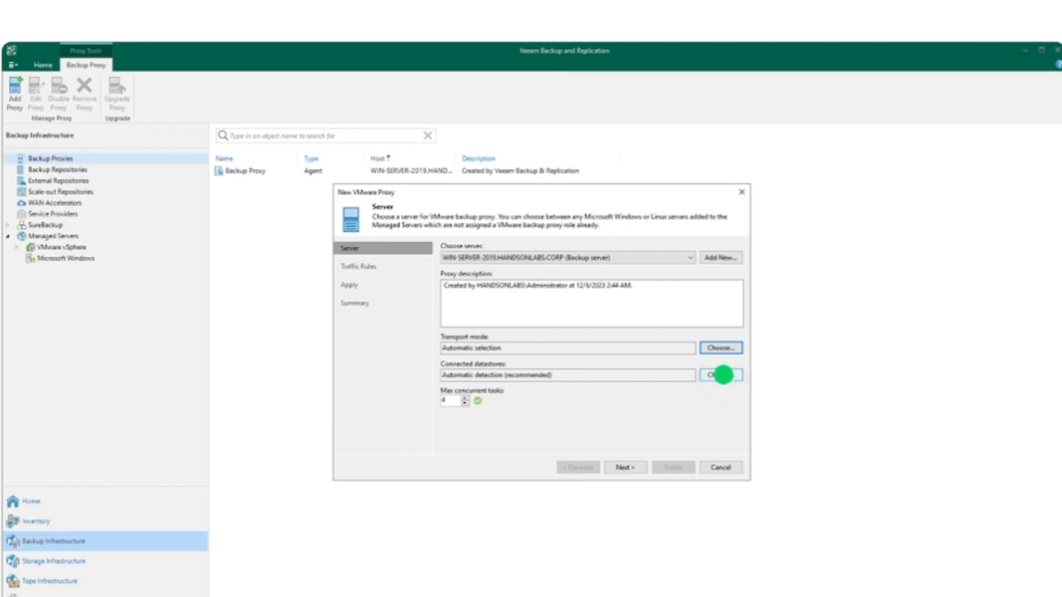
left_click(720, 375)
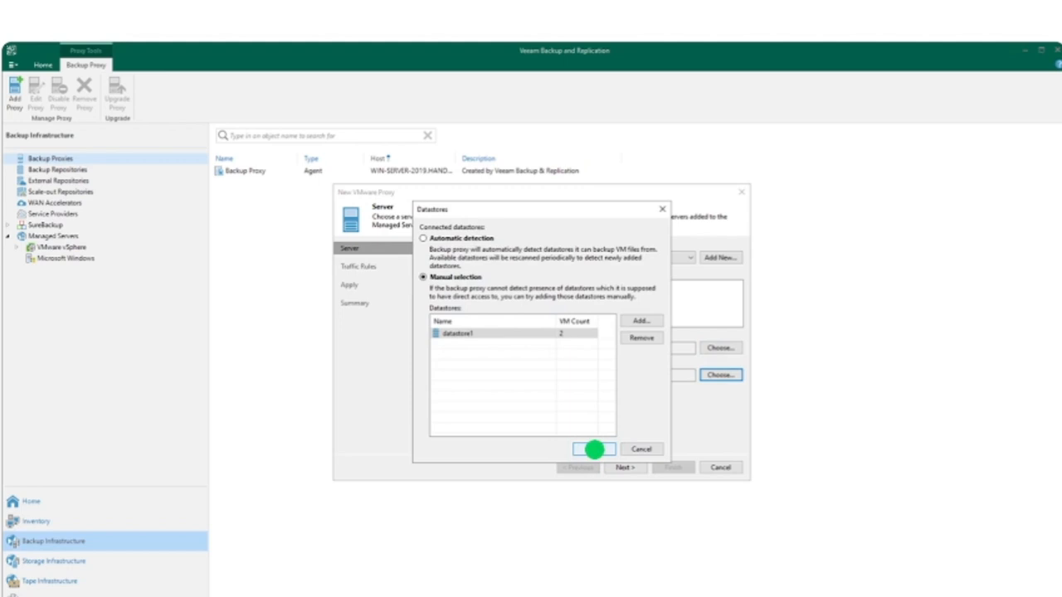
left_click(594, 449)
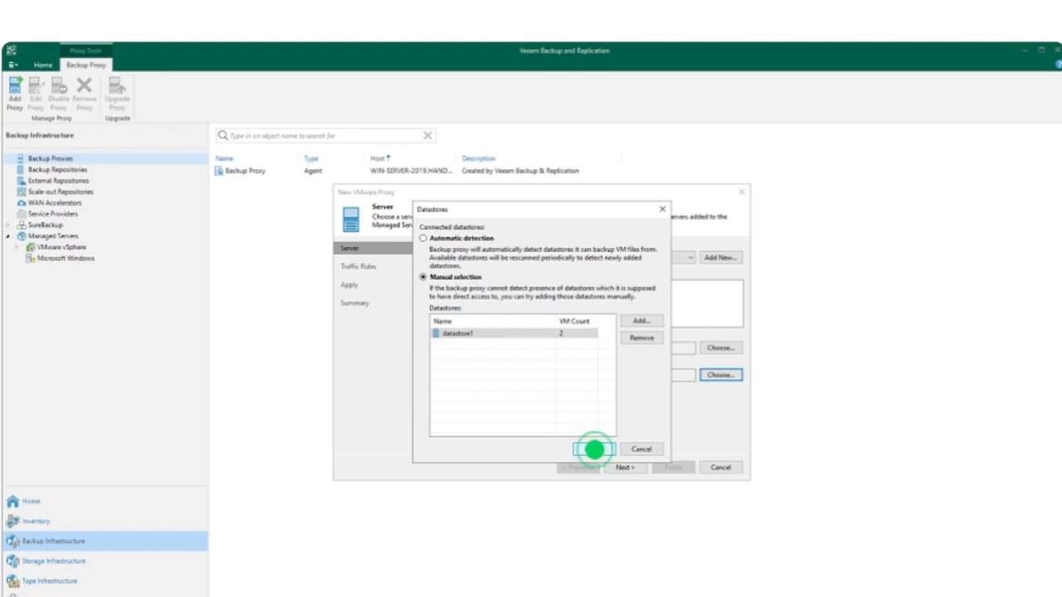
left_click(595, 449)
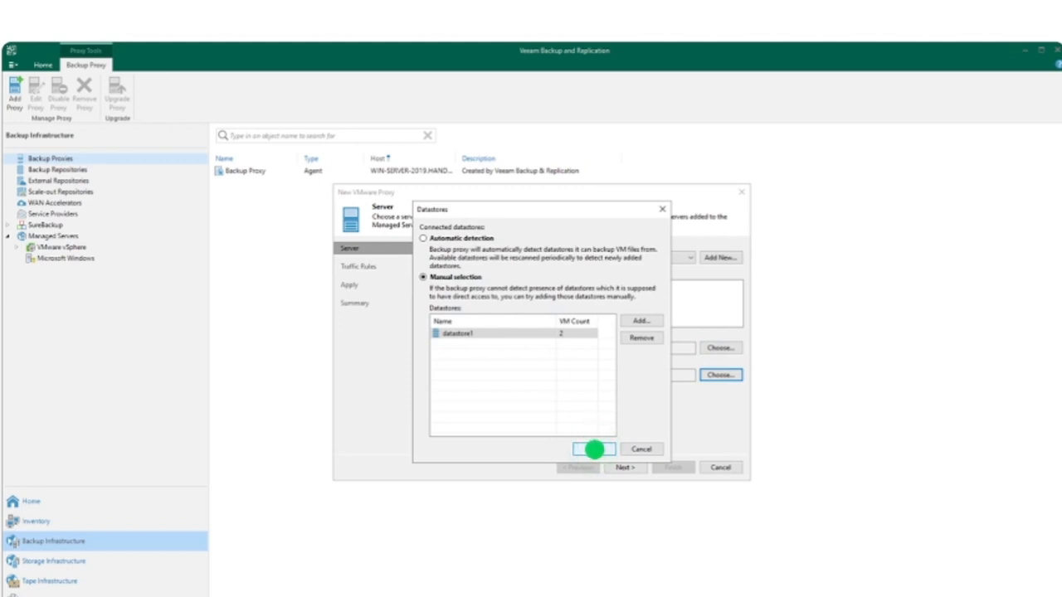
left_click(595, 448)
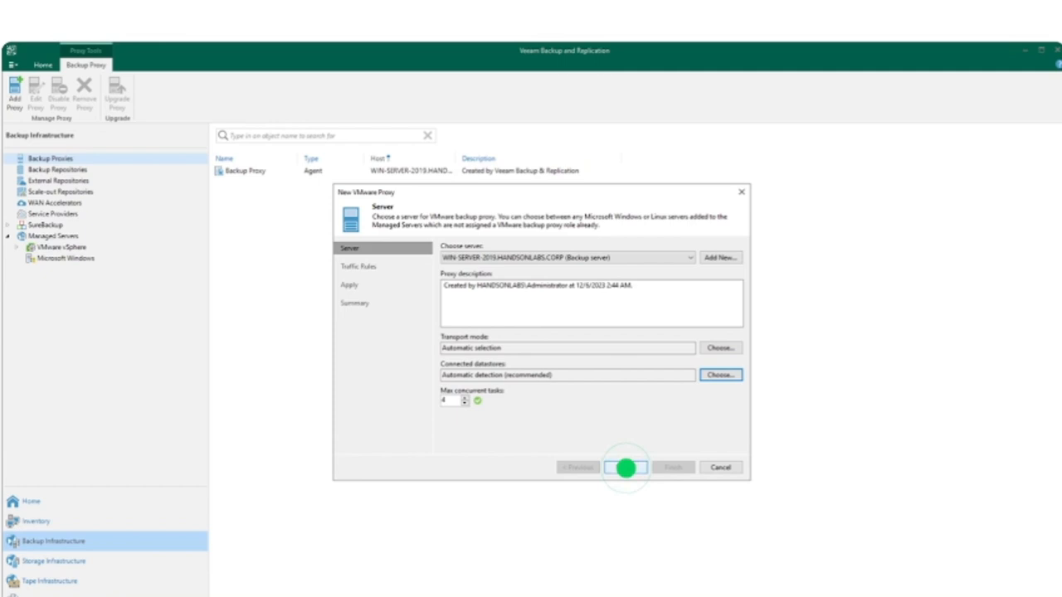
left_click(624, 467)
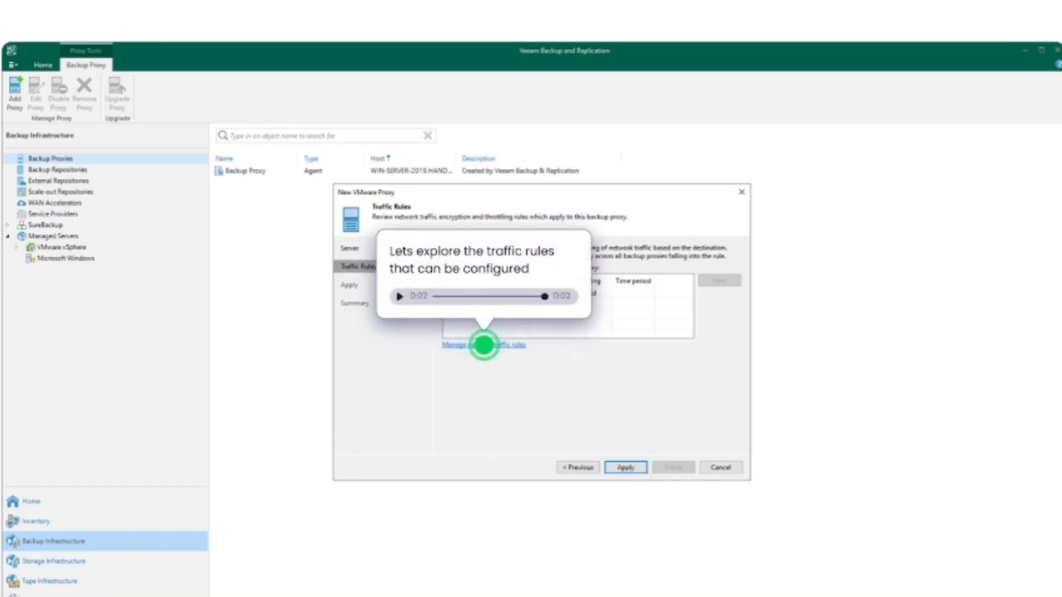
- Add a CORP IPv4 rule to the global network traffic rules
left_click(484, 344)
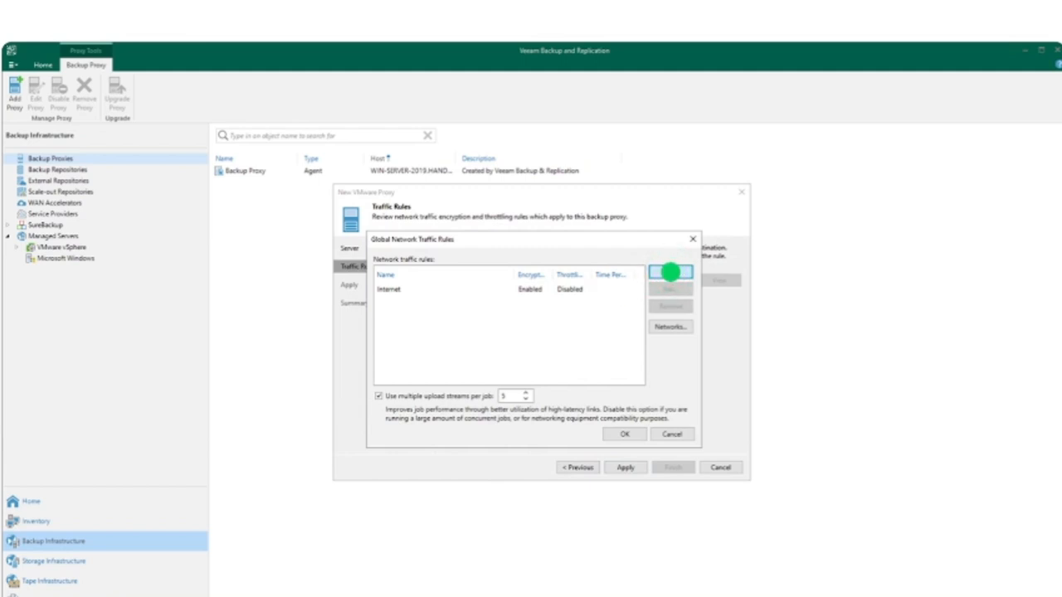
left_click(670, 273)
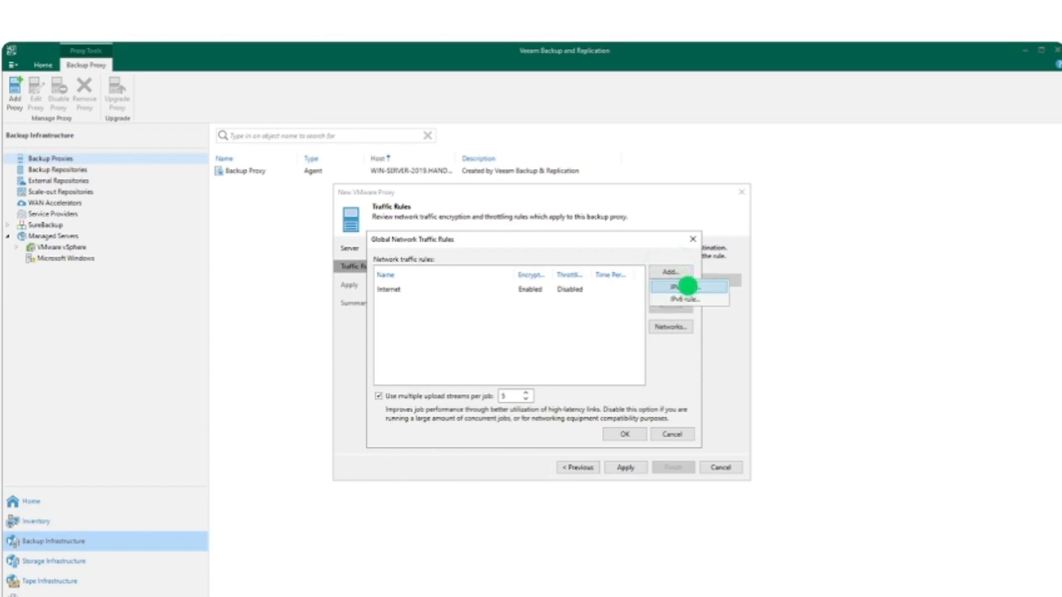
left_click(681, 286)
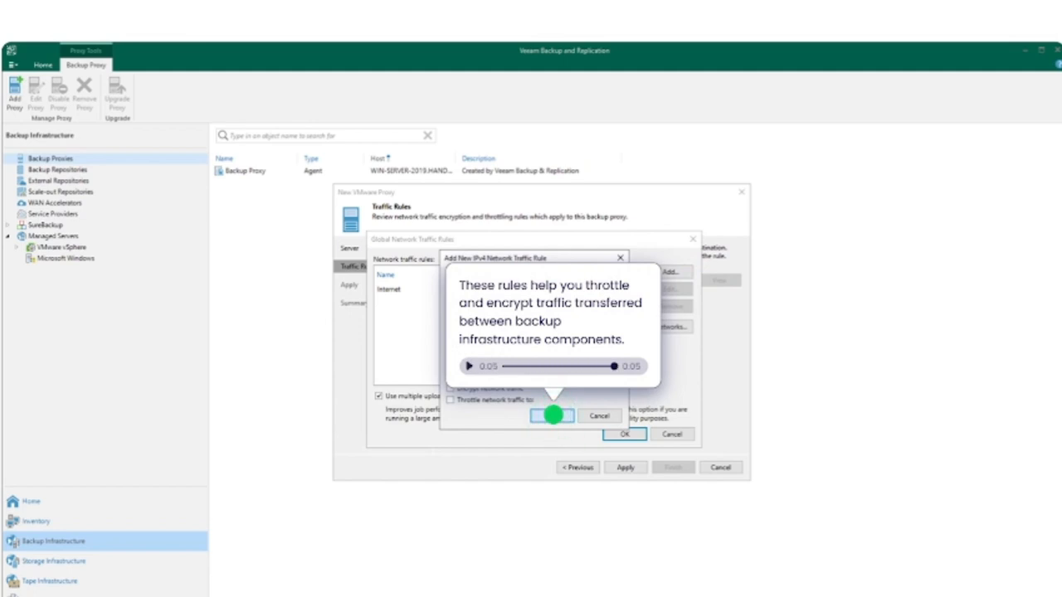
left_click(625, 434)
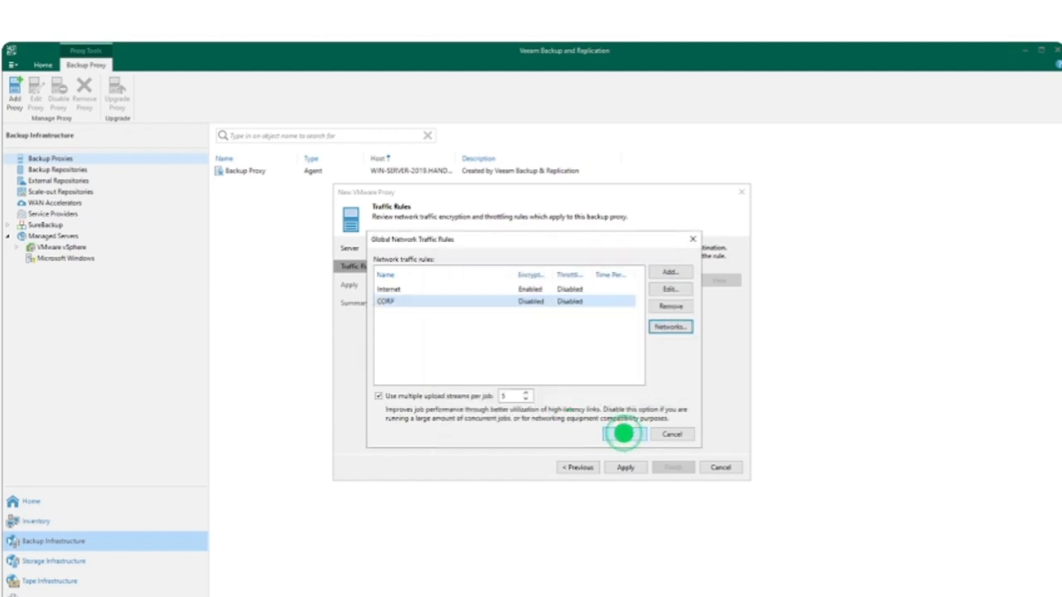
left_click(672, 434)
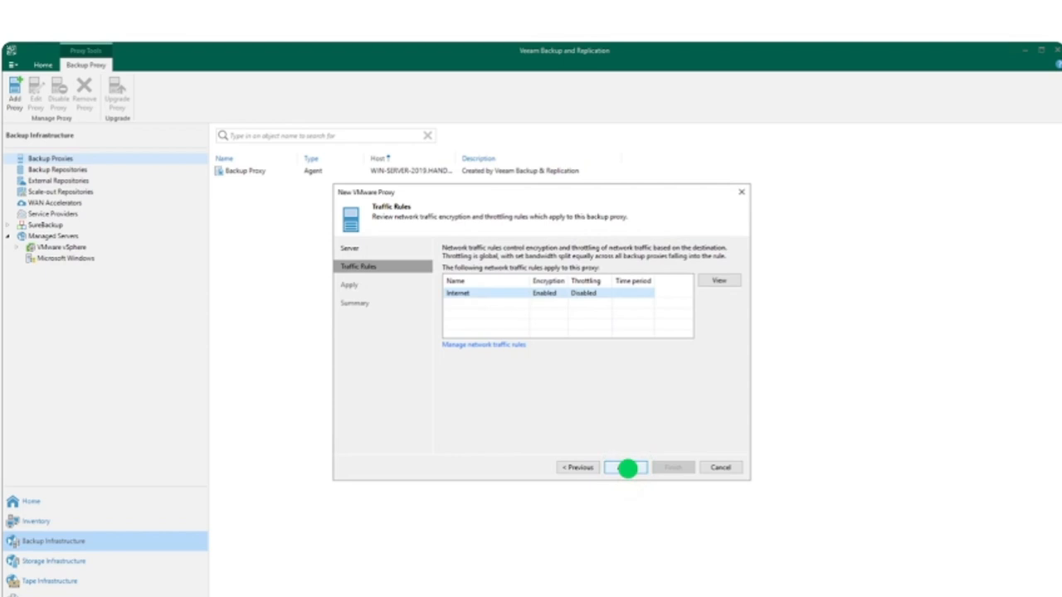
- Apply the proxy settings and complete the VMware backup proxy from the summary
left_click(627, 467)
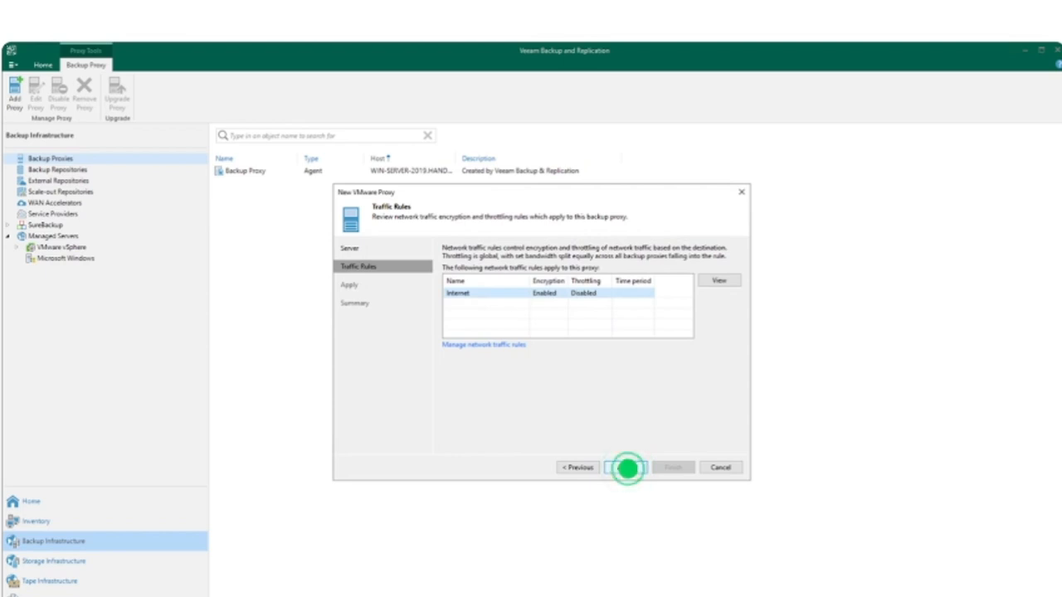
left_click(626, 467)
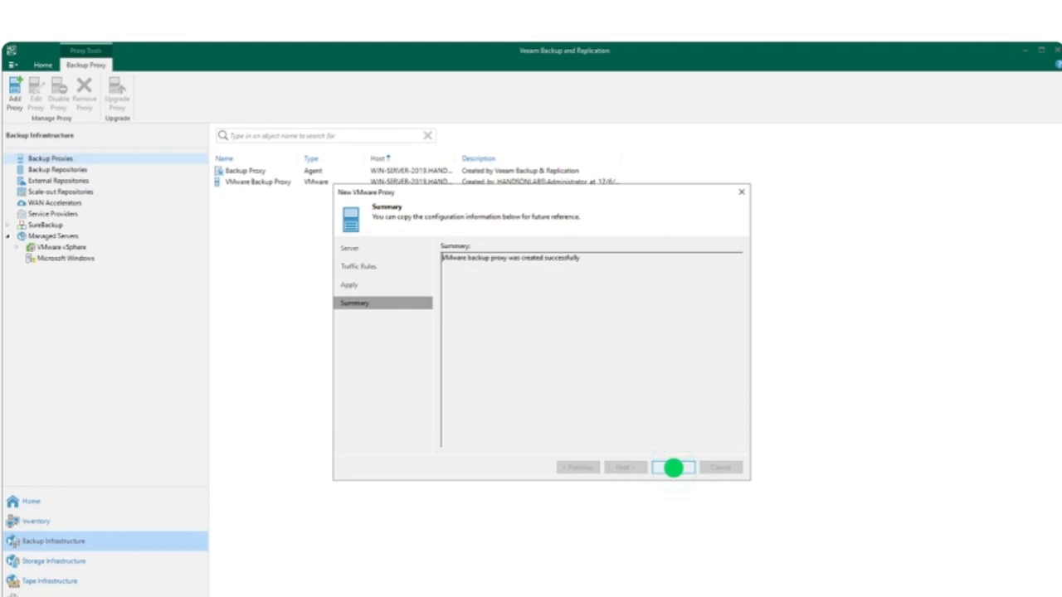
left_click(674, 467)
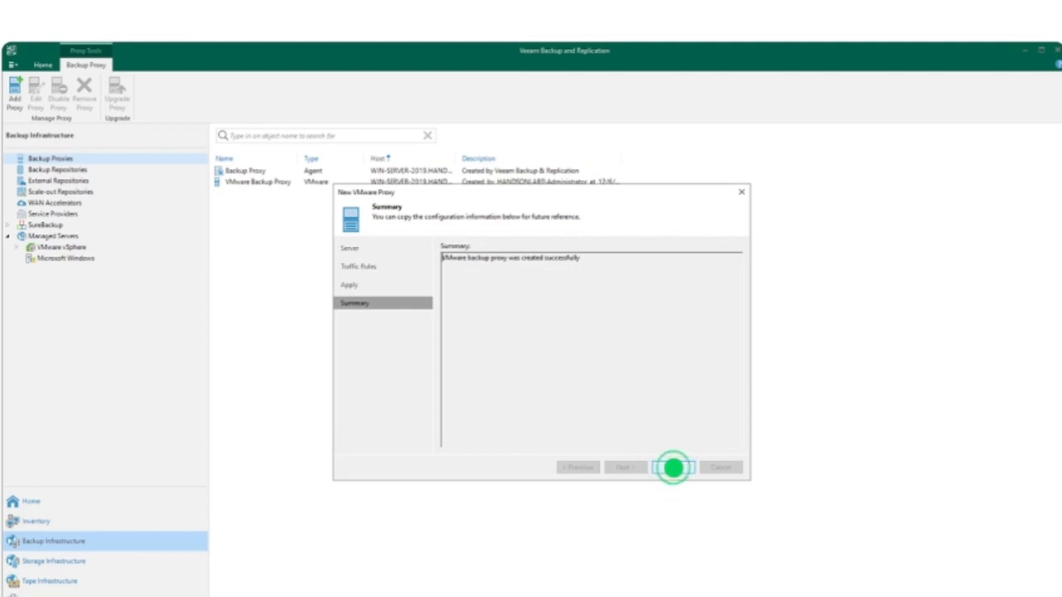
left_click(674, 467)
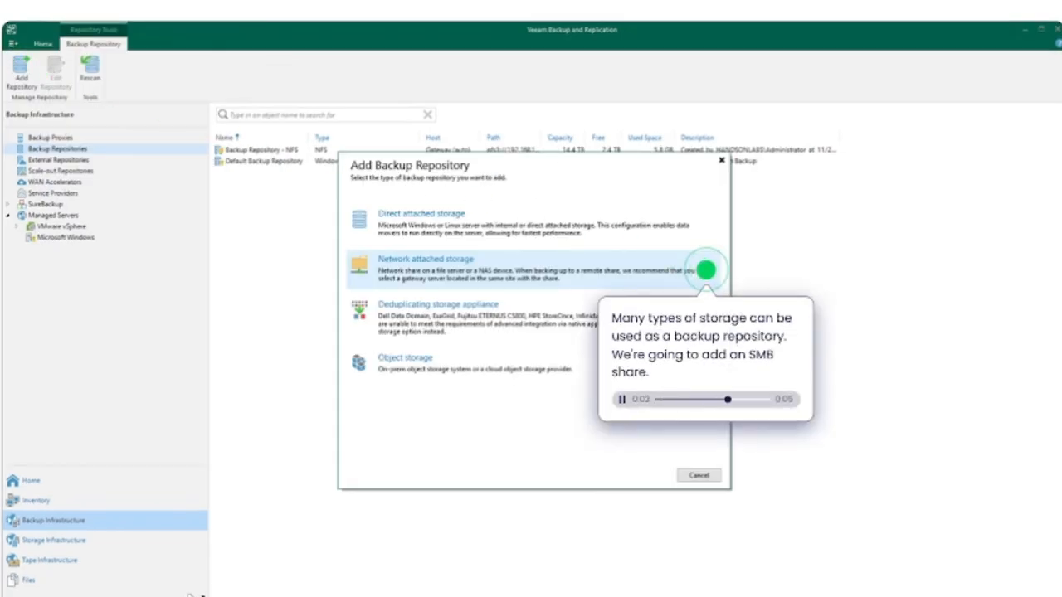
- Set up NAS repository 'Backup Repository - SMB' on SMB-SHARE with HOL-Admin credentials
left_click(425, 269)
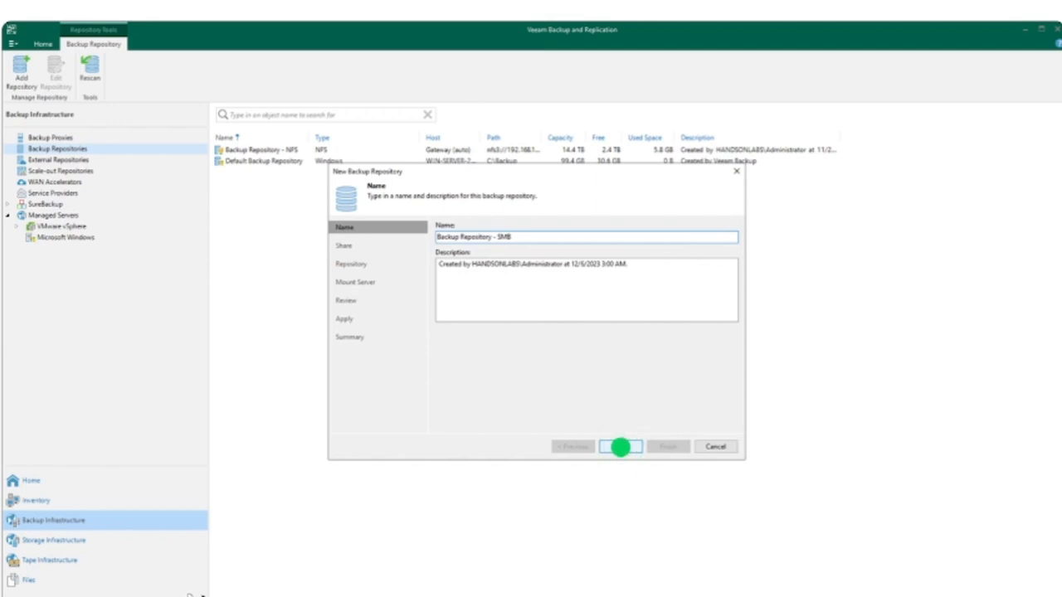
left_click(620, 446)
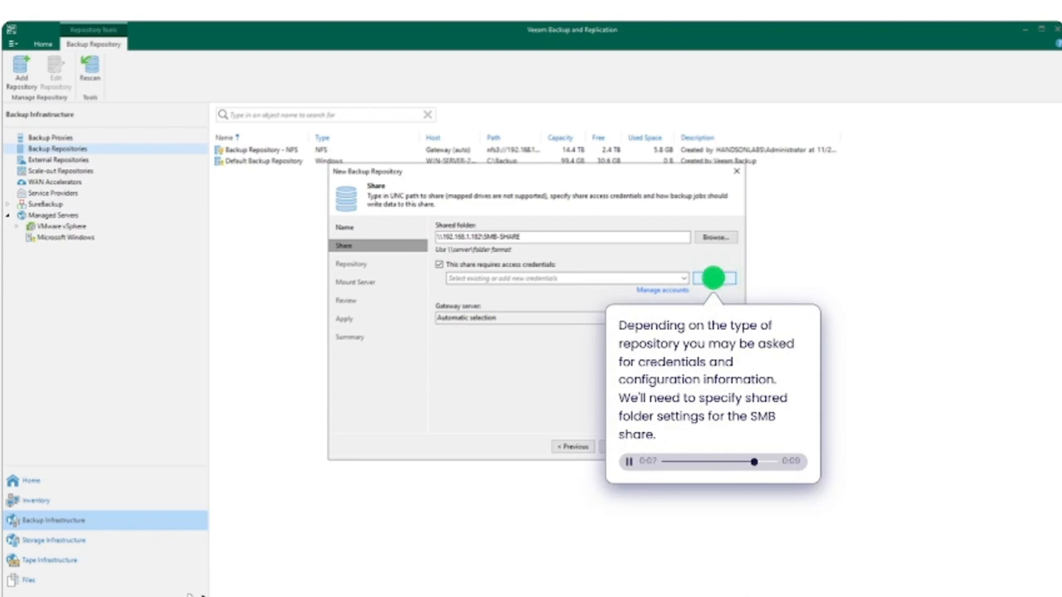
left_click(714, 278)
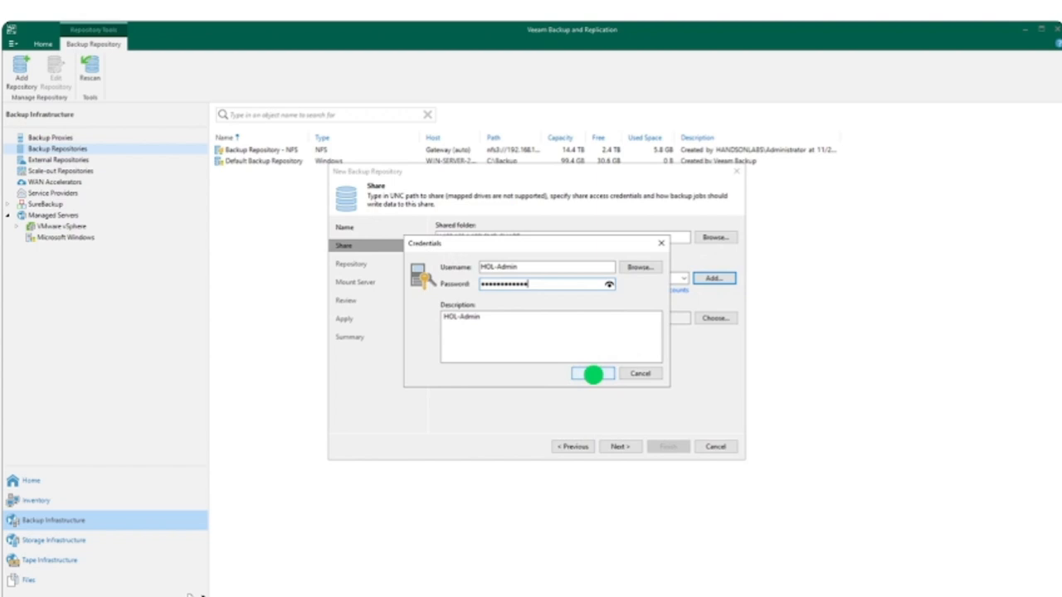
left_click(593, 373)
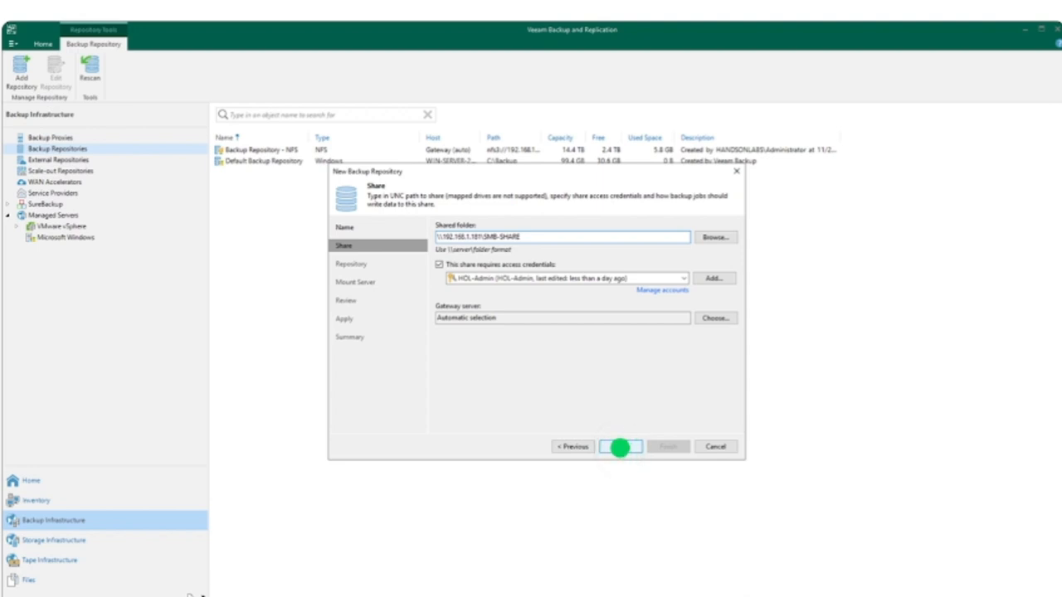
left_click(620, 446)
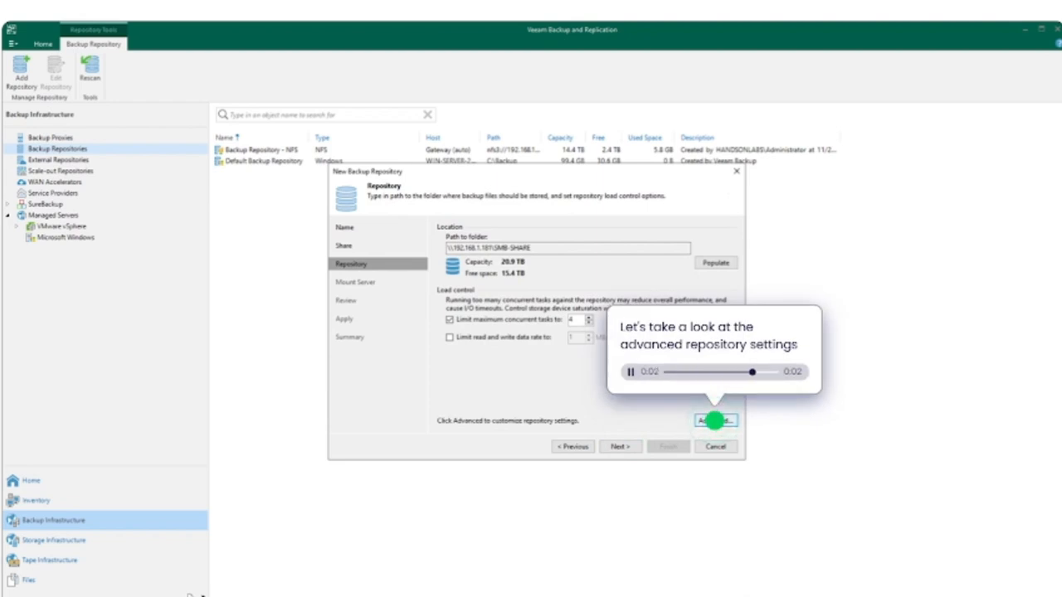
- Keep default storage compatibility and mount server settings, then save the SMB repository
left_click(713, 421)
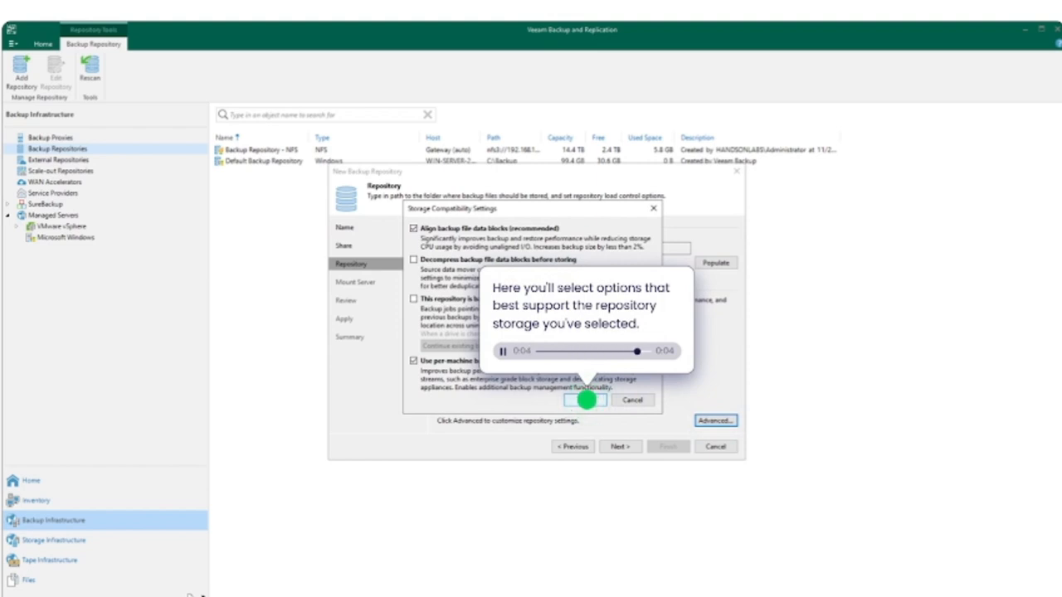
left_click(586, 399)
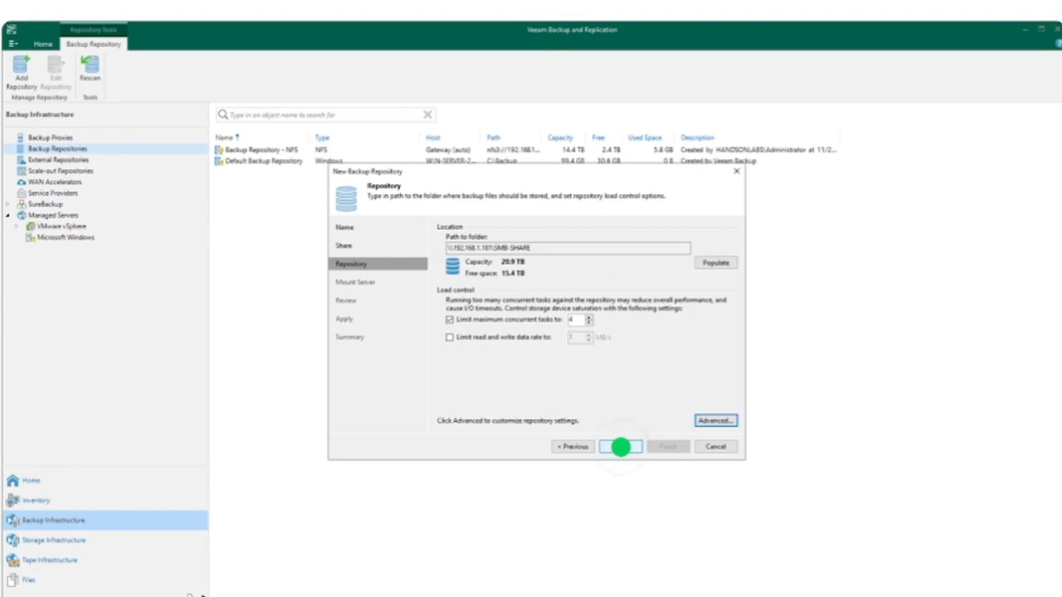
left_click(621, 446)
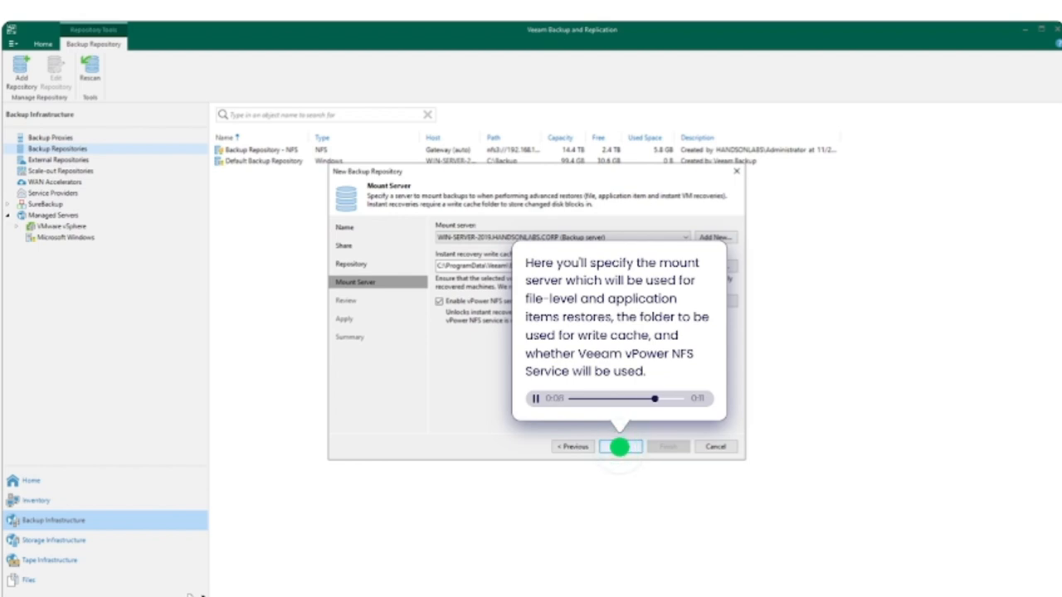
left_click(619, 446)
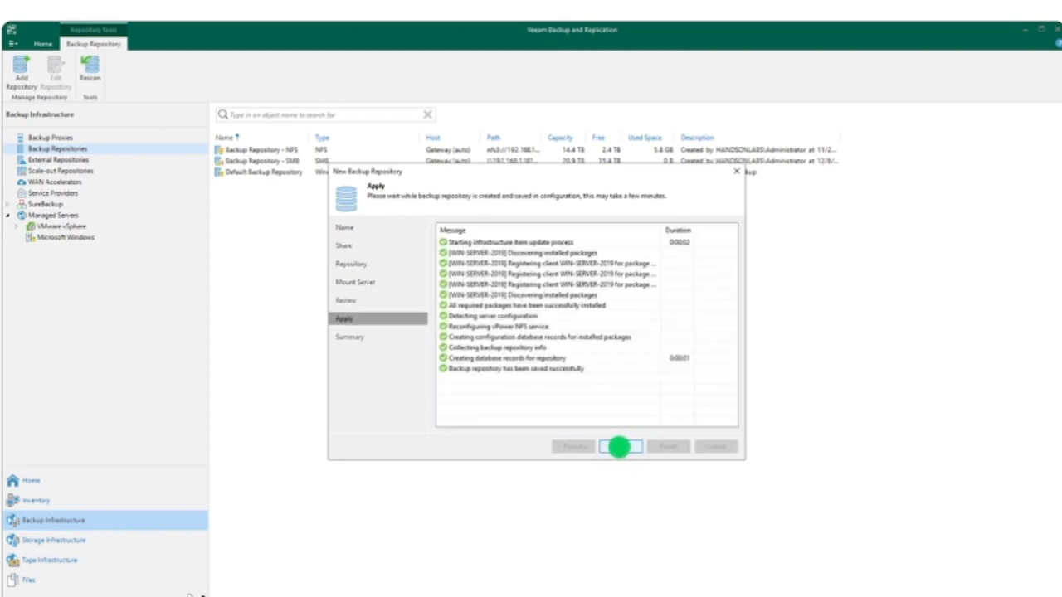
left_click(620, 446)
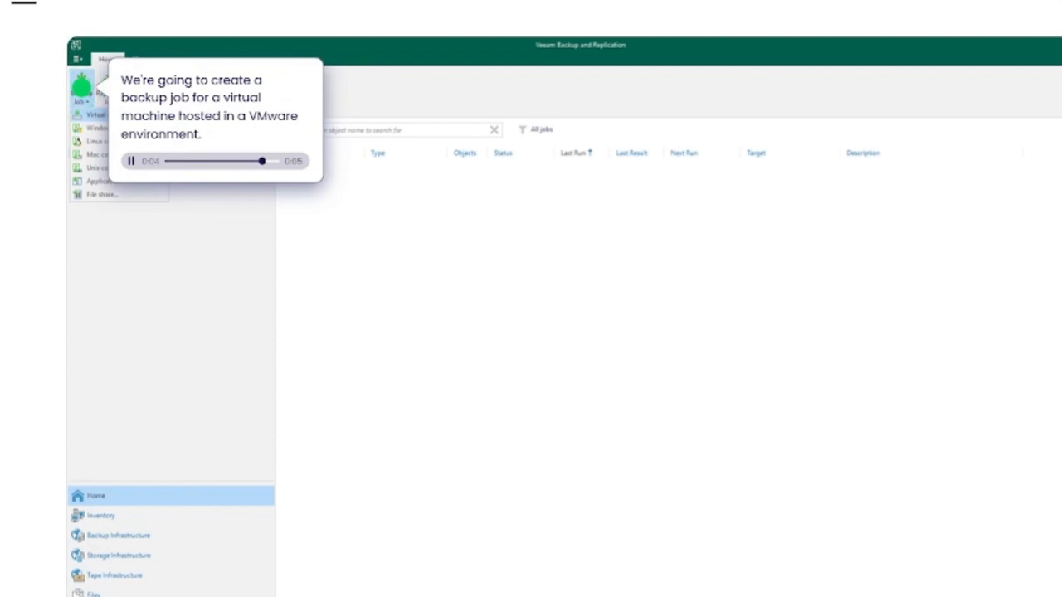
- Create Backup Job 1 with MSWINSERV2022 and the vCenter VM, leaving GFS retention unchanged
left_click(80, 87)
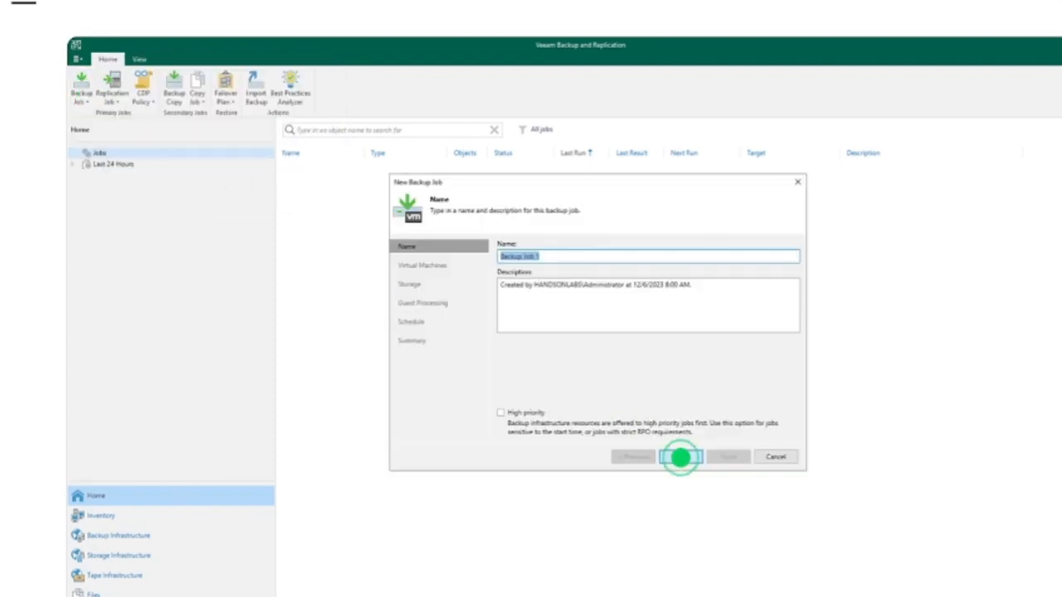
left_click(679, 456)
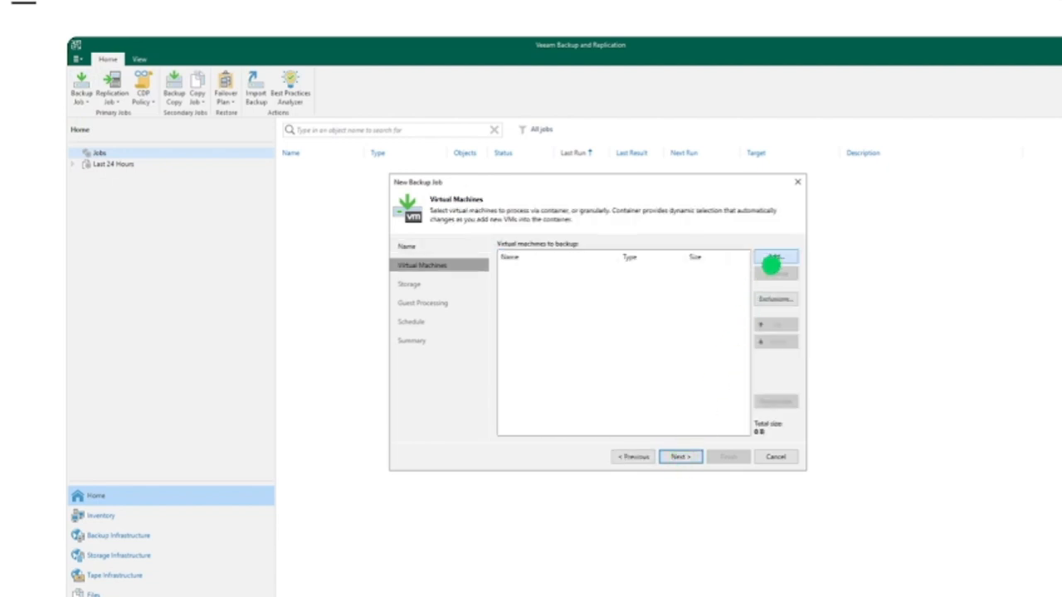
left_click(775, 257)
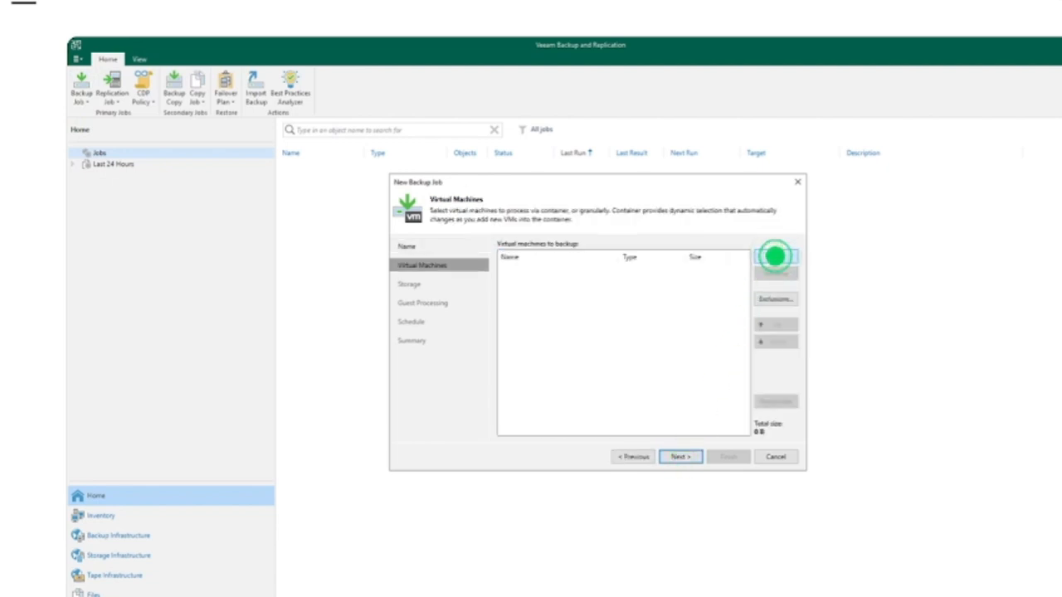
left_click(774, 255)
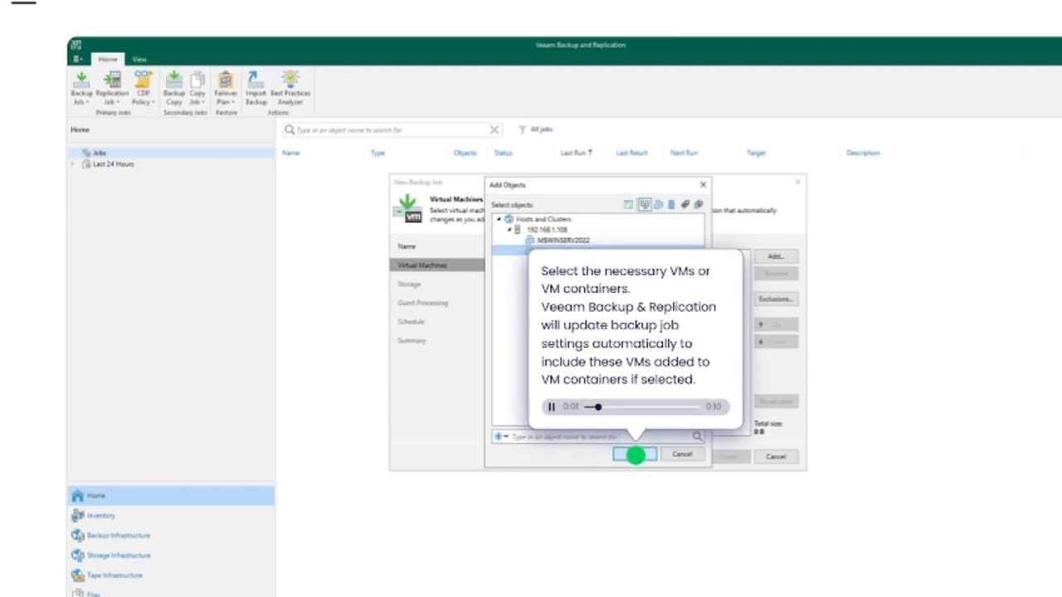
left_click(634, 454)
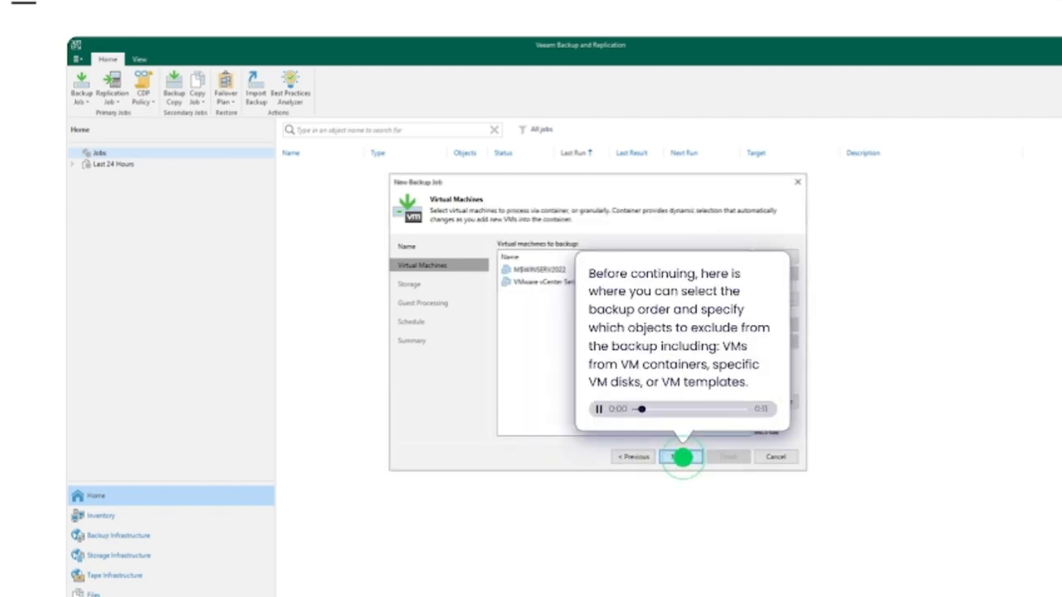
left_click(680, 456)
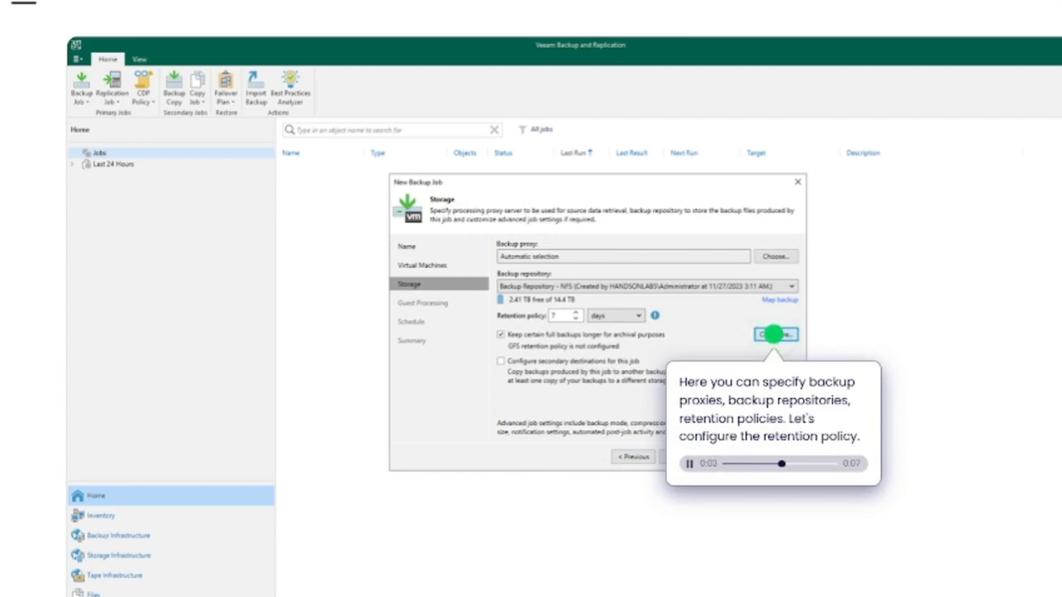
left_click(773, 334)
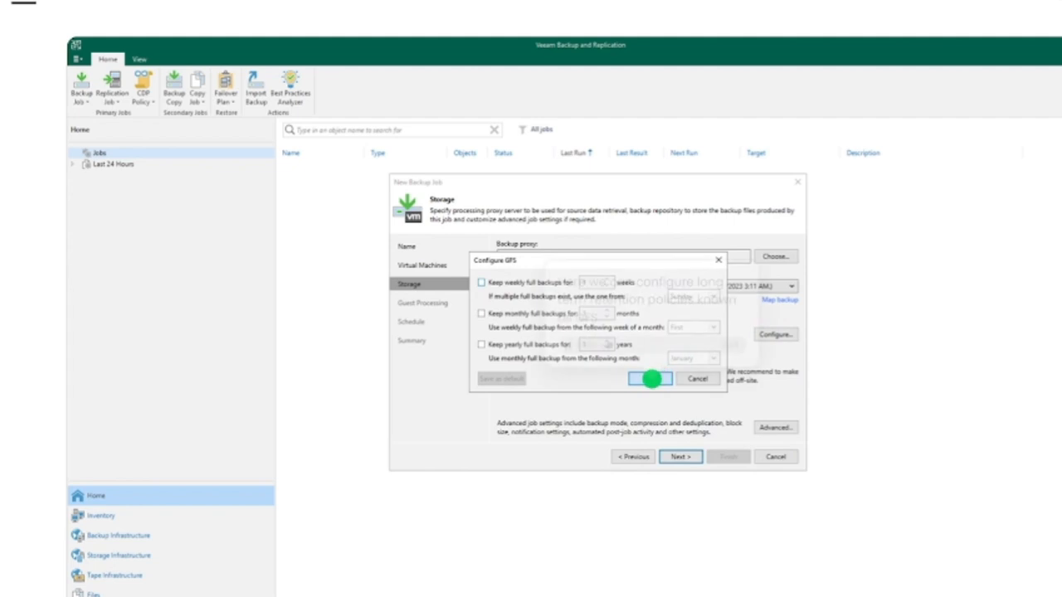
left_click(650, 379)
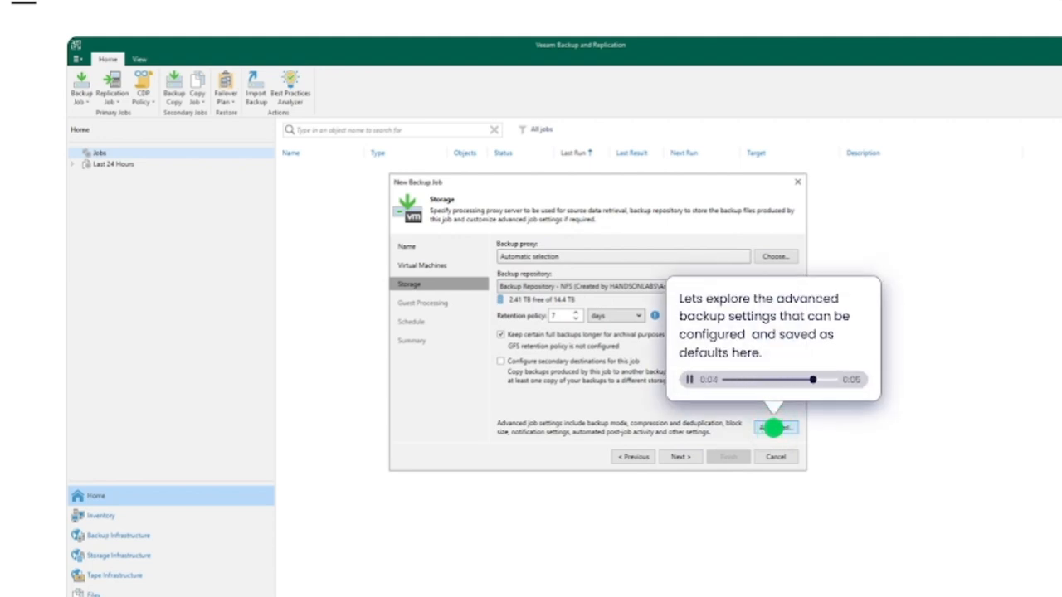
- Review Backup Job 1's advanced Maintenance, Storage, Notifications, vSphere, Integration and Scripts tabs
left_click(775, 427)
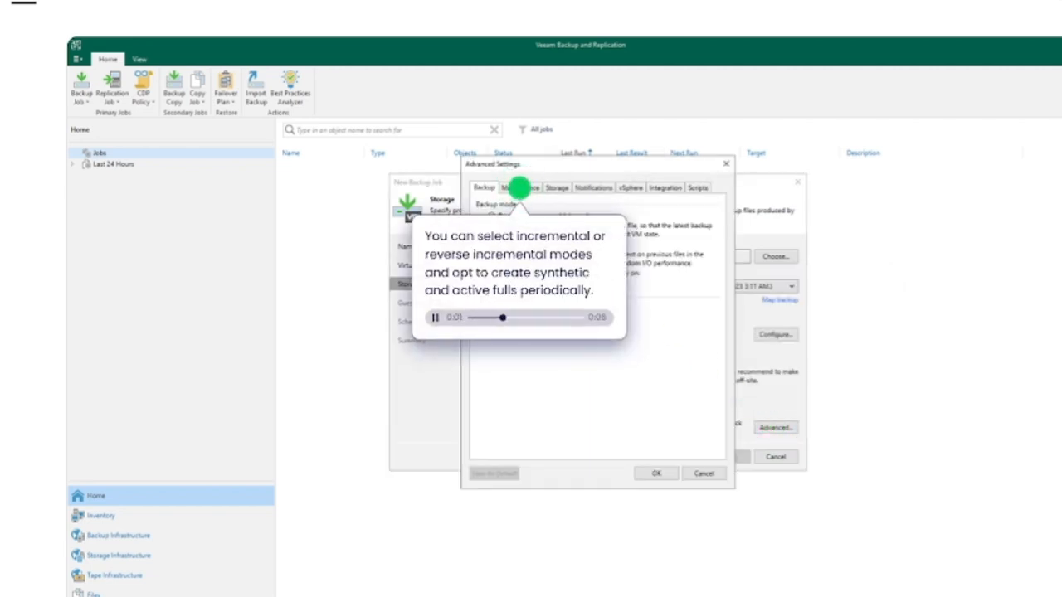
left_click(520, 188)
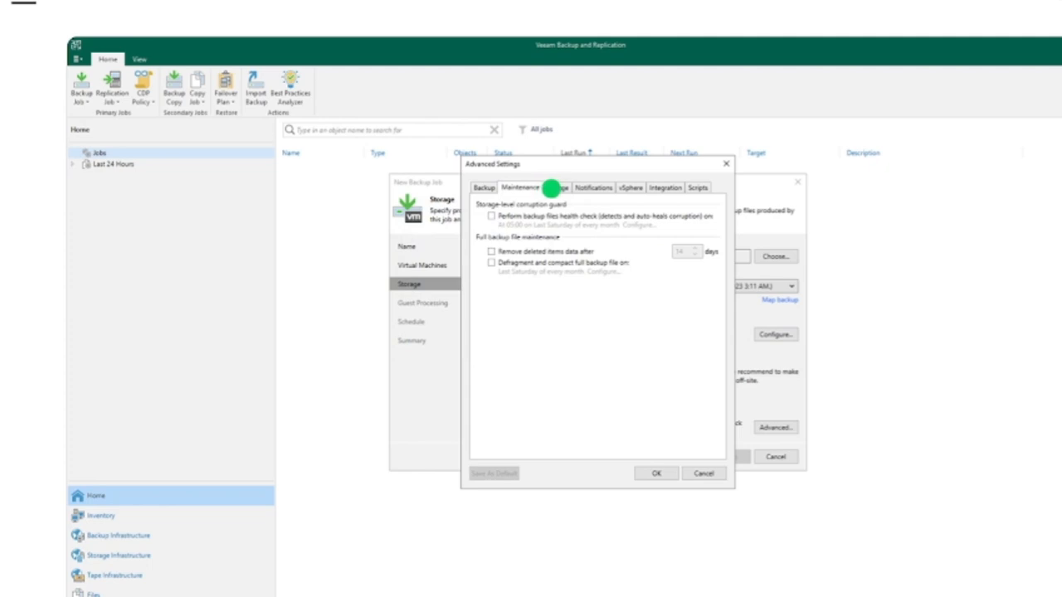
left_click(555, 193)
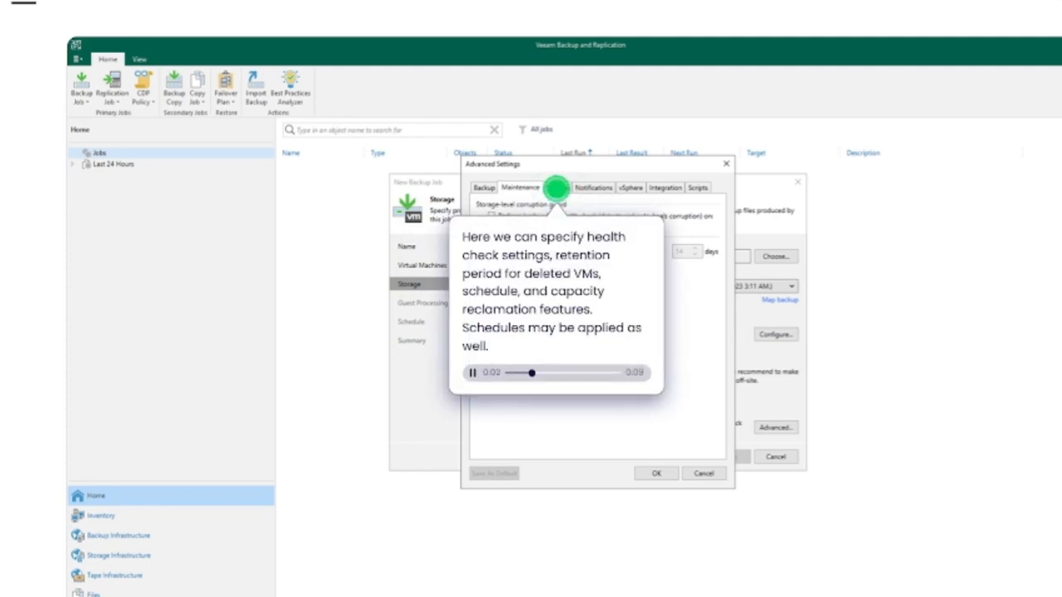
left_click(555, 188)
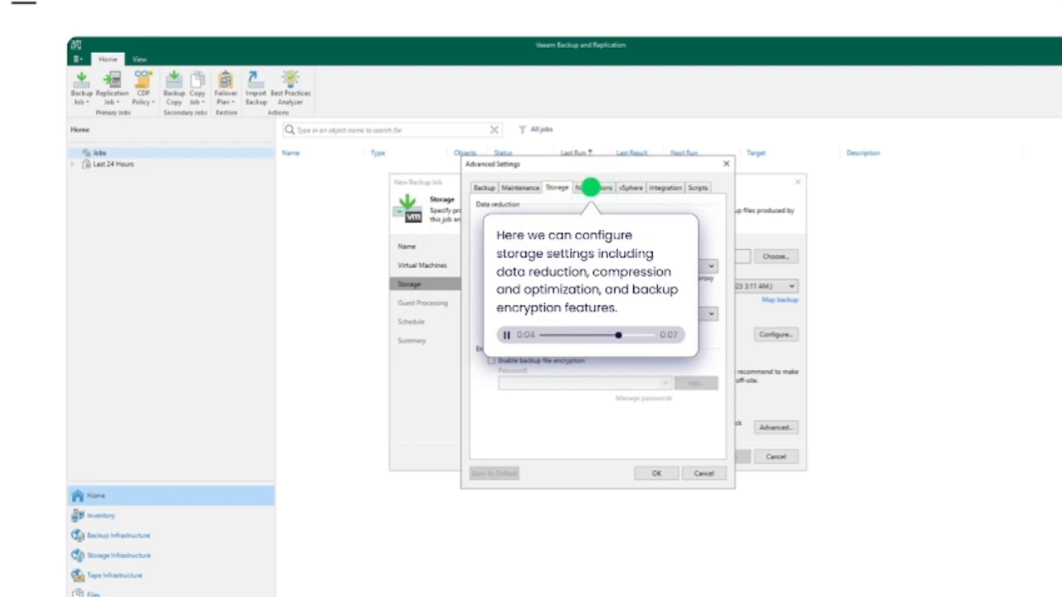
left_click(593, 188)
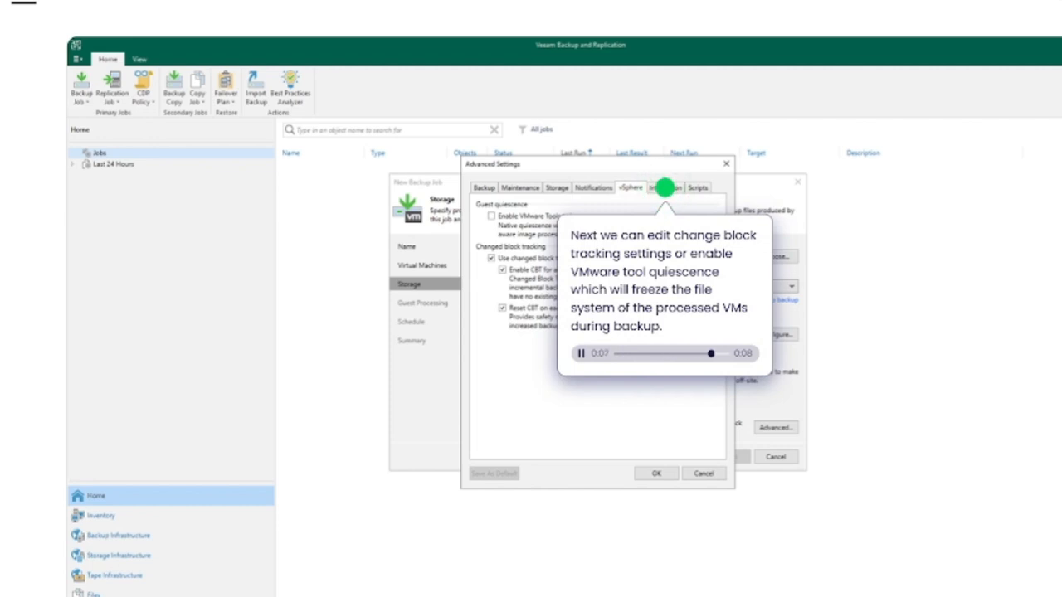
left_click(665, 187)
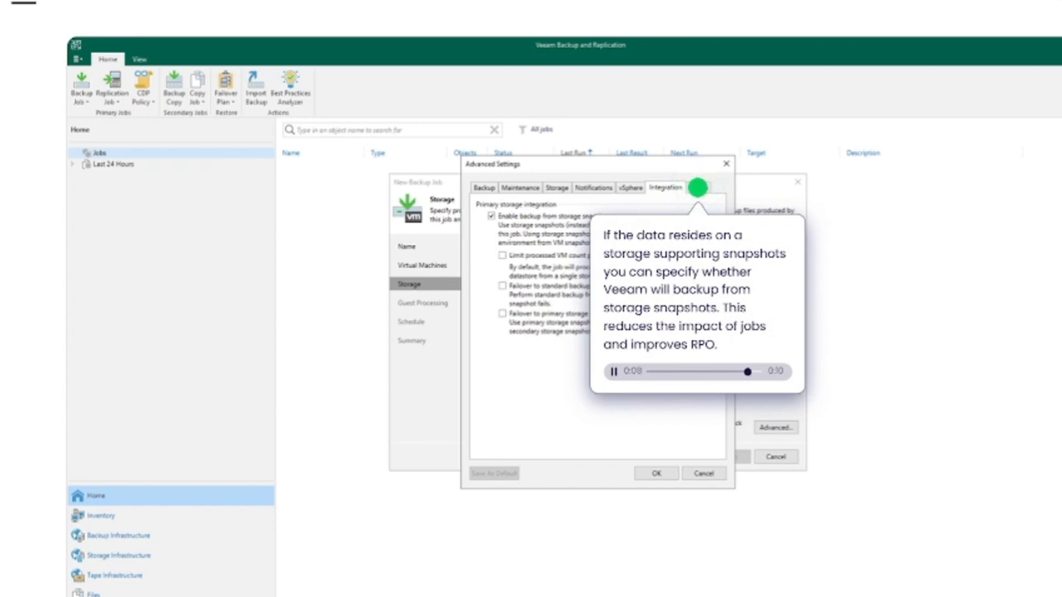
left_click(697, 187)
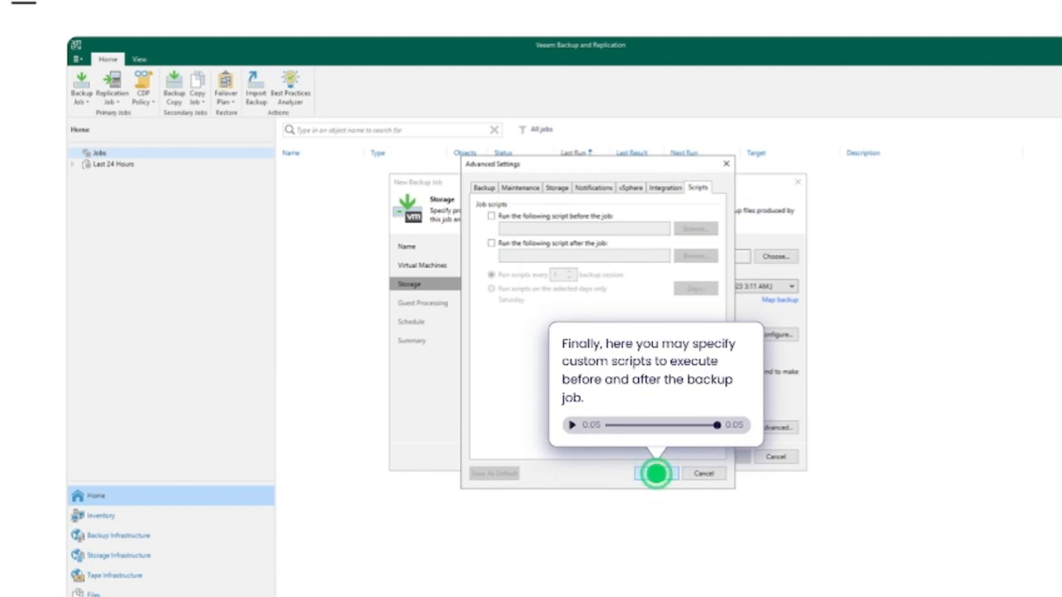
- Accept the advanced settings and advance Backup Job 1 to guest processing
left_click(655, 473)
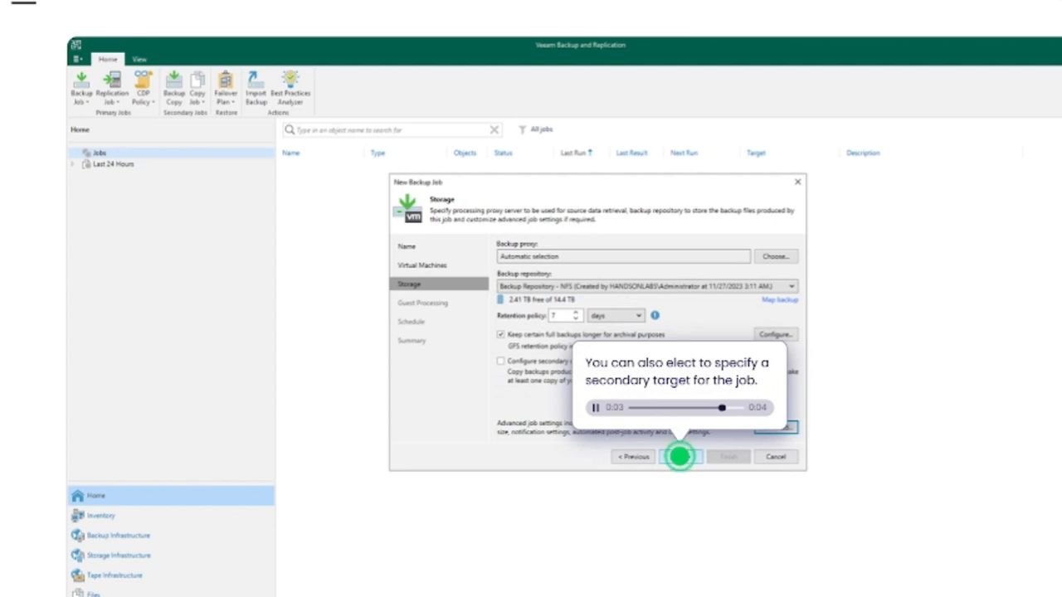
left_click(679, 457)
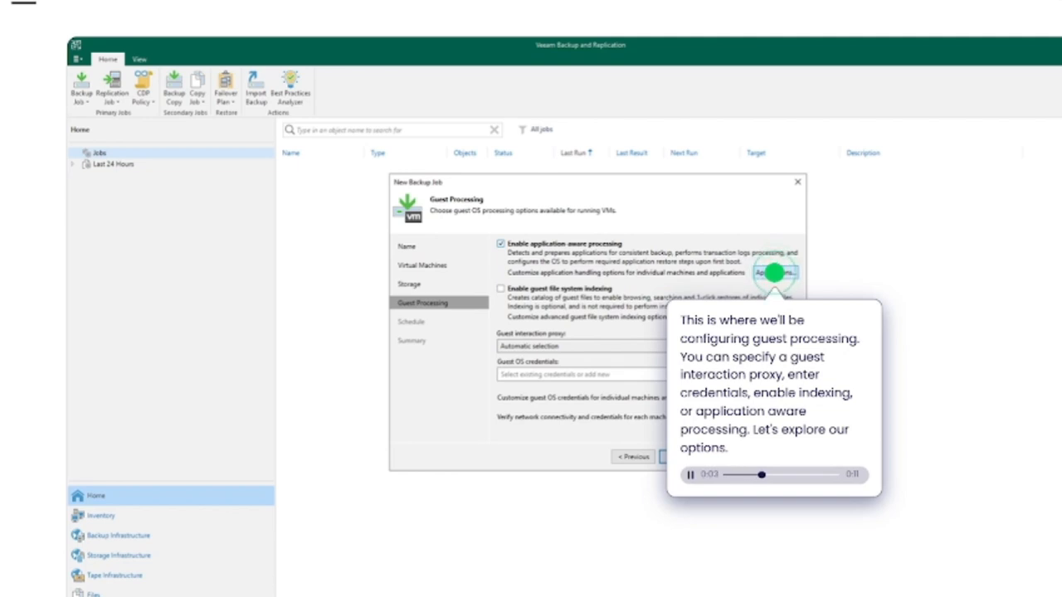
- Browse the first VM's SQL, Oracle, PostgreSQL, Exclusions and Scripts options, then confirm
left_click(774, 272)
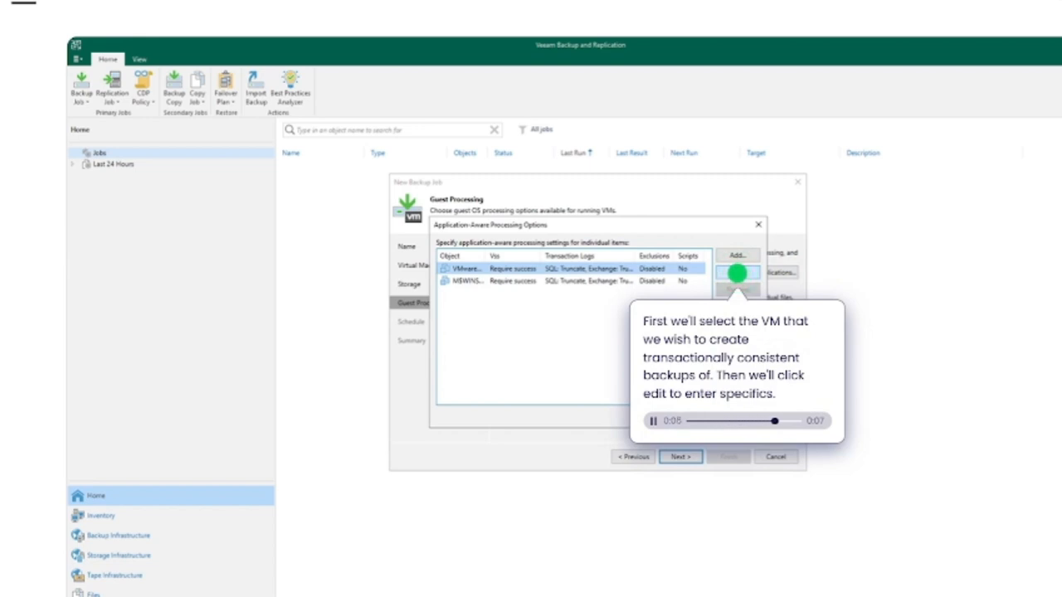
left_click(737, 273)
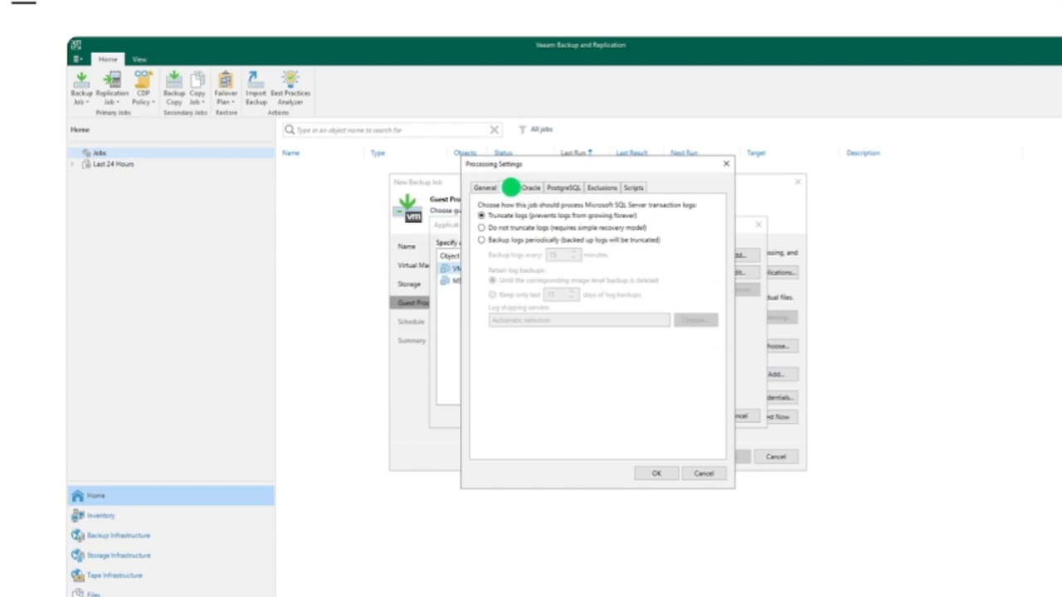
left_click(507, 187)
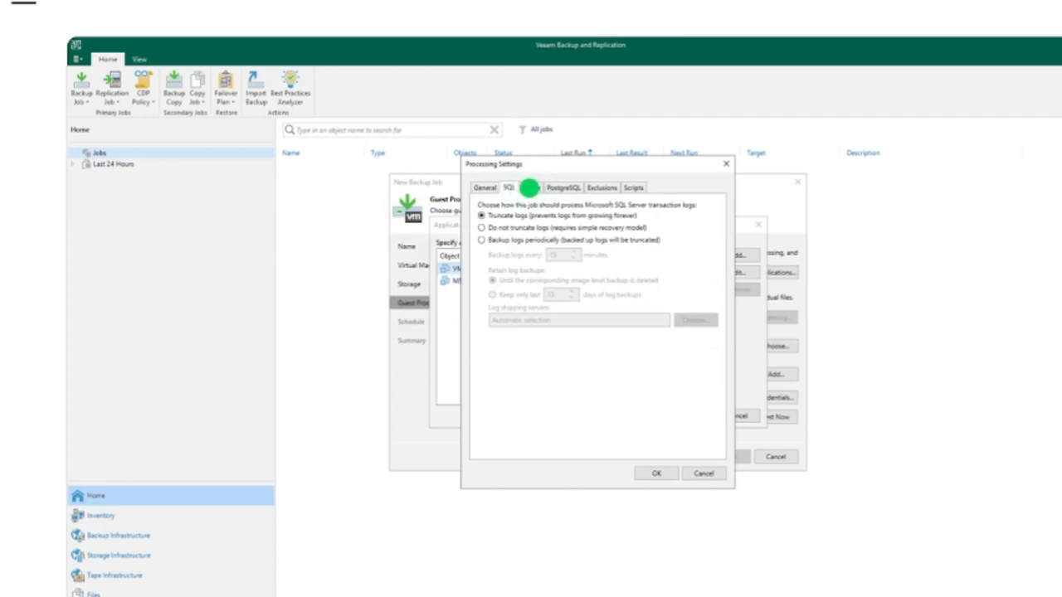
left_click(530, 187)
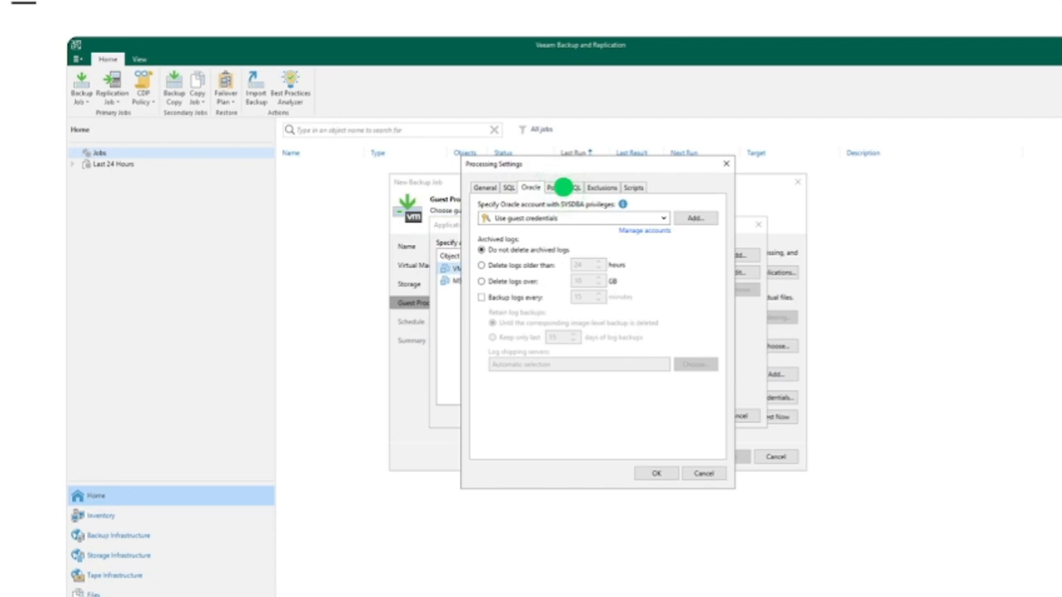
left_click(564, 187)
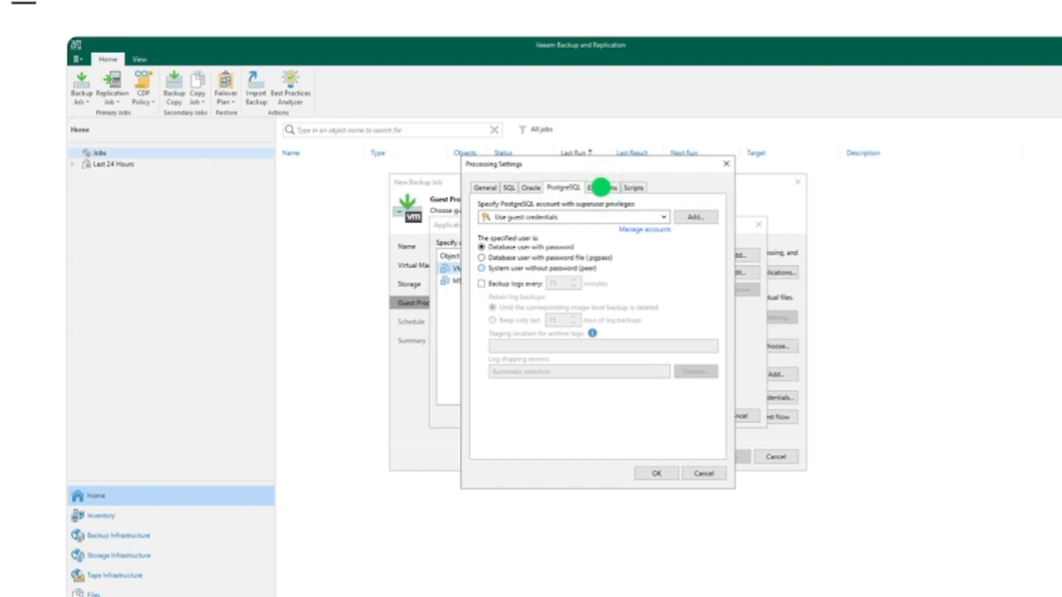
left_click(599, 187)
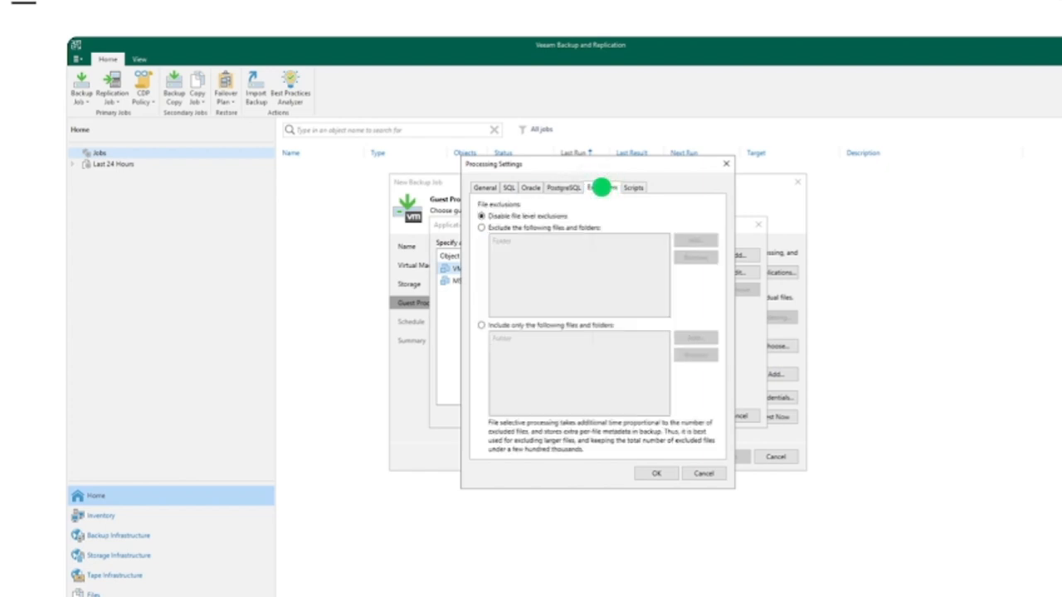
left_click(602, 186)
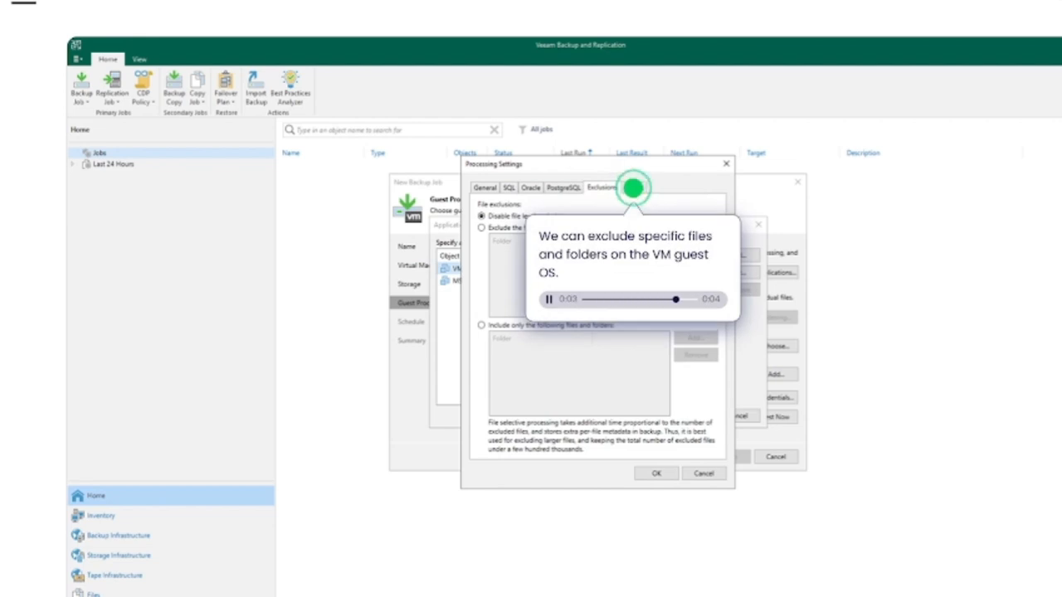
left_click(633, 187)
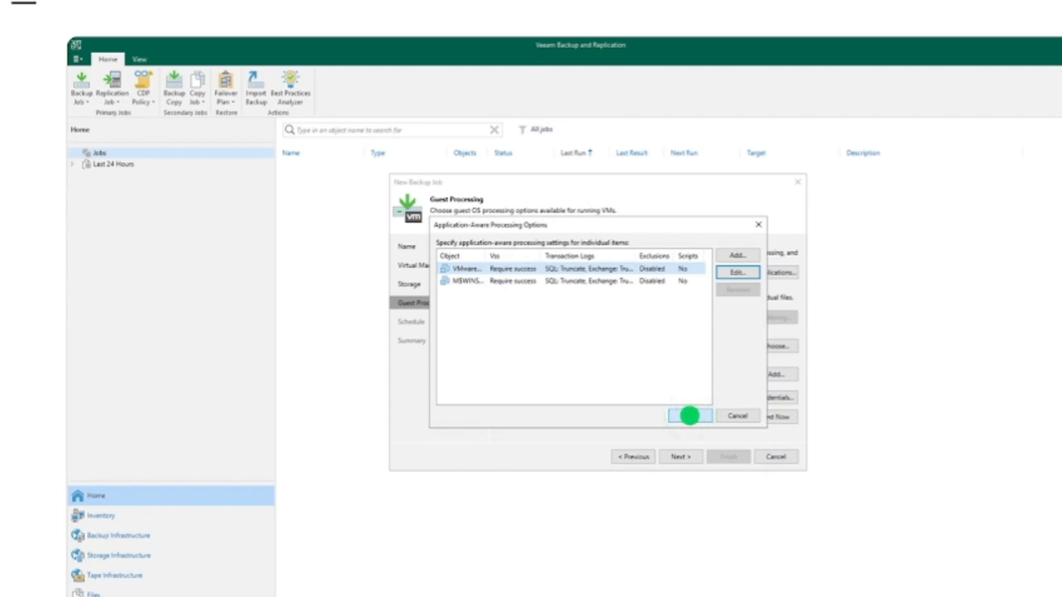
left_click(689, 416)
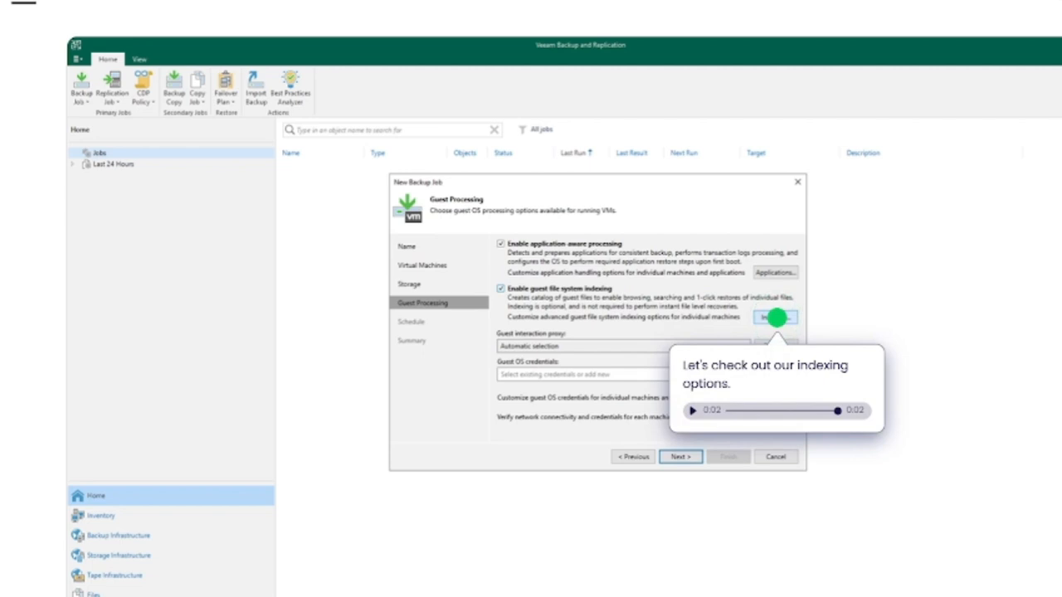
- Set MSWINSERV2022's Windows indexing to index everything except chosen locations
left_click(773, 318)
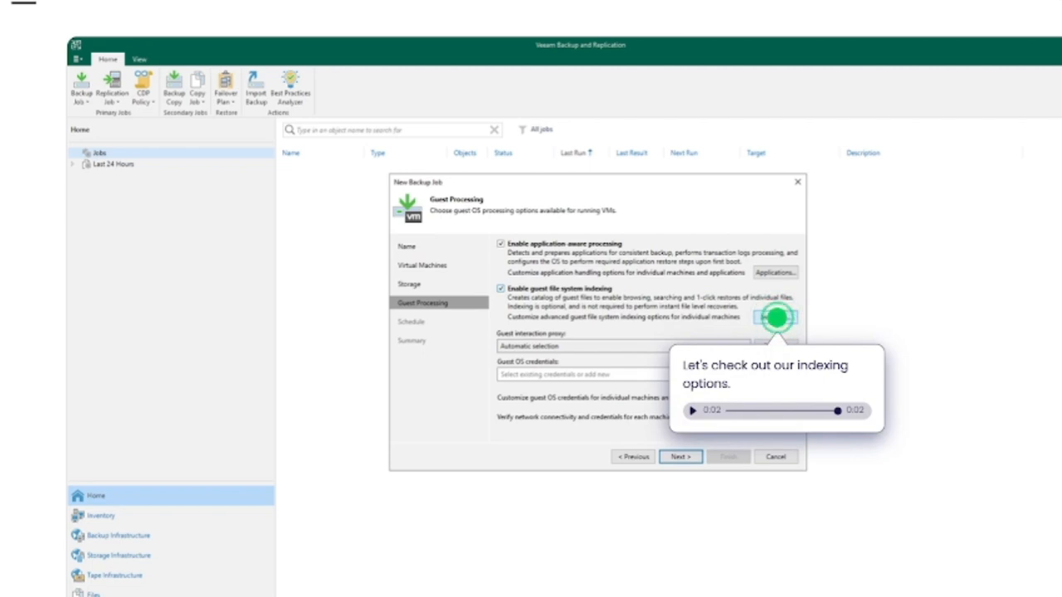
left_click(774, 316)
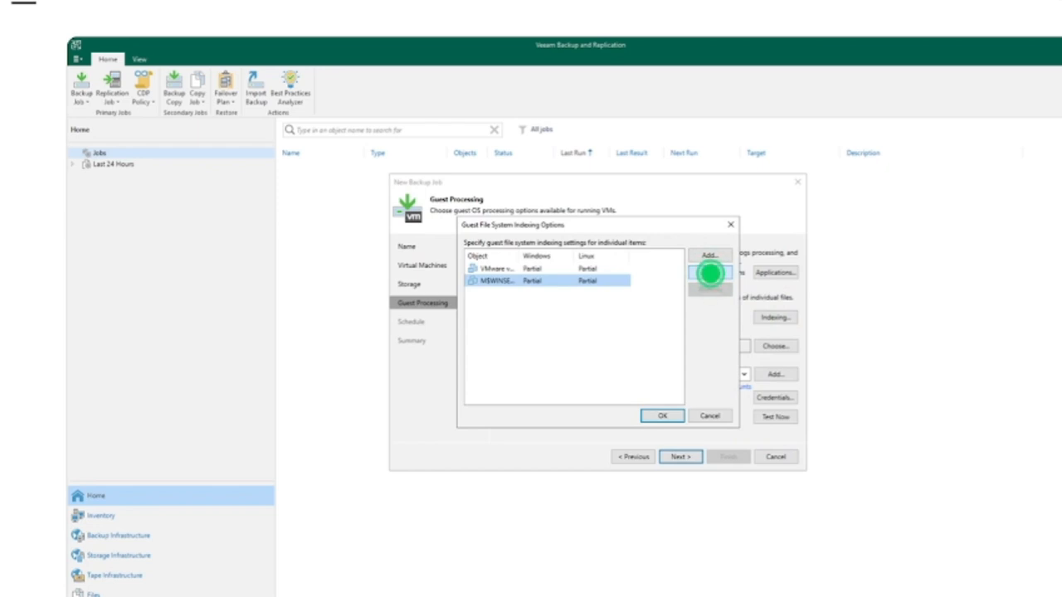
left_click(709, 272)
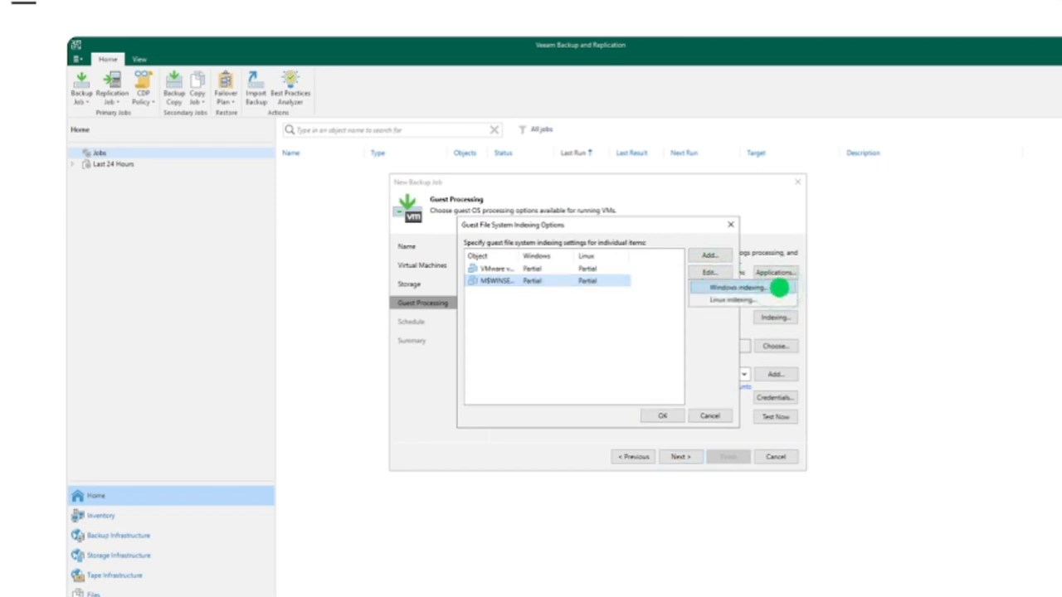
left_click(731, 287)
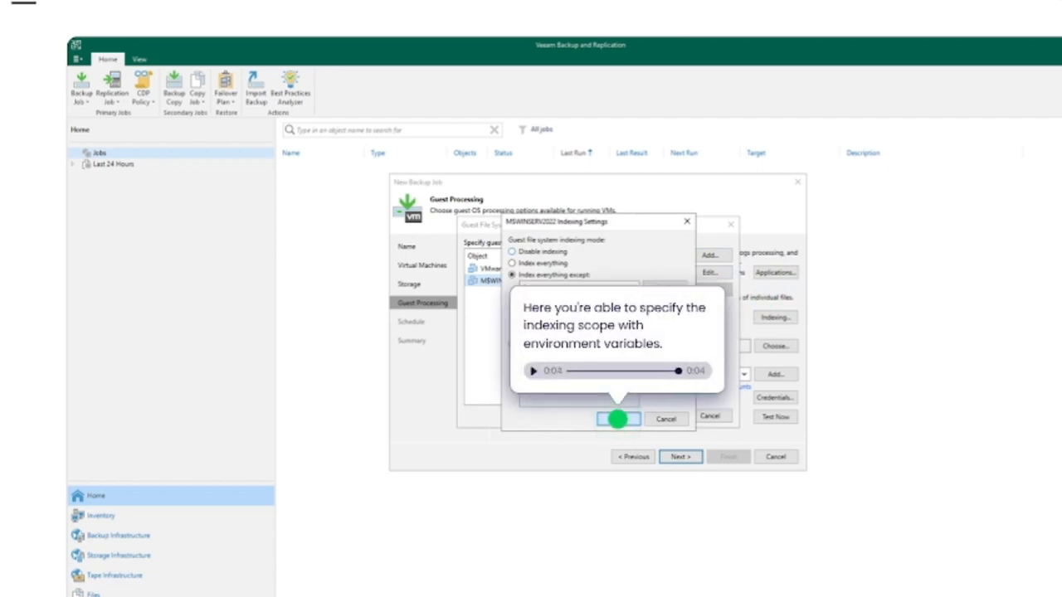
left_click(617, 419)
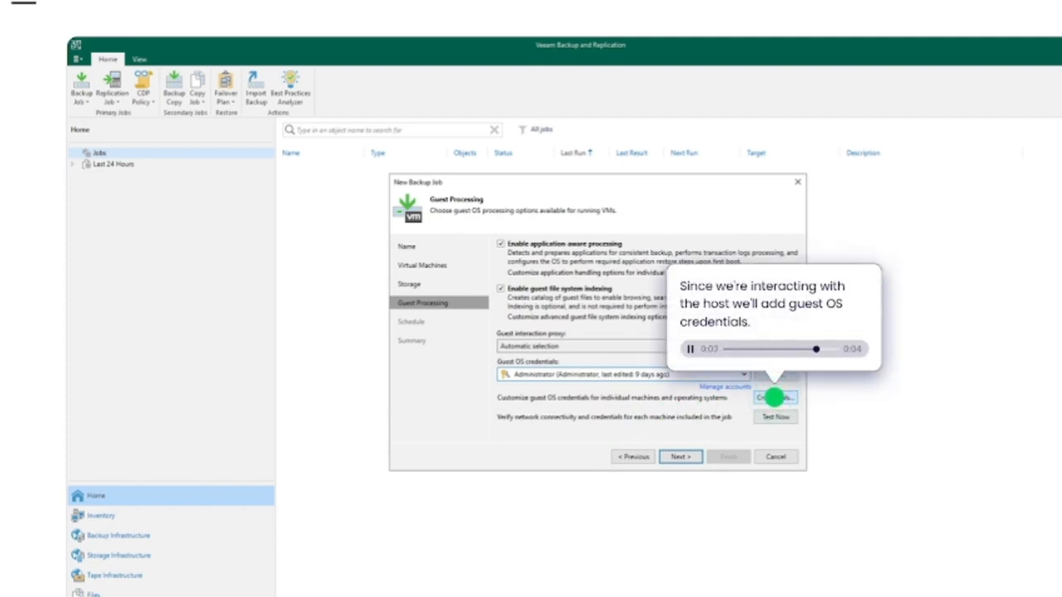
- Give MSWINSERV2022 the Administrator guest OS credentials and return to guest processing
left_click(774, 398)
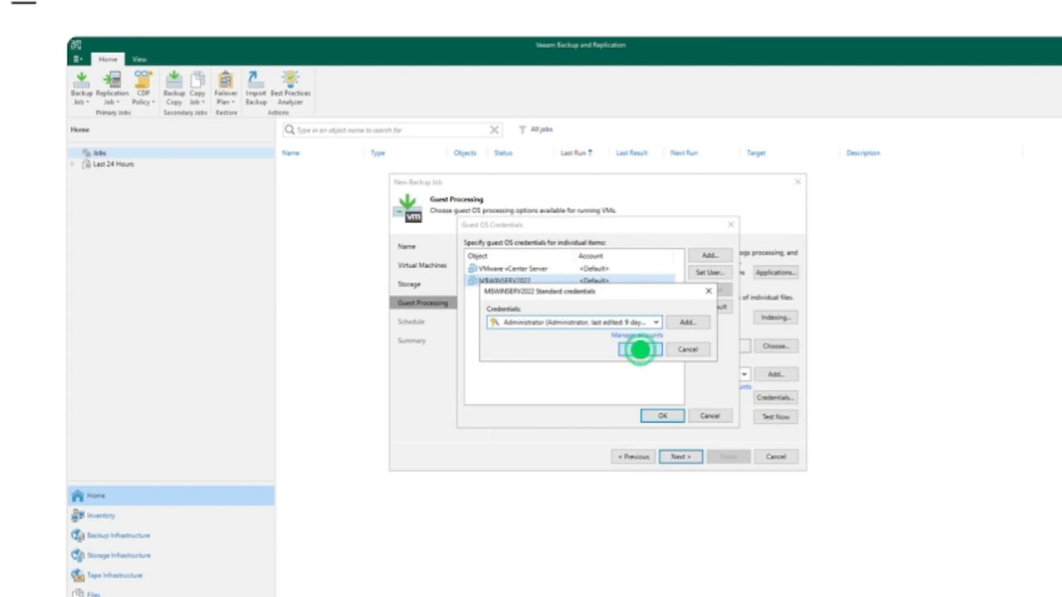
left_click(641, 349)
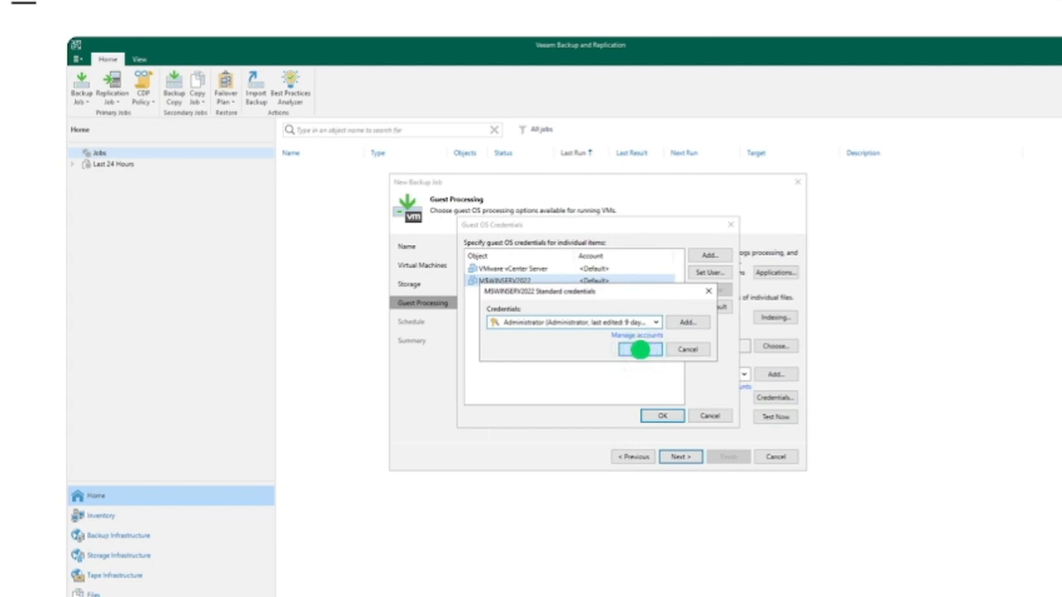
left_click(640, 349)
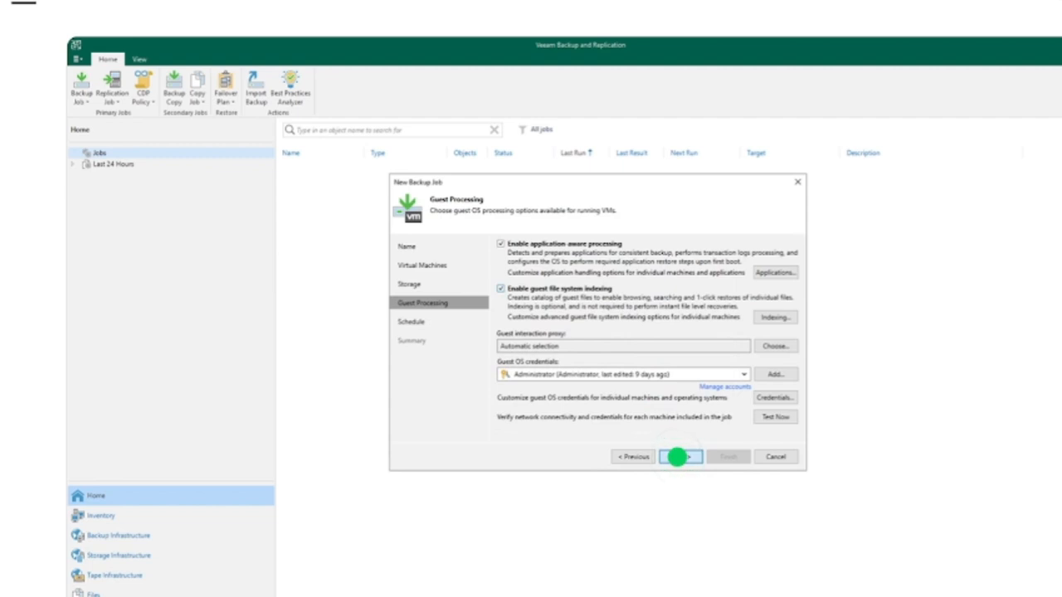
- Schedule Backup Job 1 daily at 10:00 PM, accept the backup window, and finish
left_click(680, 456)
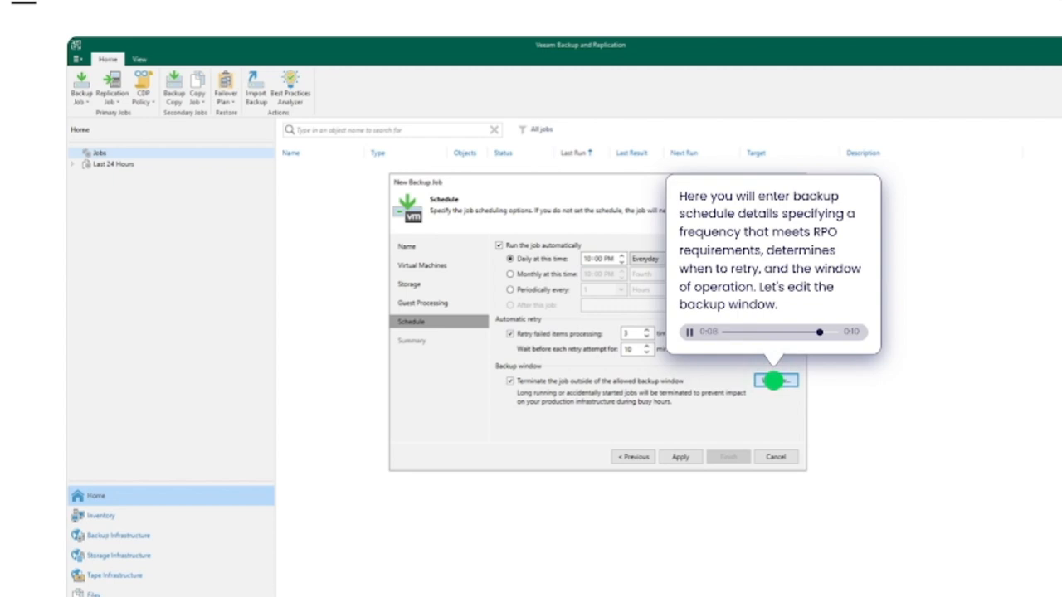
left_click(776, 380)
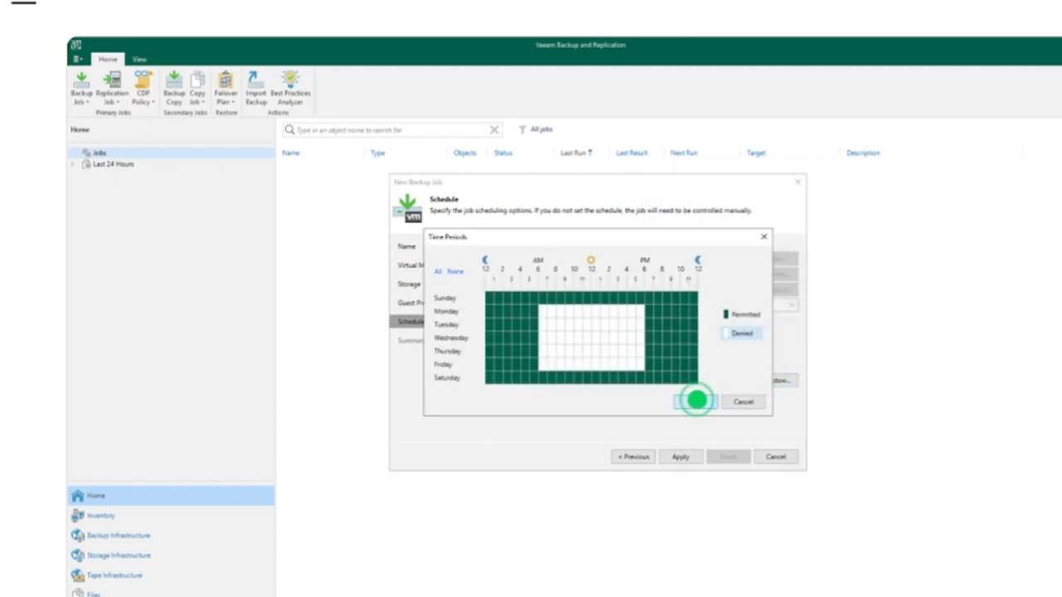
left_click(695, 401)
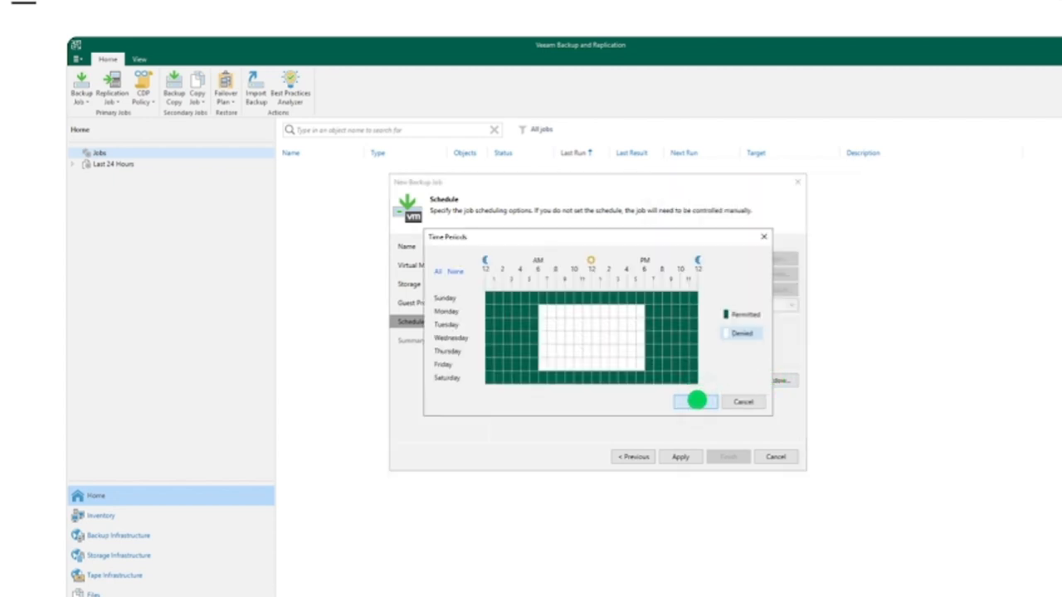
left_click(695, 401)
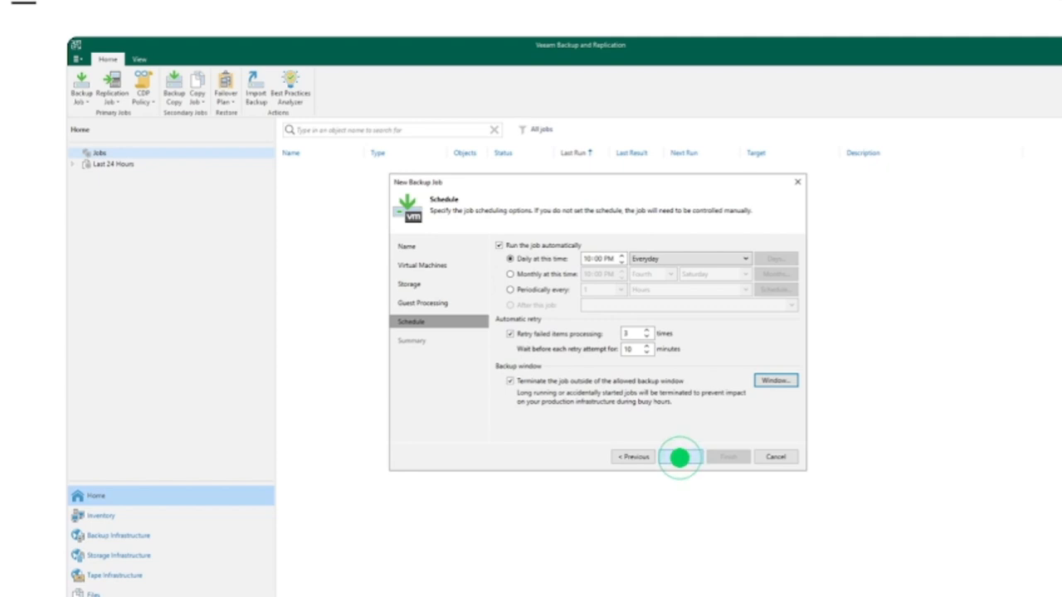
left_click(679, 457)
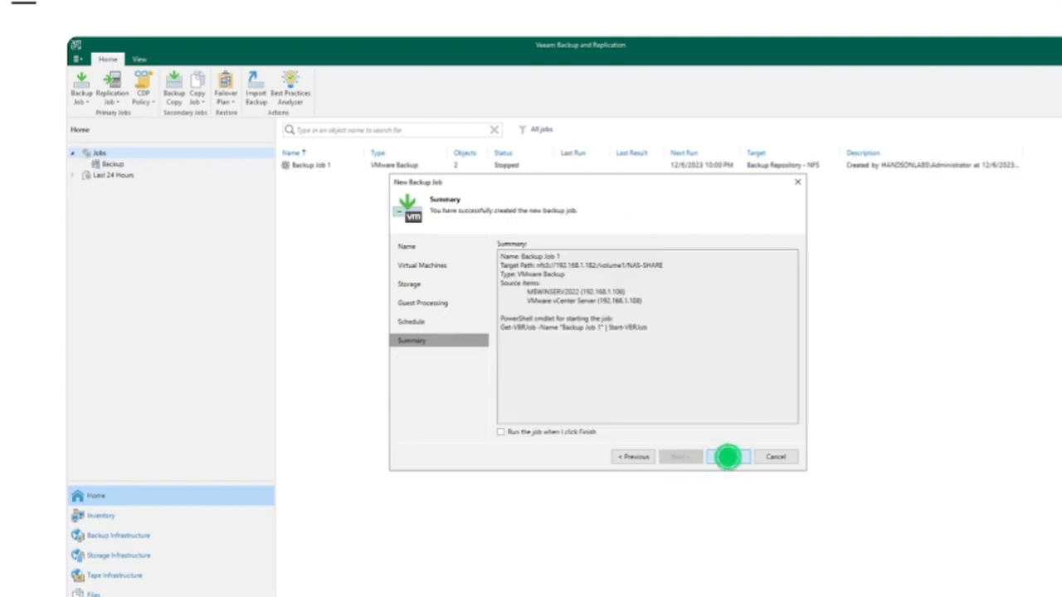
left_click(728, 457)
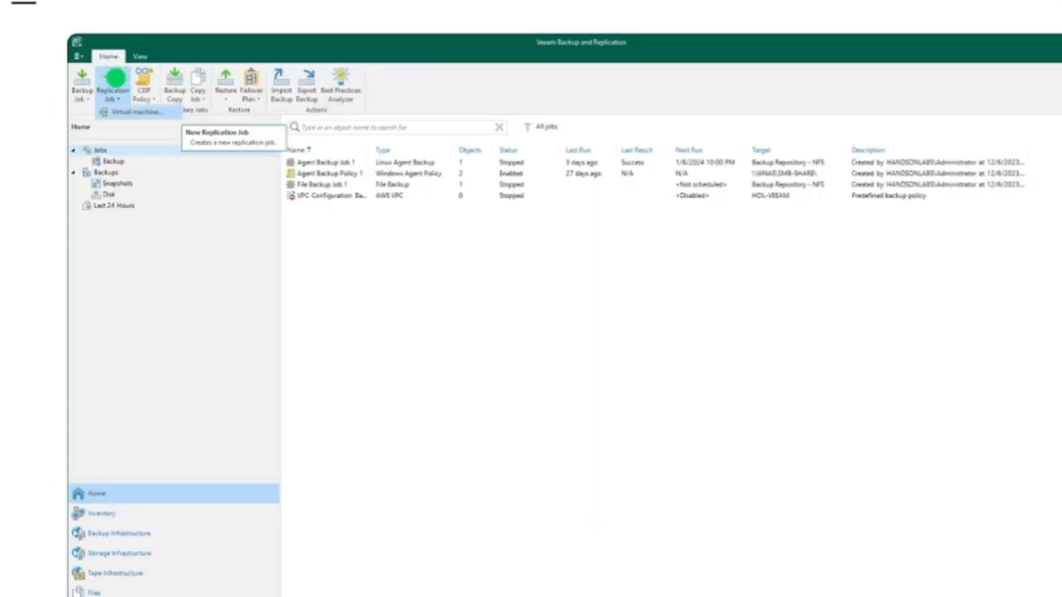
mouse_move(299, 128)
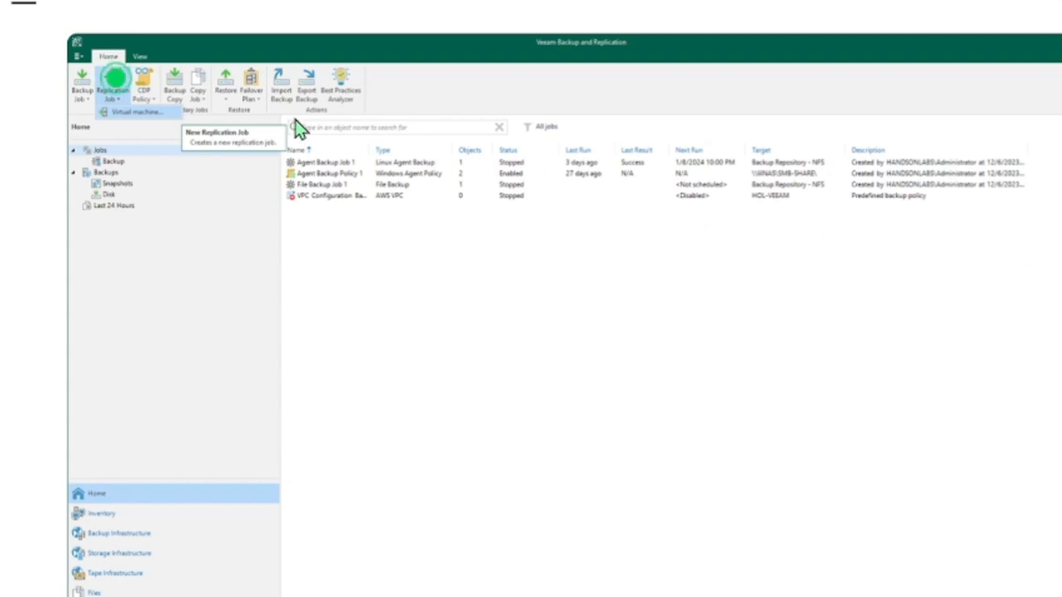
- Start a VM replication job named Replication Job 1 and reach VM selection
left_click(114, 83)
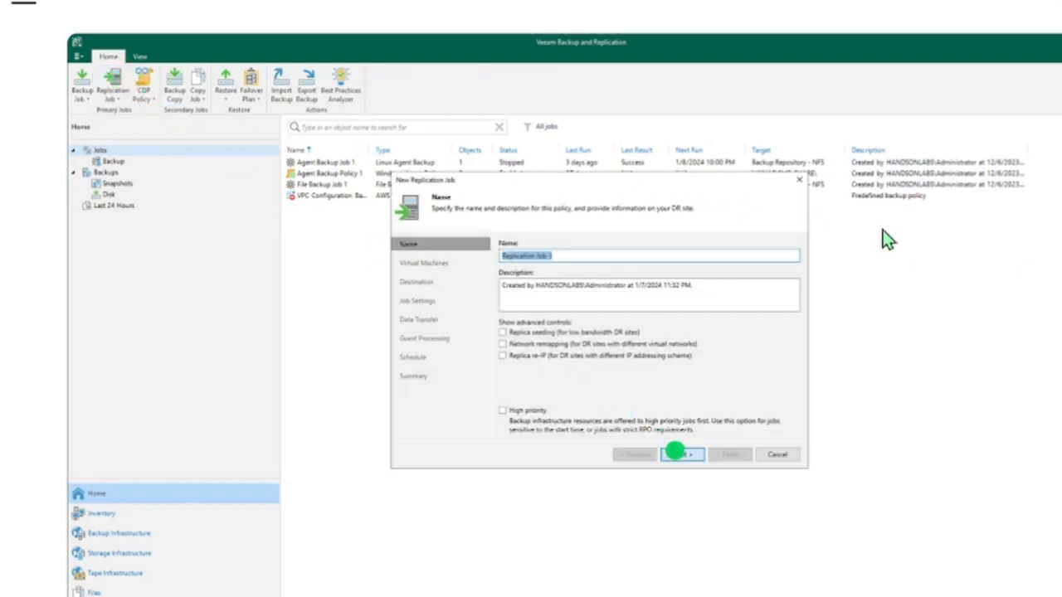
left_click(682, 454)
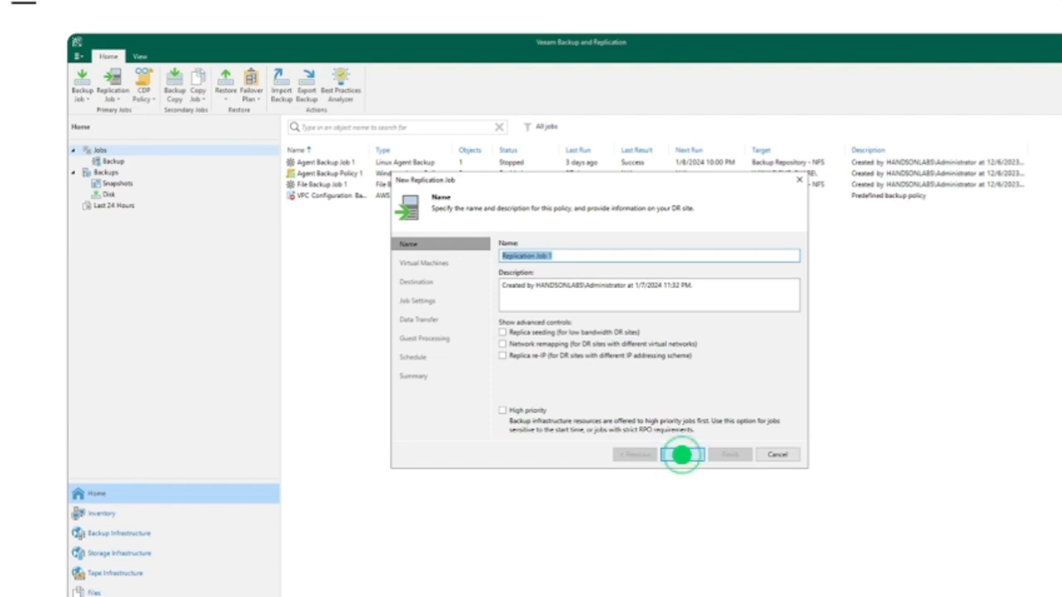
left_click(681, 453)
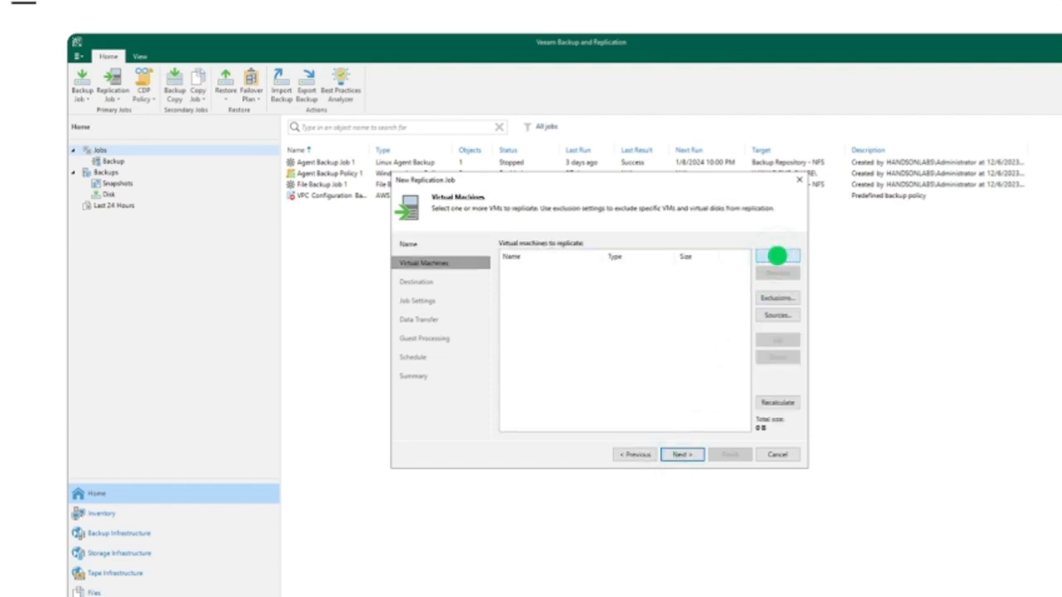